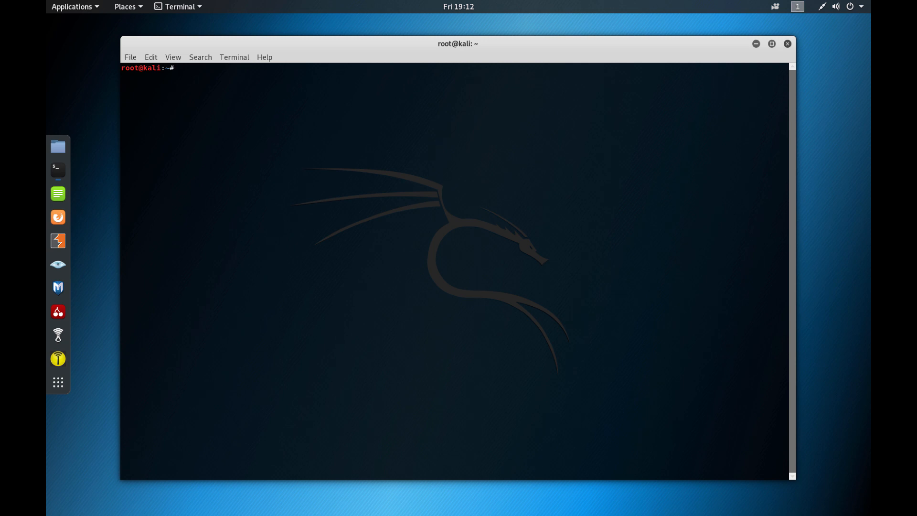
Step: List the installed package documentation folders with ls /usr/share/doc/ and review the output
text(/)
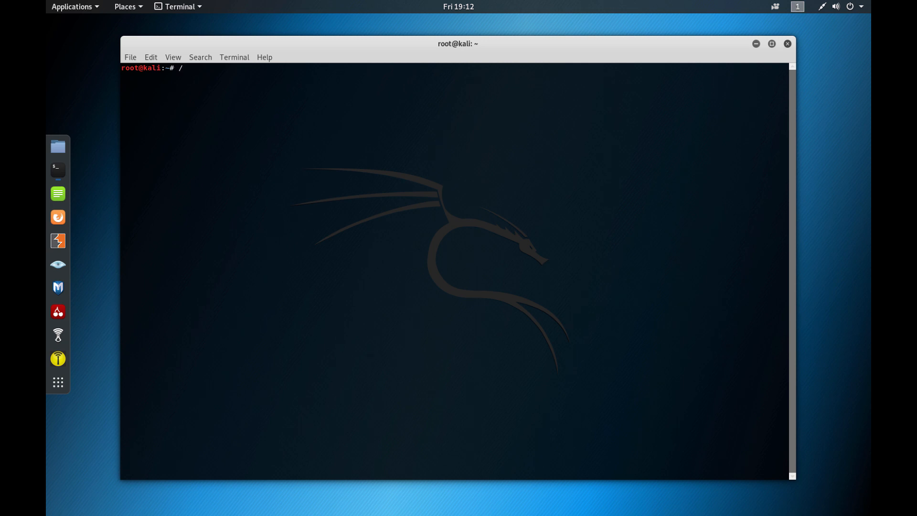
key(BackSpace)
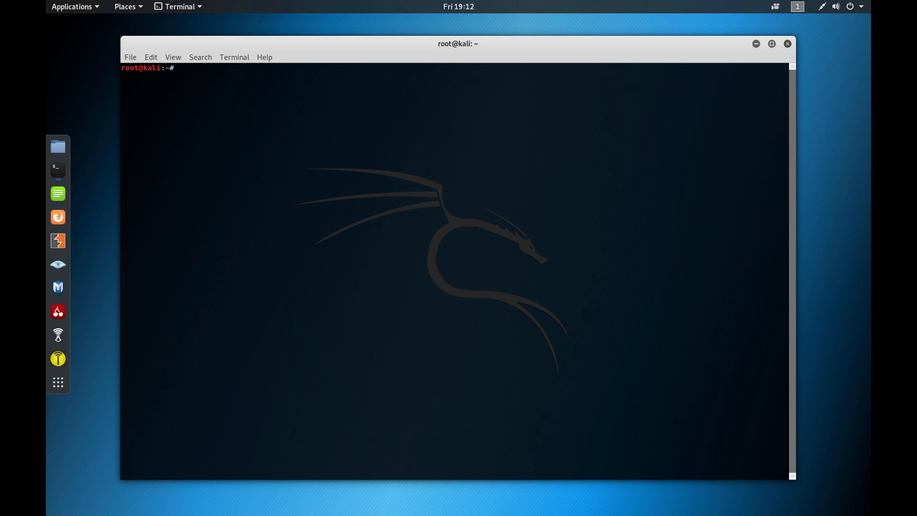
text(ls /)
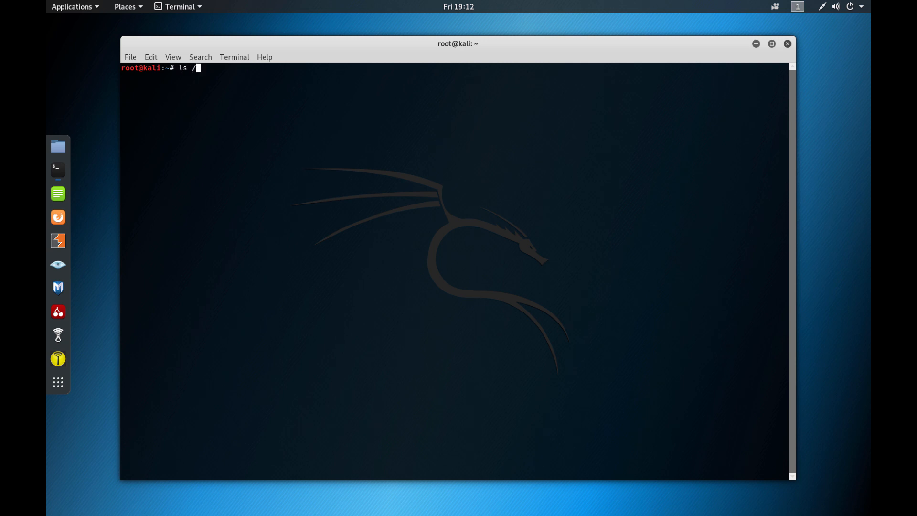
text(usr)
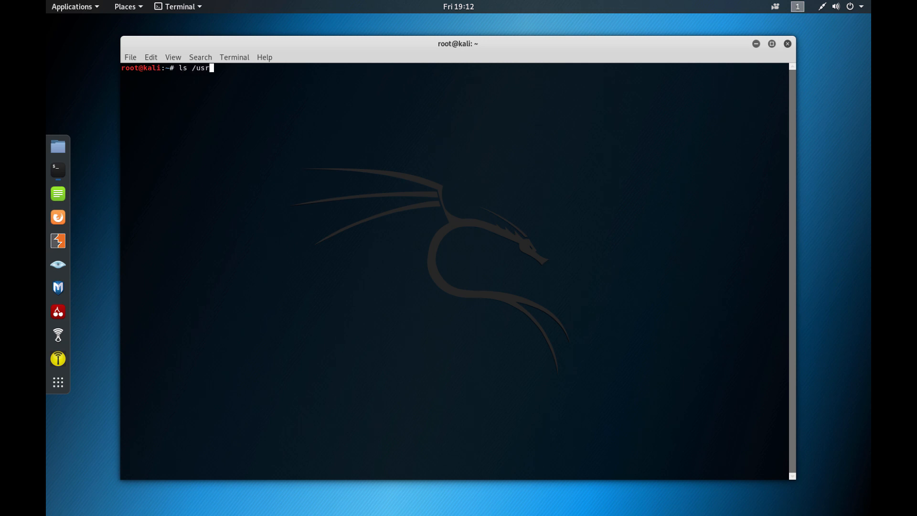
text(/share/do)
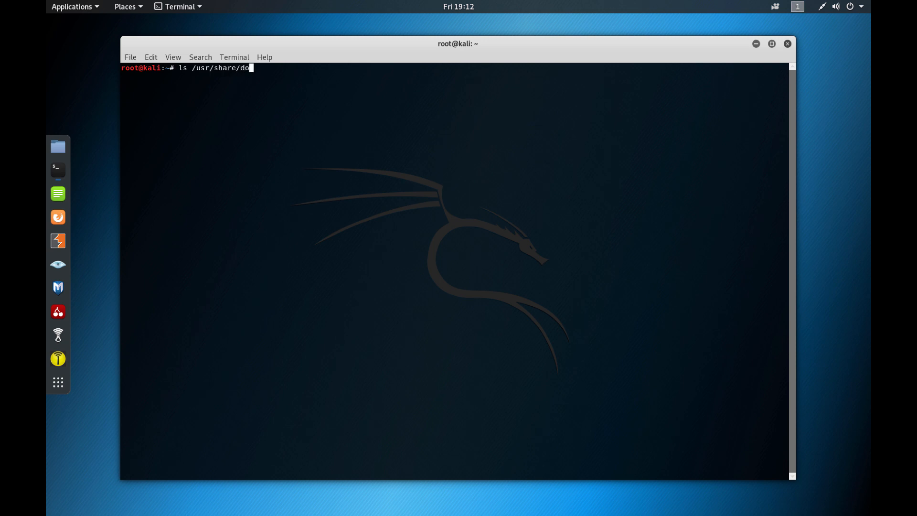
text(c/)
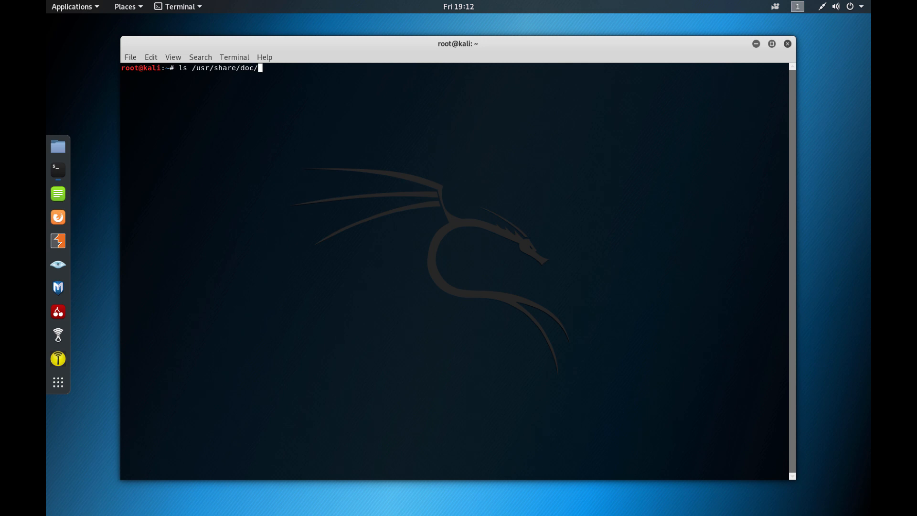
key(Return)
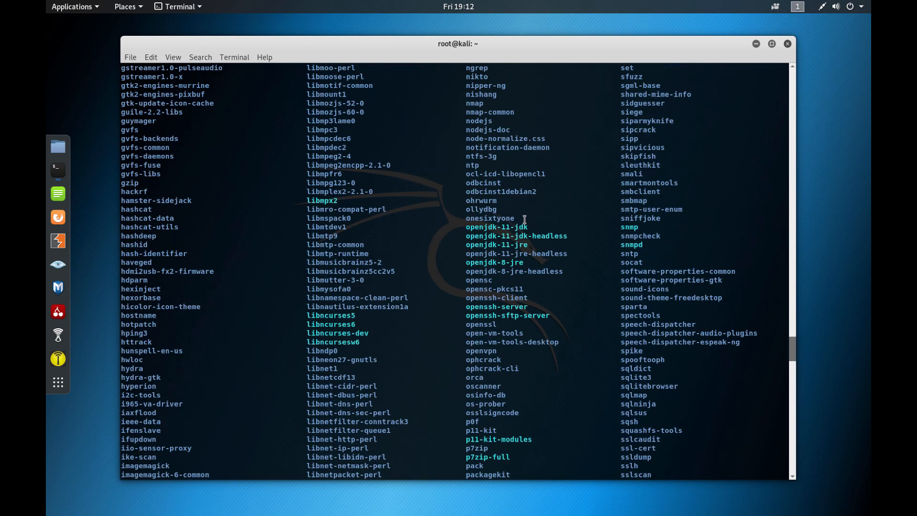
scroll(up, 3)
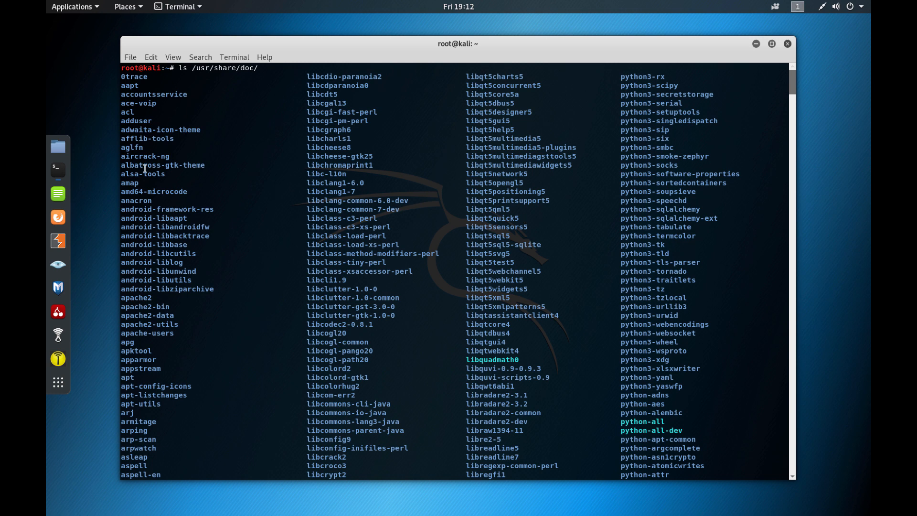
mouse_move(160, 133)
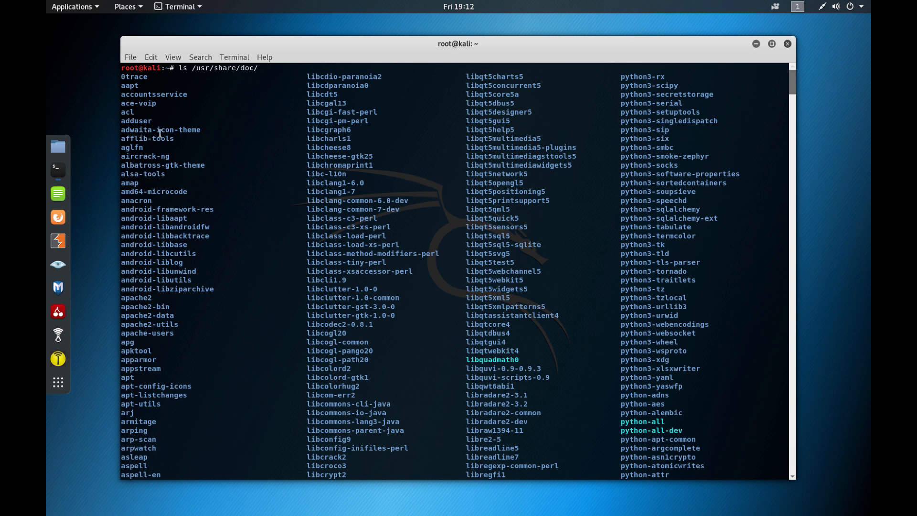
mouse_move(166, 393)
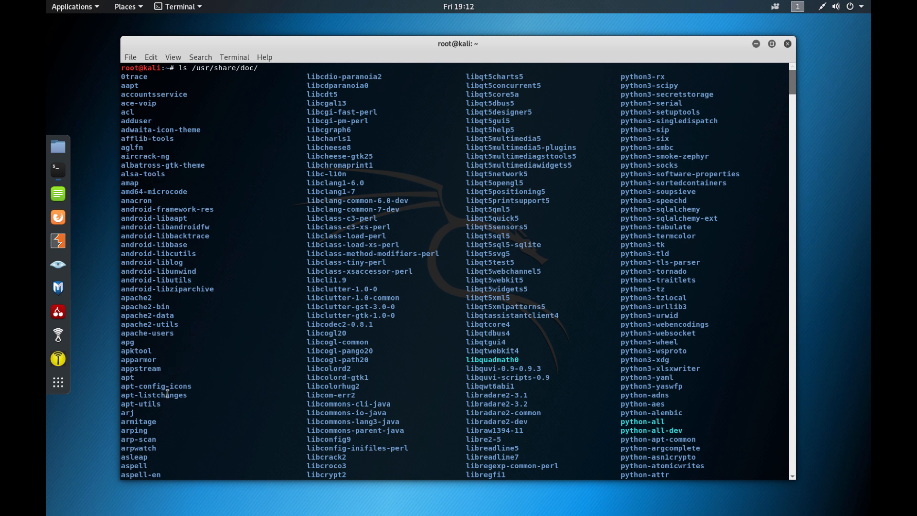
mouse_move(149, 406)
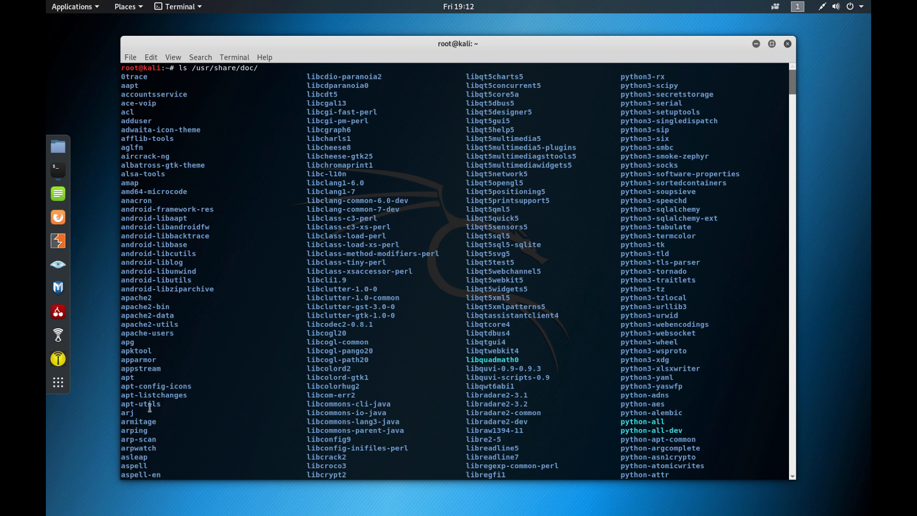
mouse_move(195, 301)
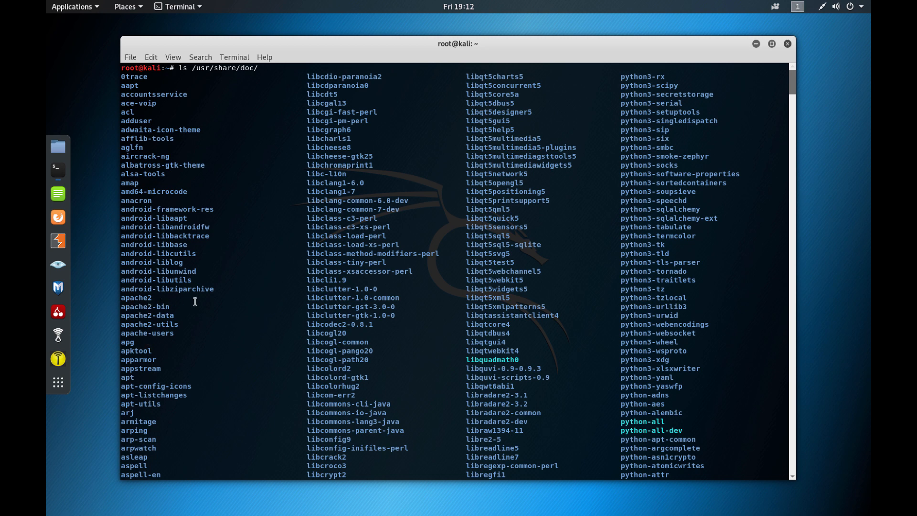
mouse_move(160, 372)
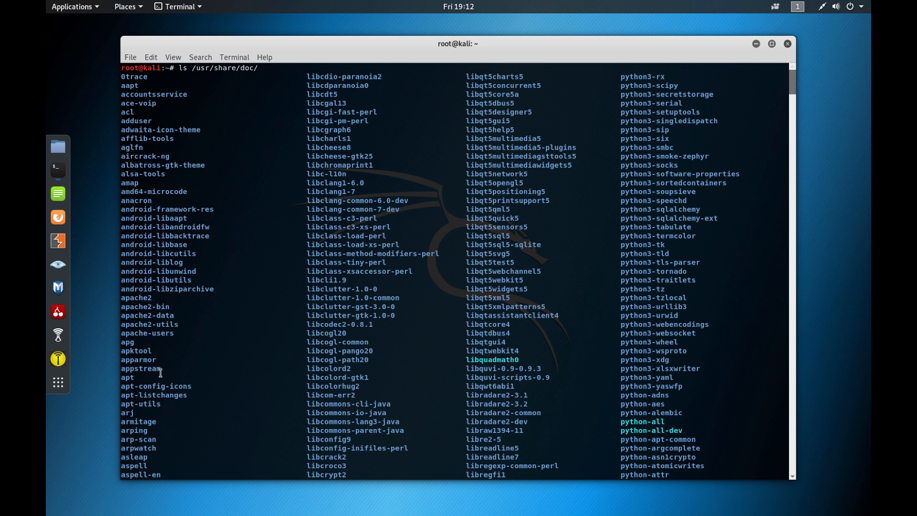
mouse_move(154, 307)
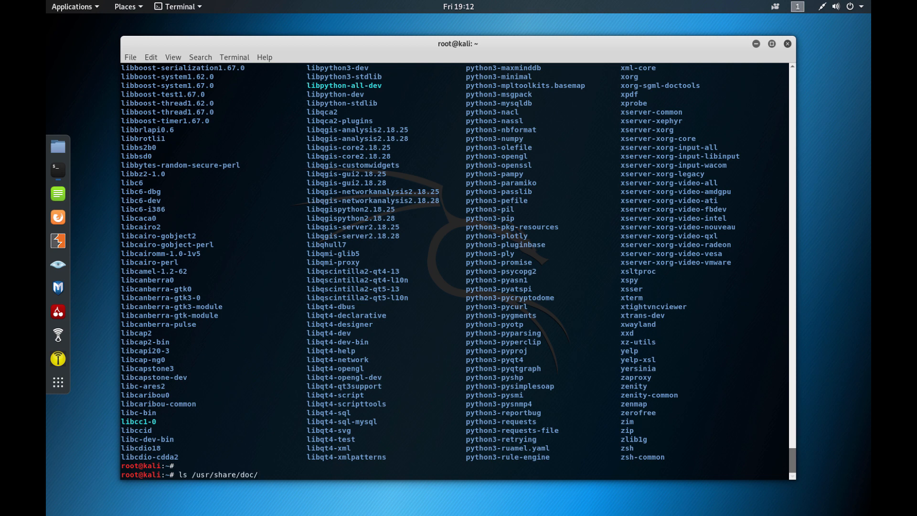
Step: List /usr/share/doc/apache2, showing its changelogs, copyright, examples folder and README files
text(apache)
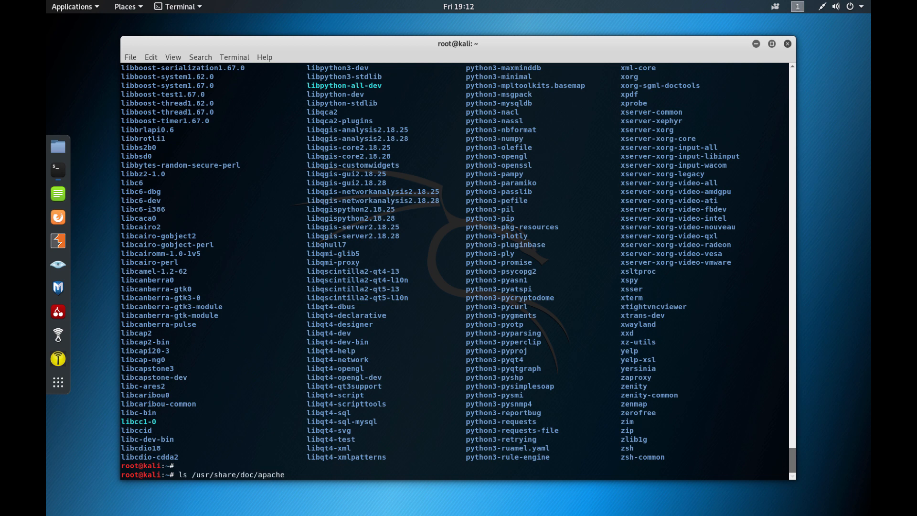
text(2)
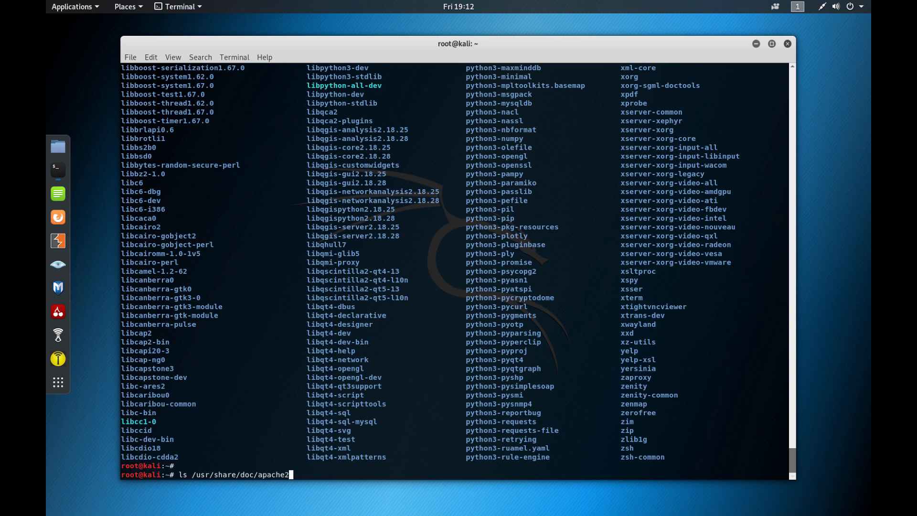
key(Return)
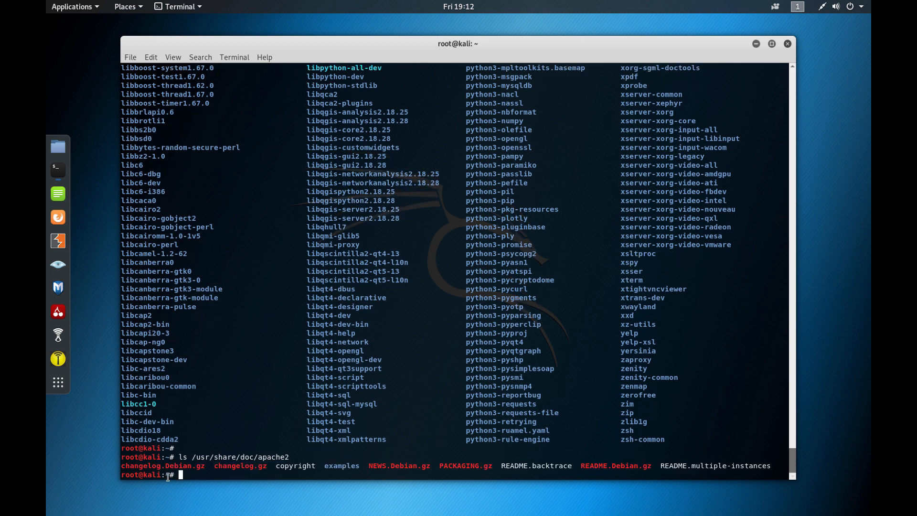
mouse_move(580, 476)
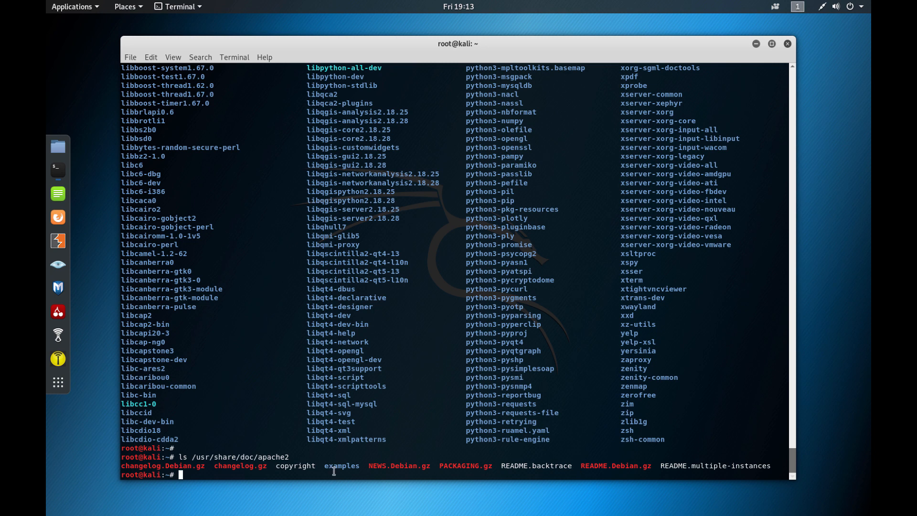
mouse_move(396, 465)
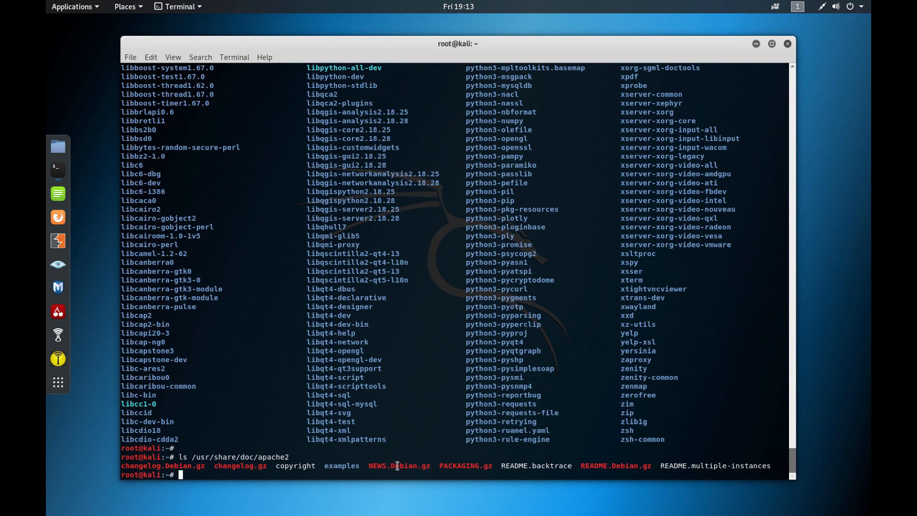
mouse_move(583, 471)
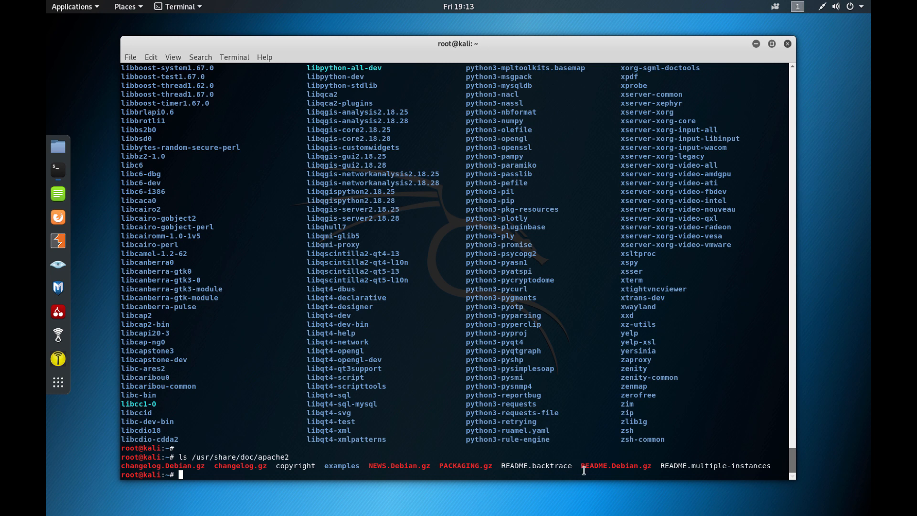
mouse_move(717, 475)
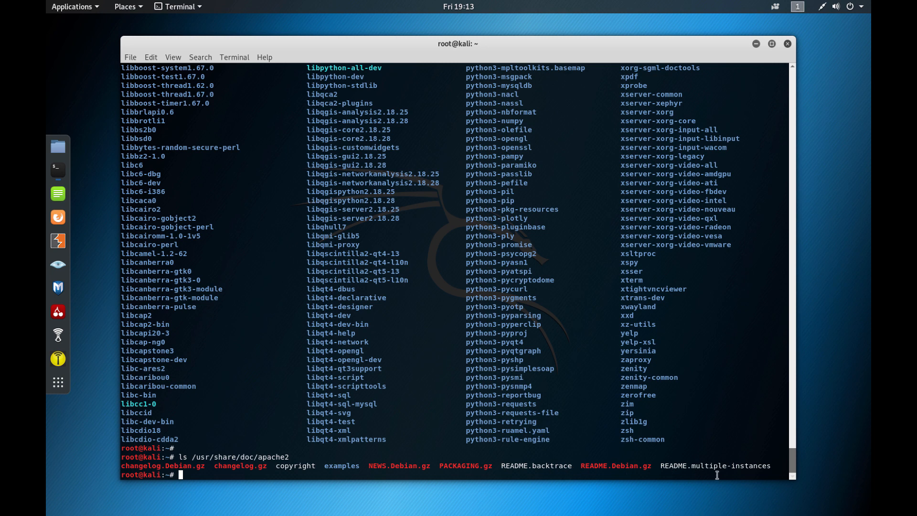
mouse_move(766, 481)
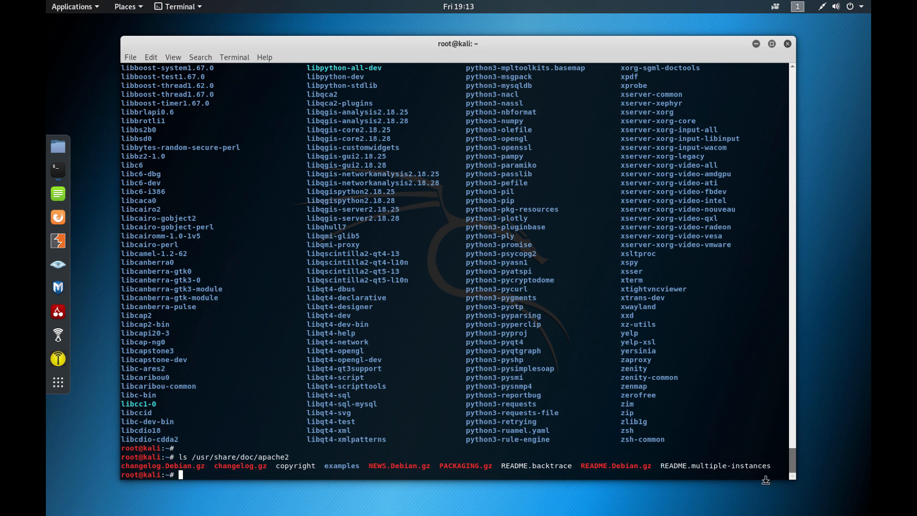
text(ca)
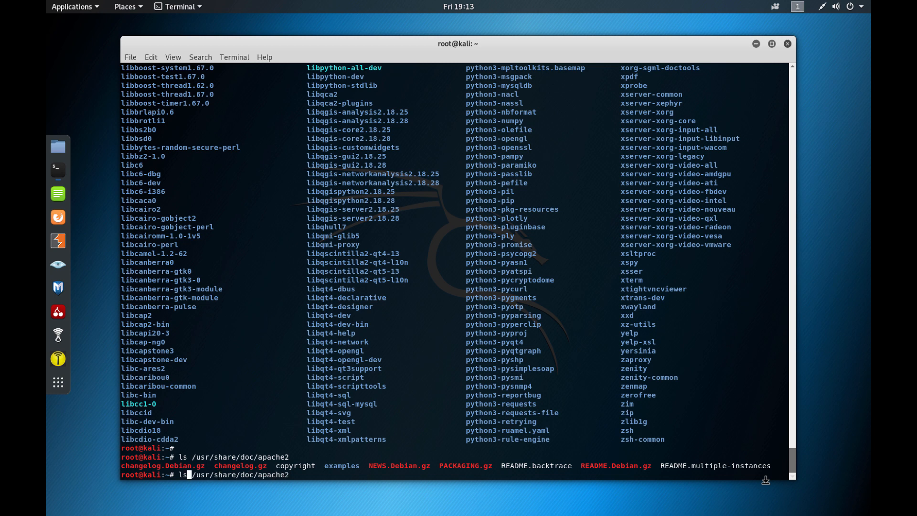
Step: Attempt to cat README.multiple-instances by relative name, which fails
text(cat)
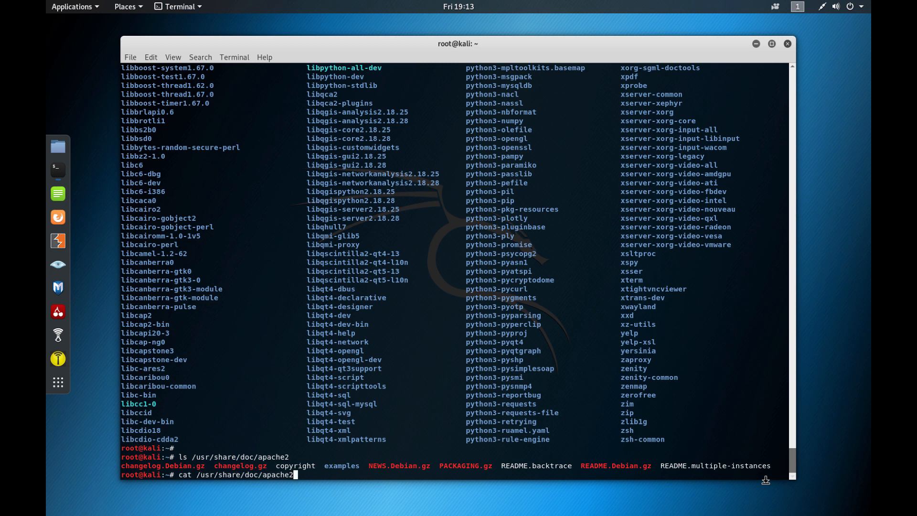
text(README)
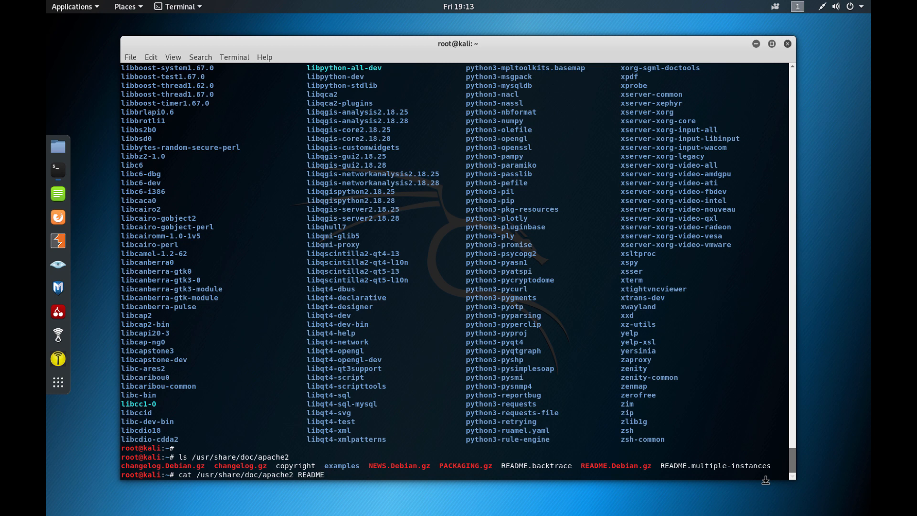
text(mult)
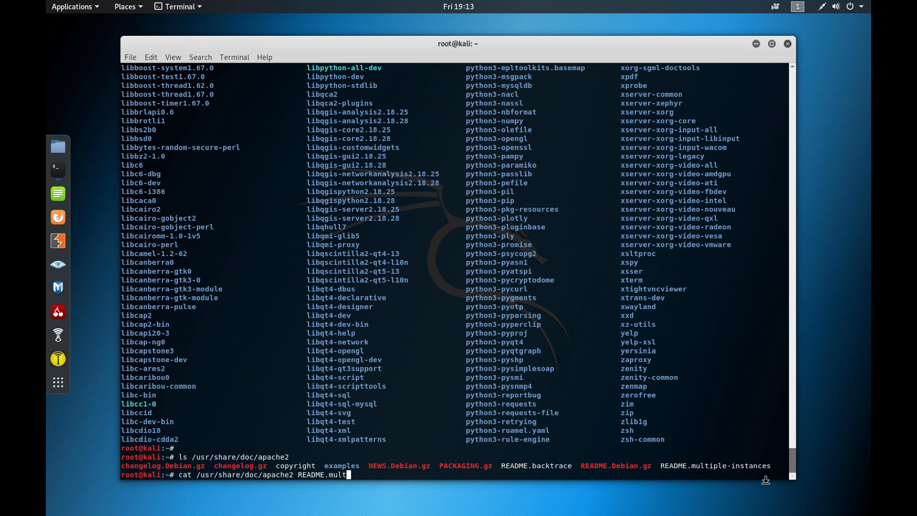
text(iple-i)
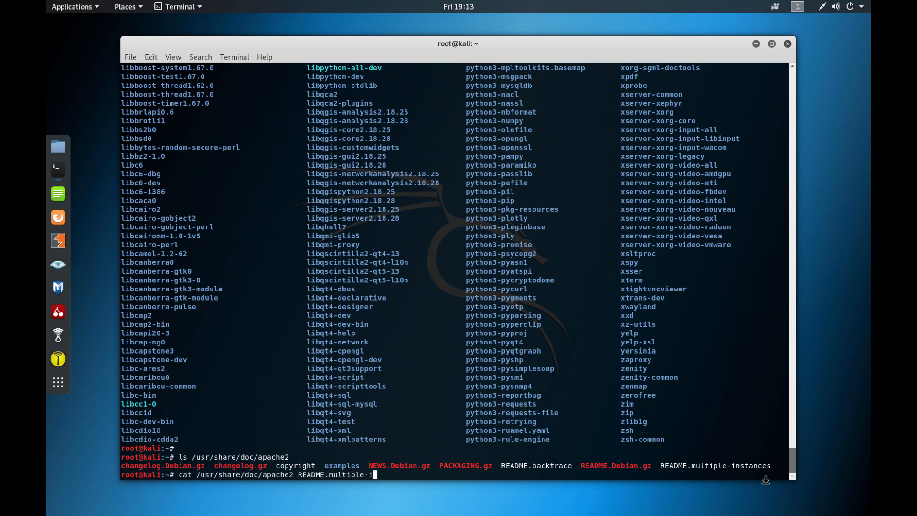
key(Return)
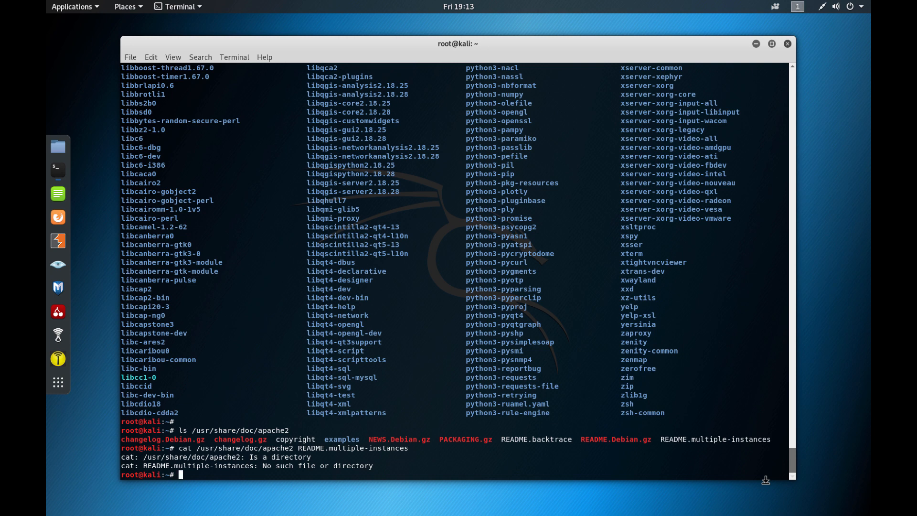
Step: Display /usr/share/doc/apache2/README.multiple-instances, reaching its Apache environment variables table
text(cat /usr/share/doc/apache2 README.multiple-instances)
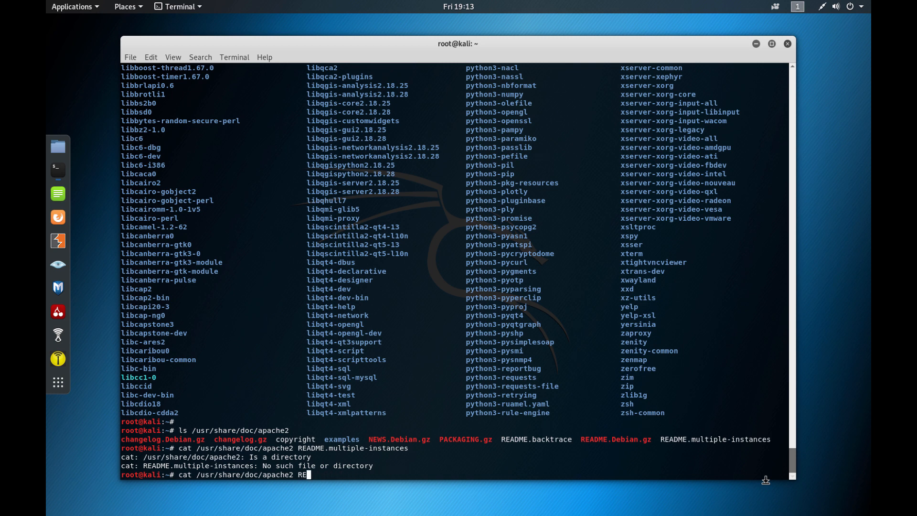
text(ADME.)
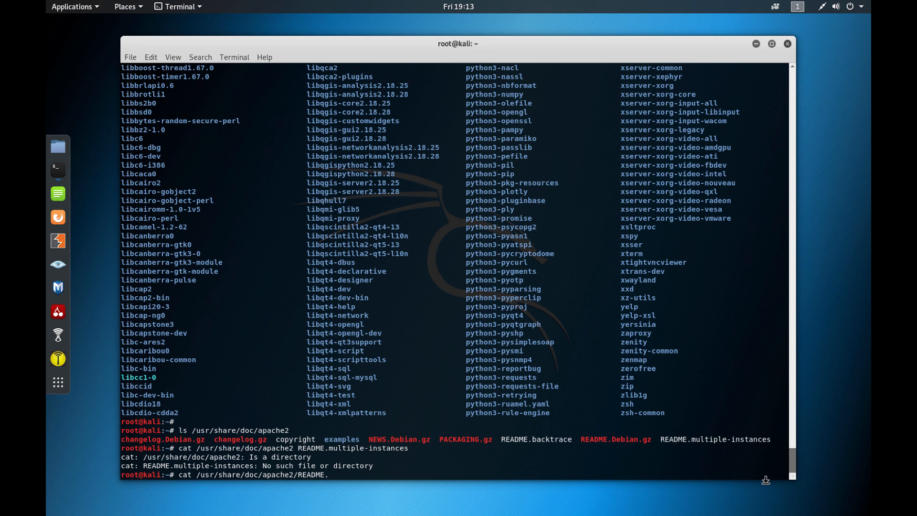
key(Return)
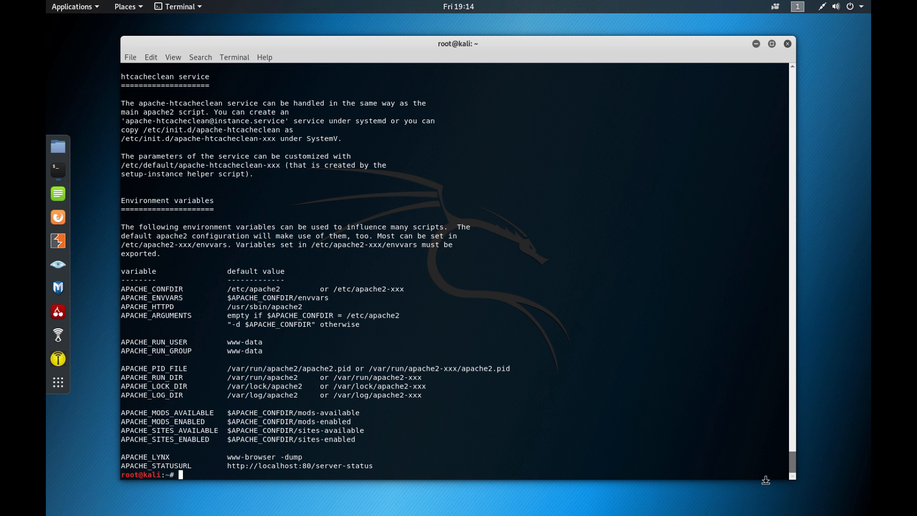
text(cl)
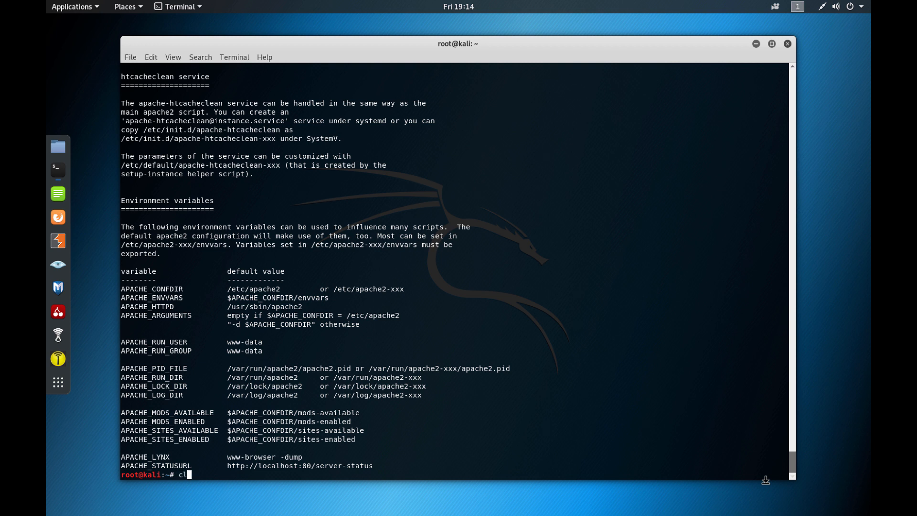
Step: Clear the screen and list the files installed by the apache package with dpkg -L
key(Return)
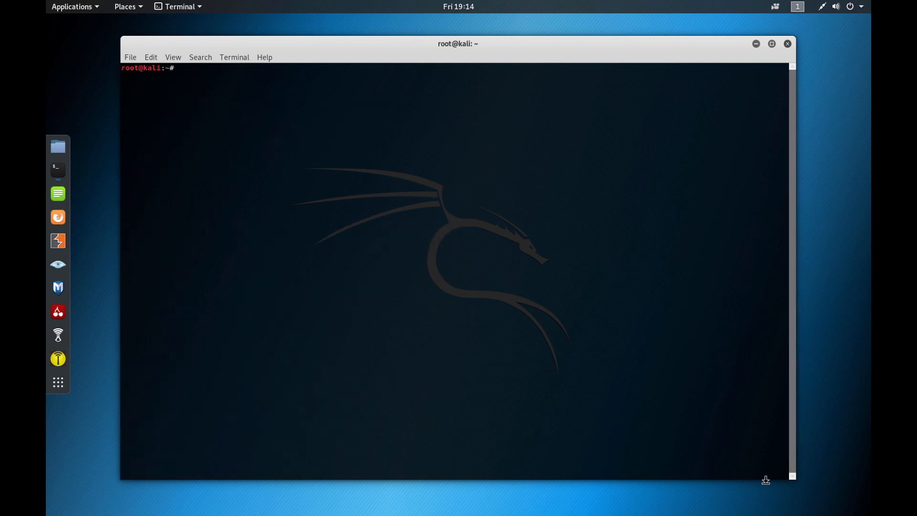
text(kpk)
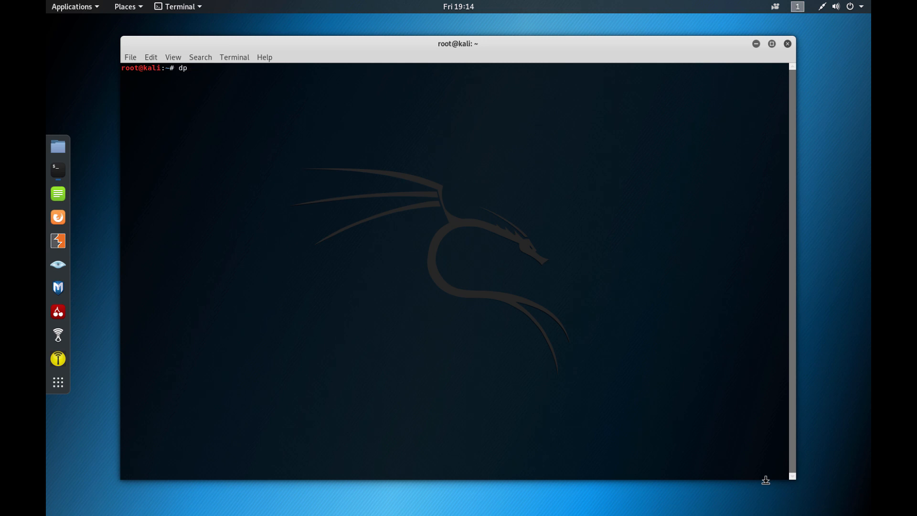
text(kg -)
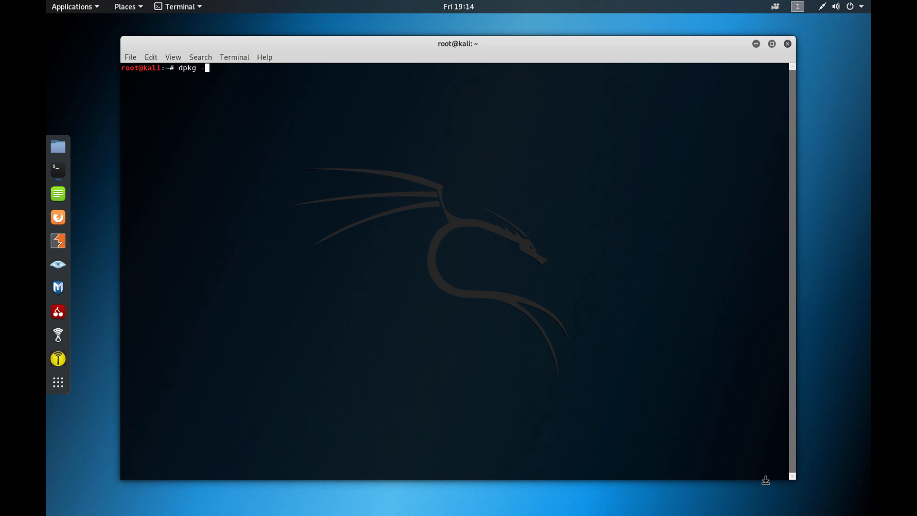
text(L p)
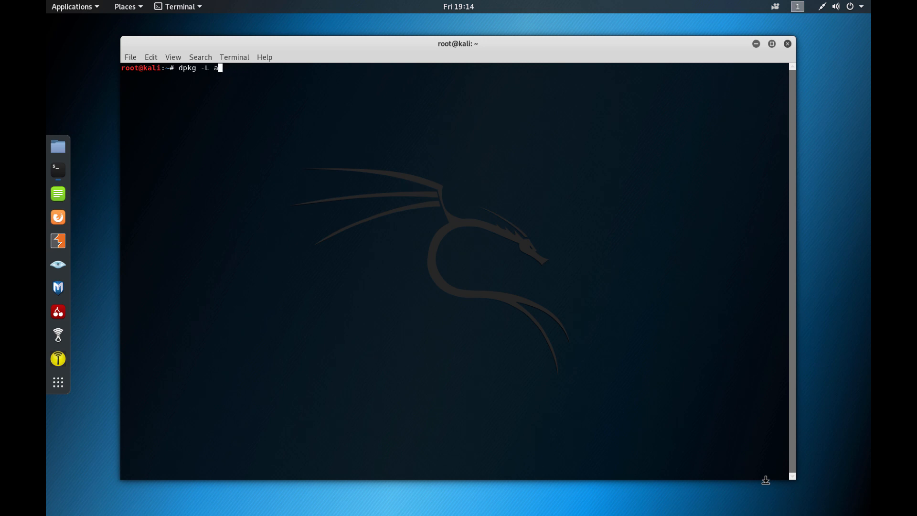
text(pache)
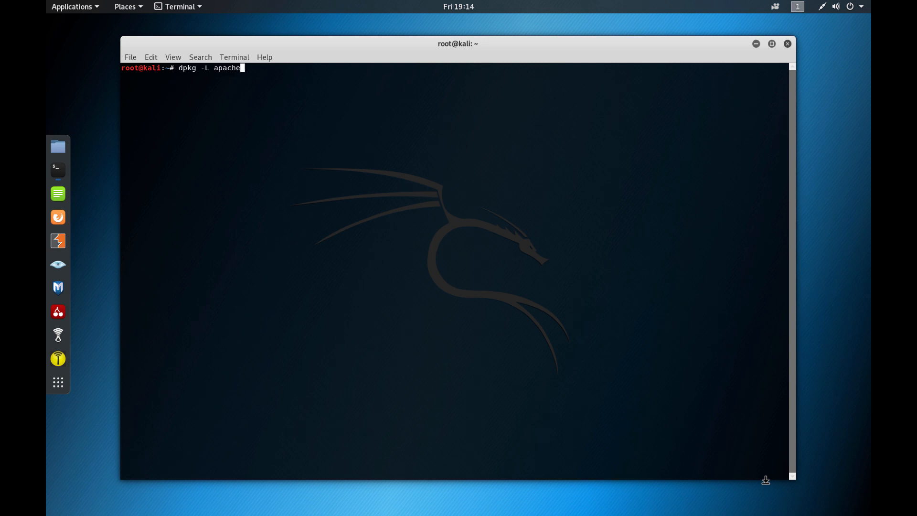
key(Return)
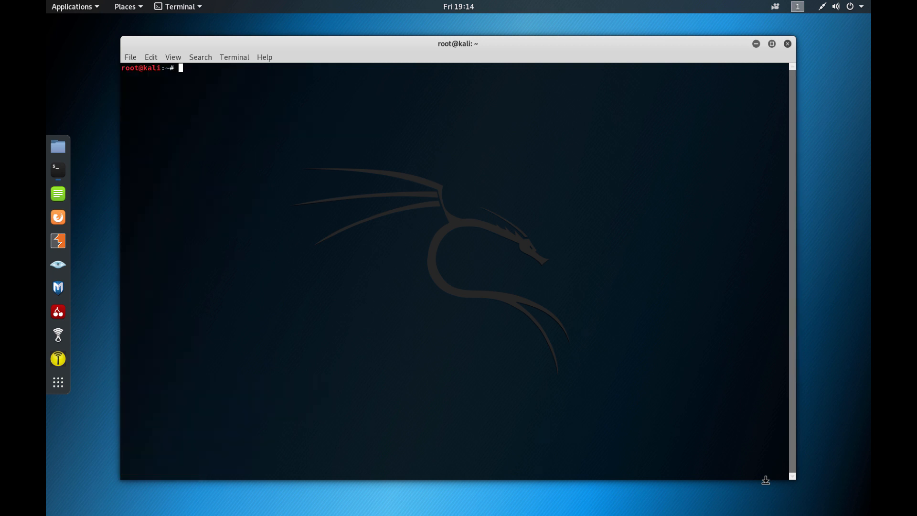
Step: Show the apache2 package status with dpkg -s, including its conffiles, description and homepage
text(dpkg -s)
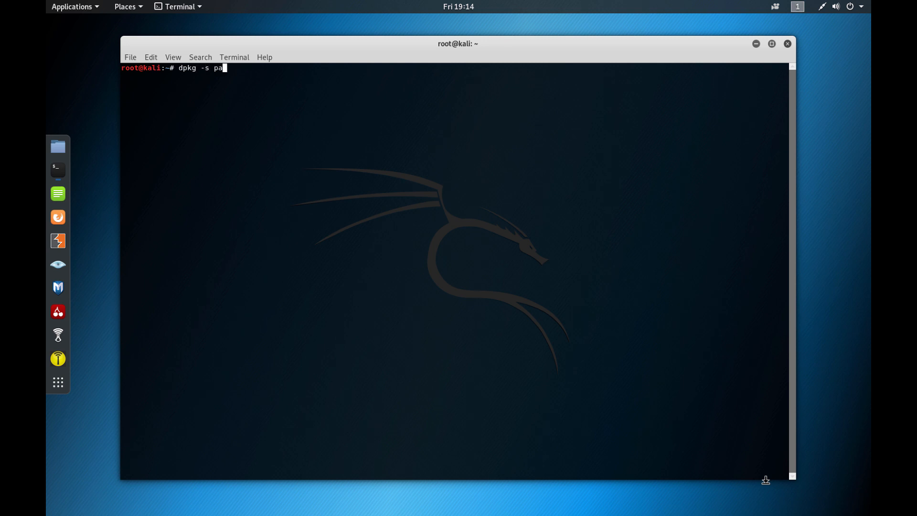
text(pache2)
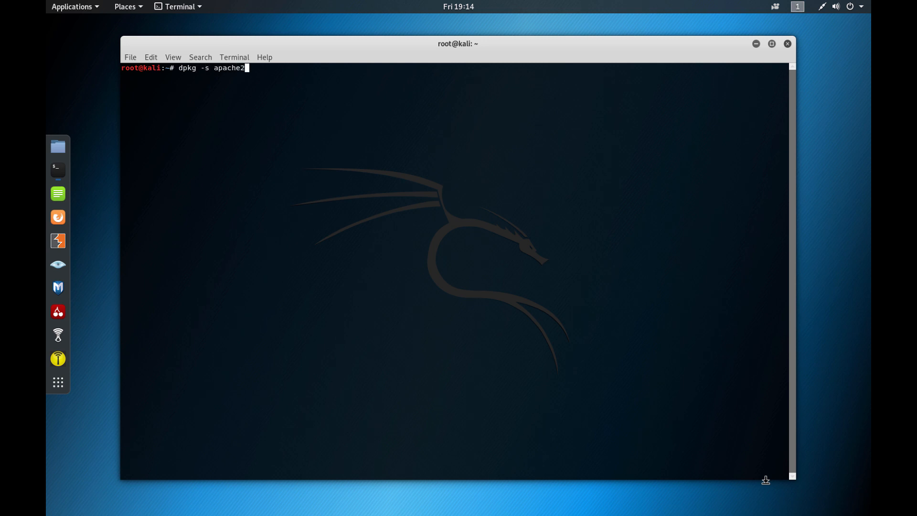
key(Return)
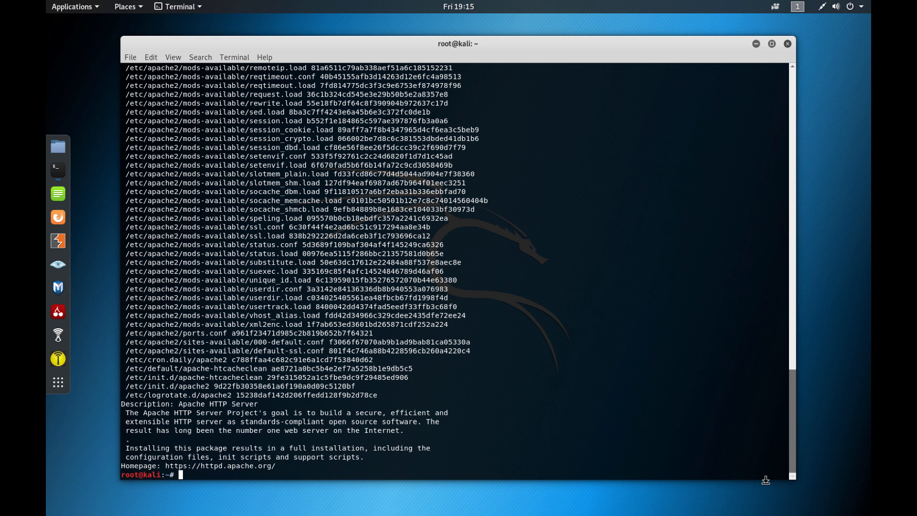
text(clear)
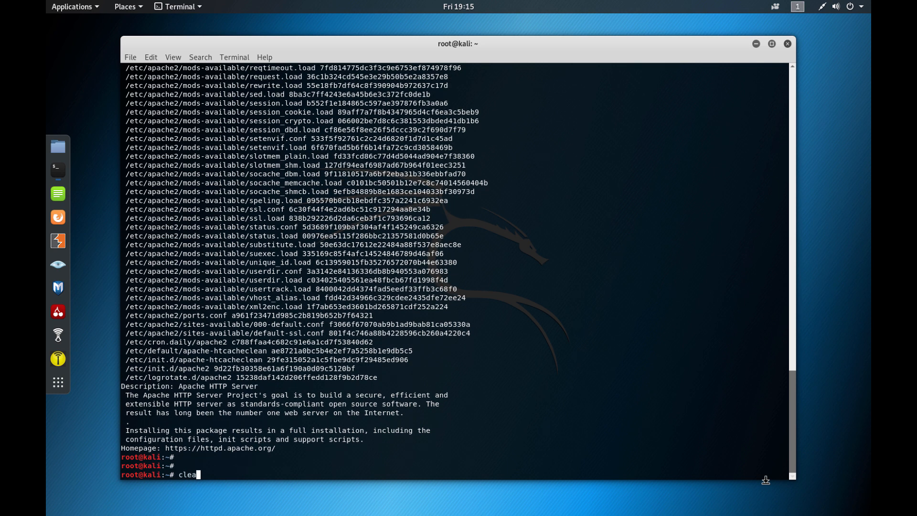
Step: Clear the screen and list the /usr/share/doc/apache2 documentation folder
key(Return)
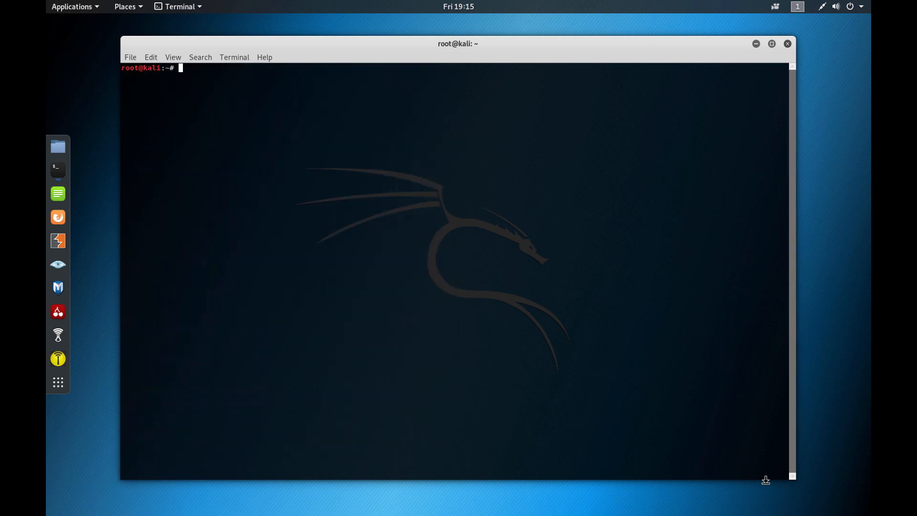
text(ls)
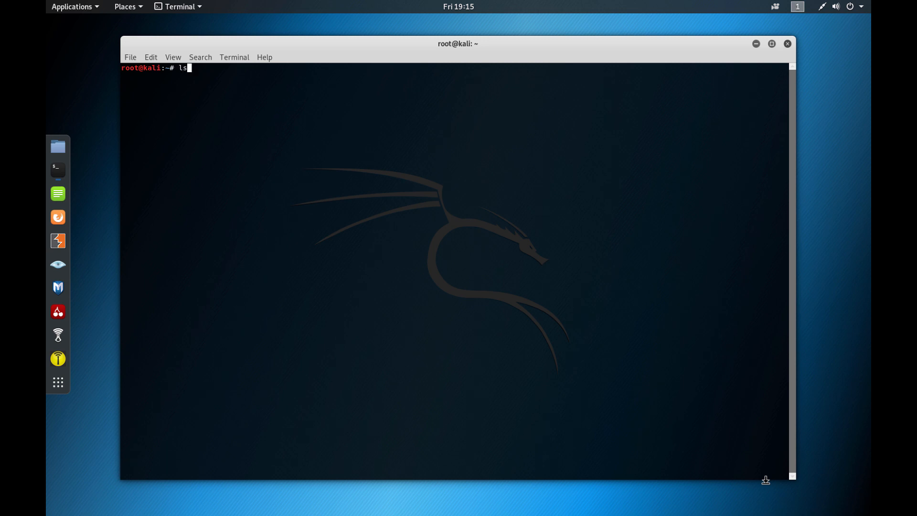
text(/usr/)
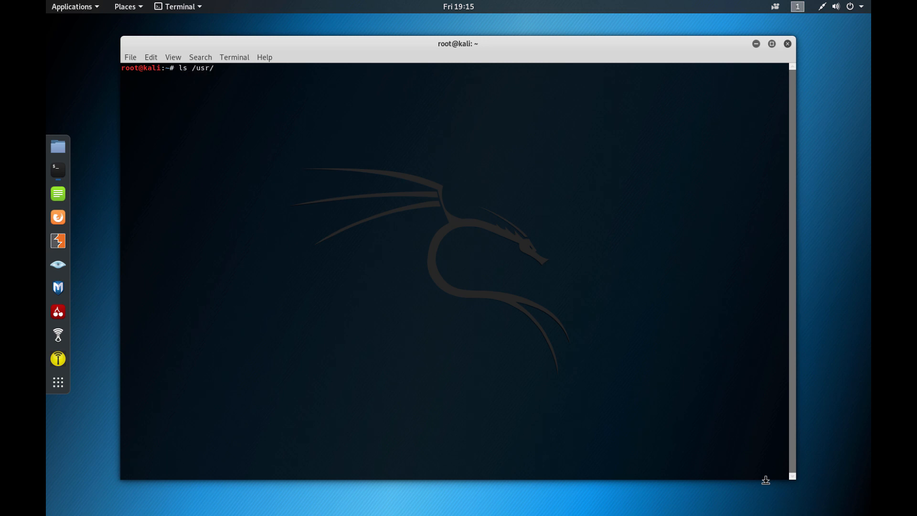
text(share/doc)
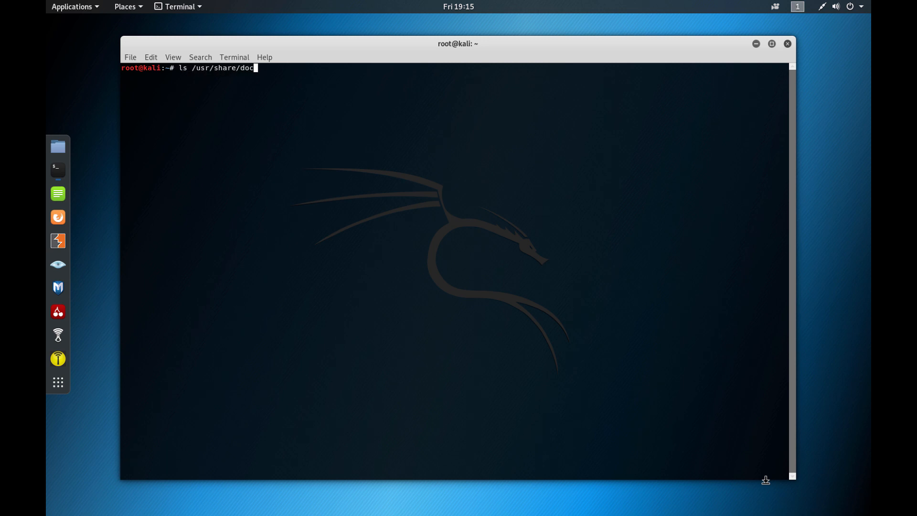
text(/)
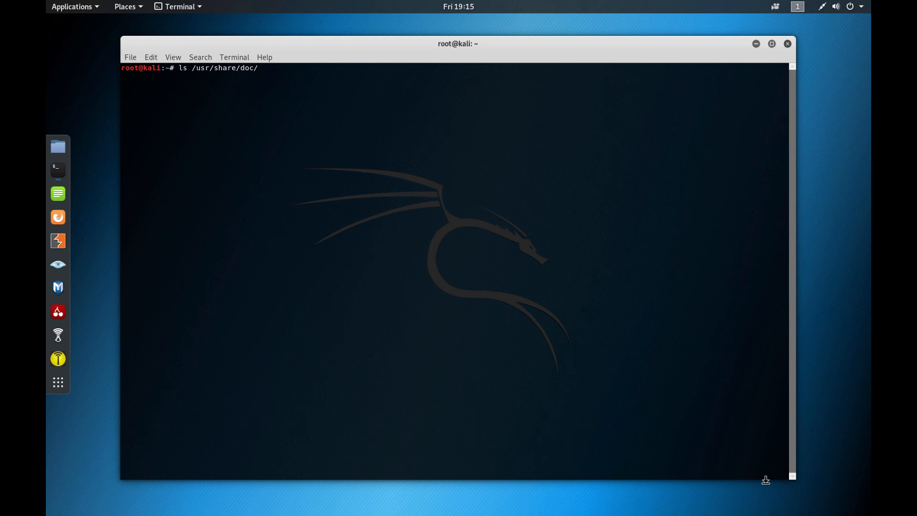
text(apache2)
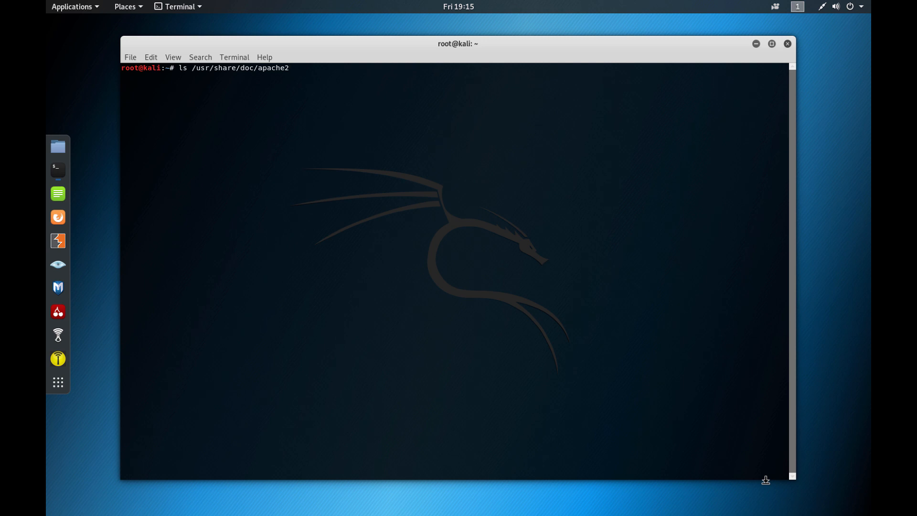
key(Return)
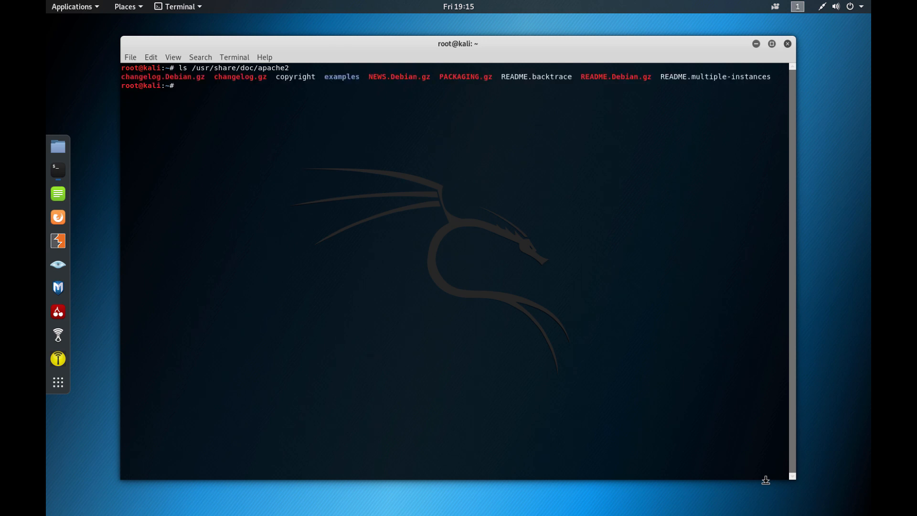
Step: List /usr/share/doc/apache2/examples/, showing apache2.monit, secondary-init-script and setup-instance
text(ls /usr/share/doc/apache2)
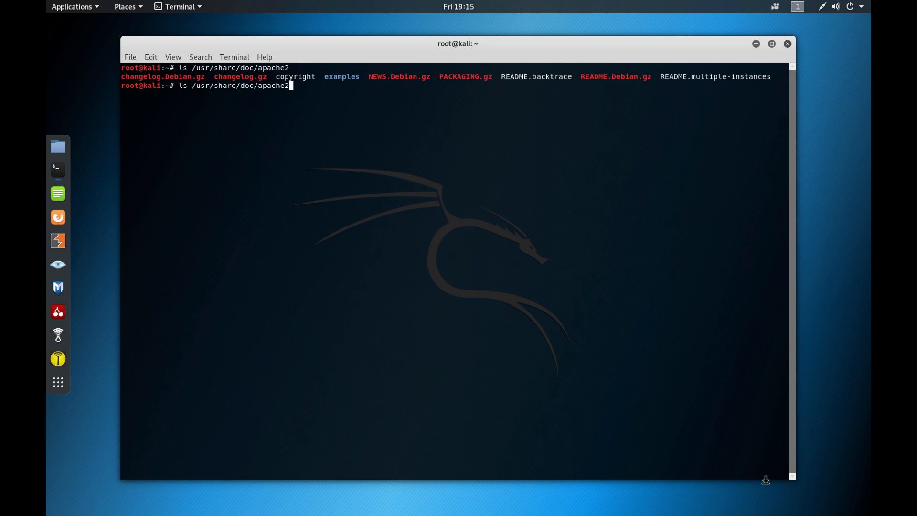
text(examples/)
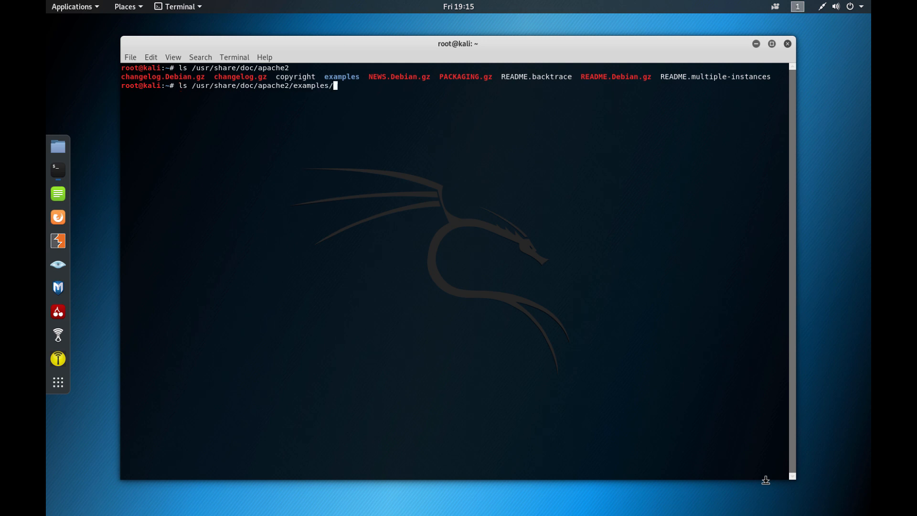
key(Return)
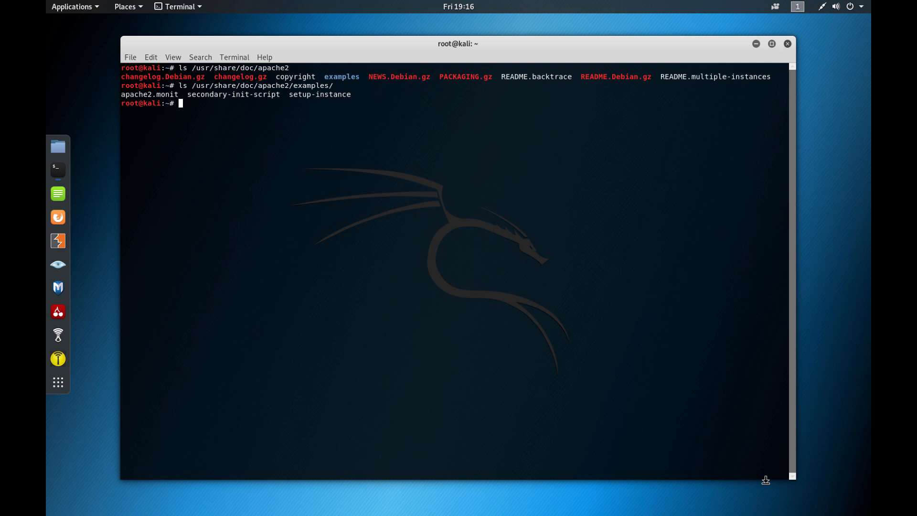
text(cledaR)
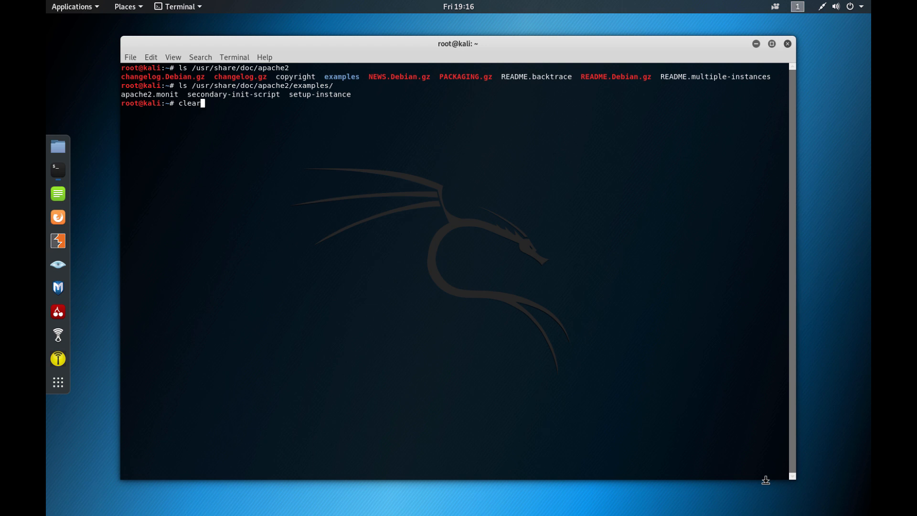
Step: Clear the screen and start the SSH service with systemctl start ssh
key(Return)
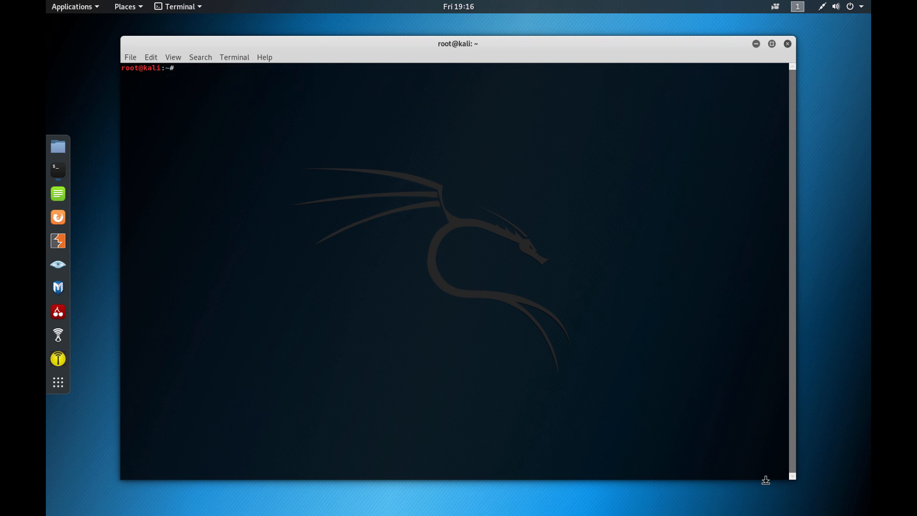
text(SSH)
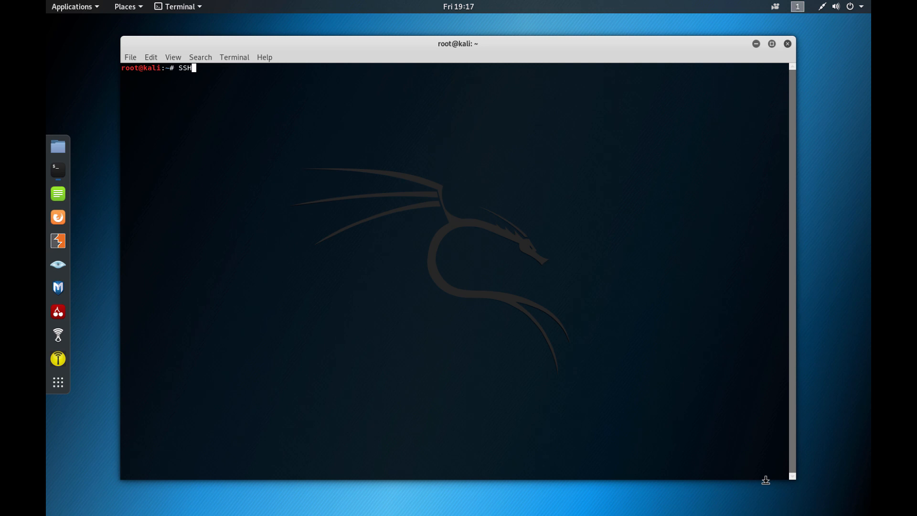
text(o)
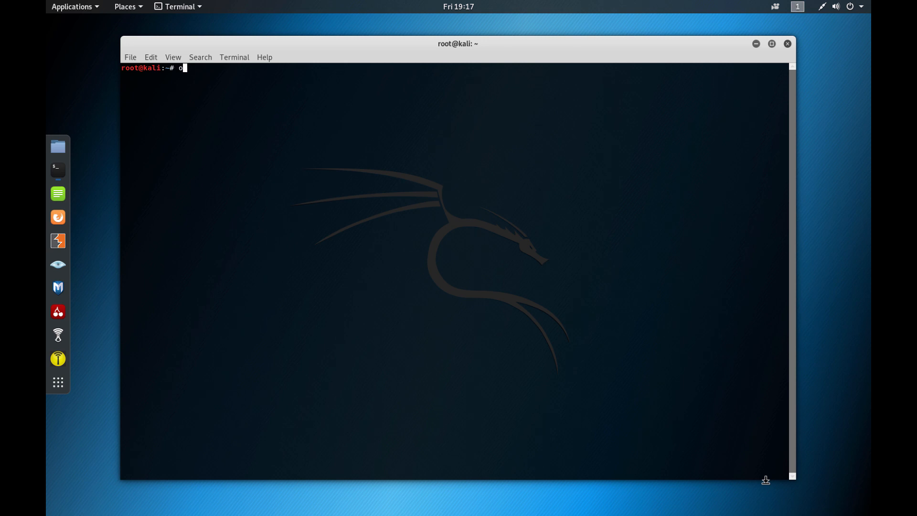
text(pe)
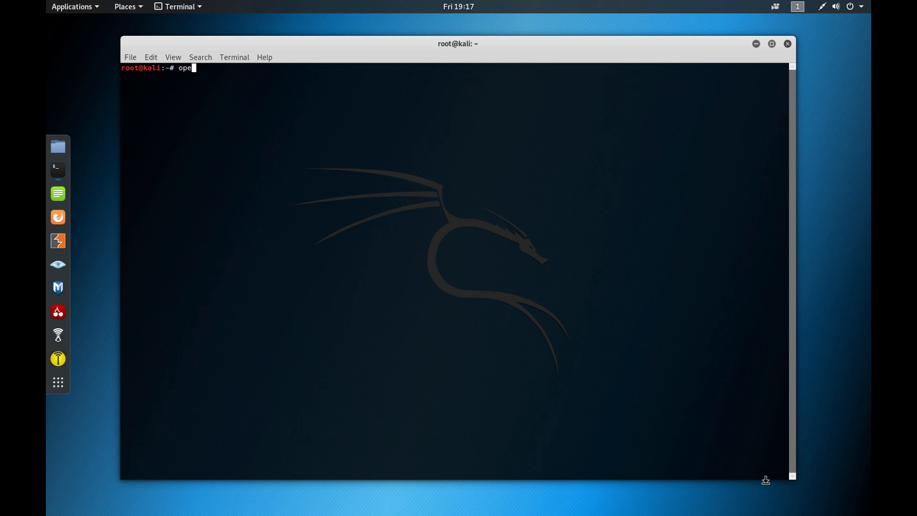
text(n)
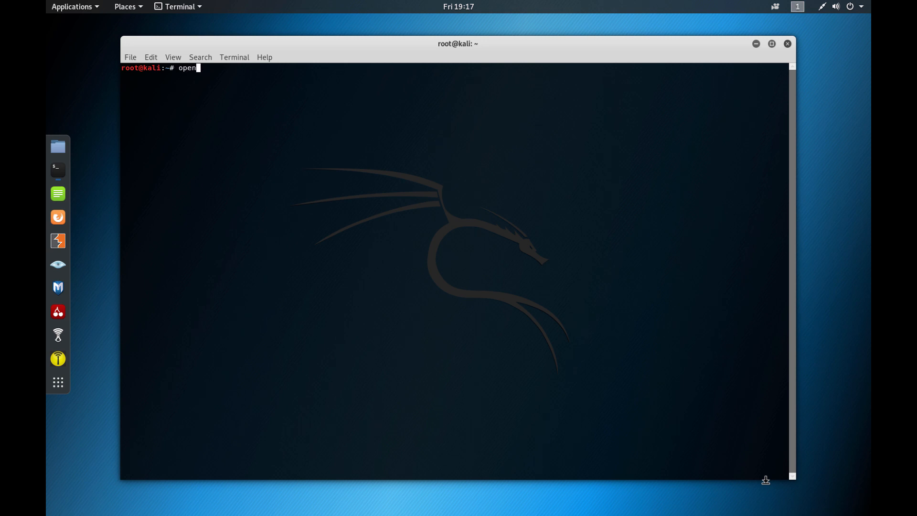
text(-ssh)
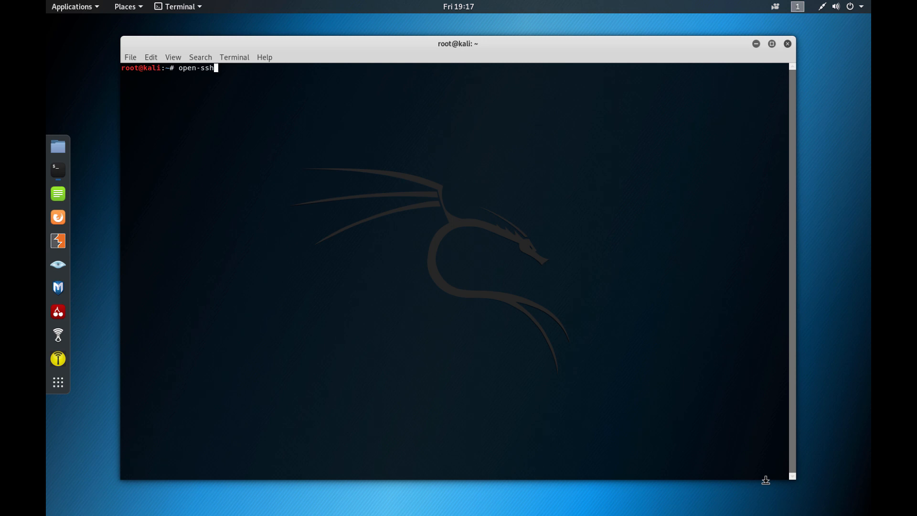
text(syste)
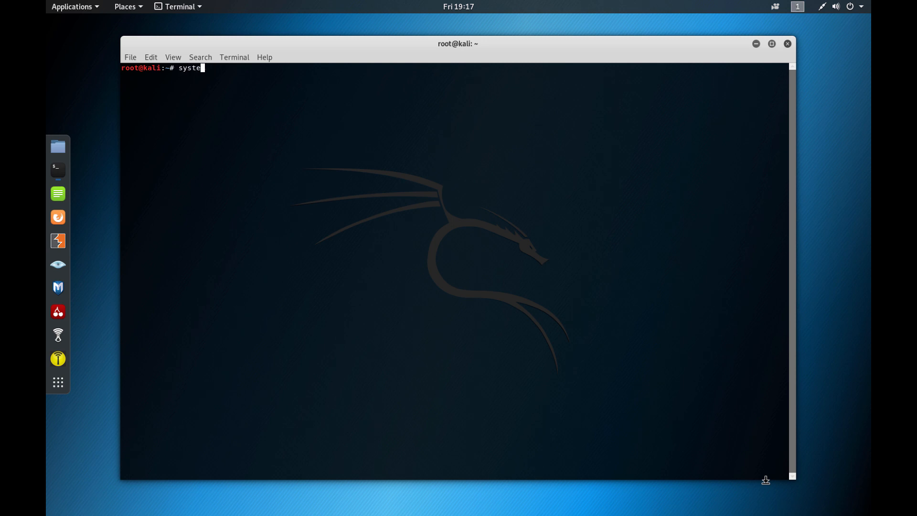
text(ctl)
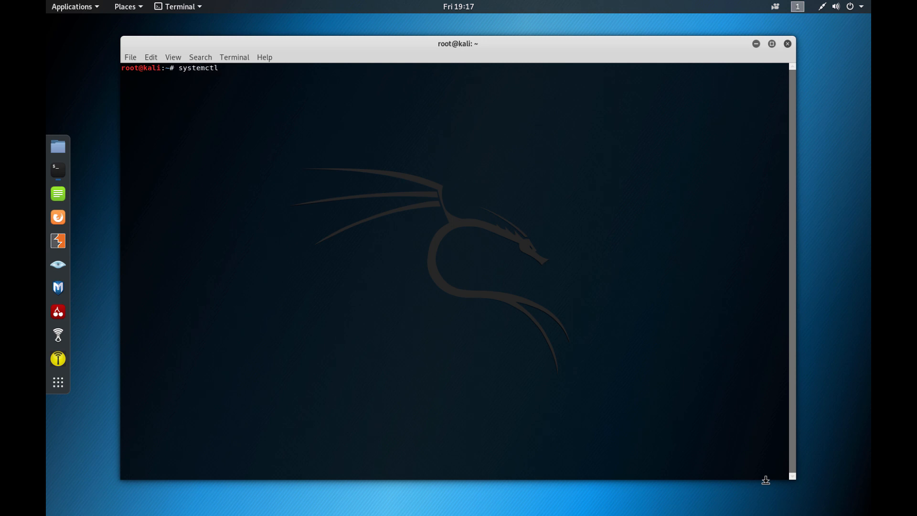
text(start ssh)
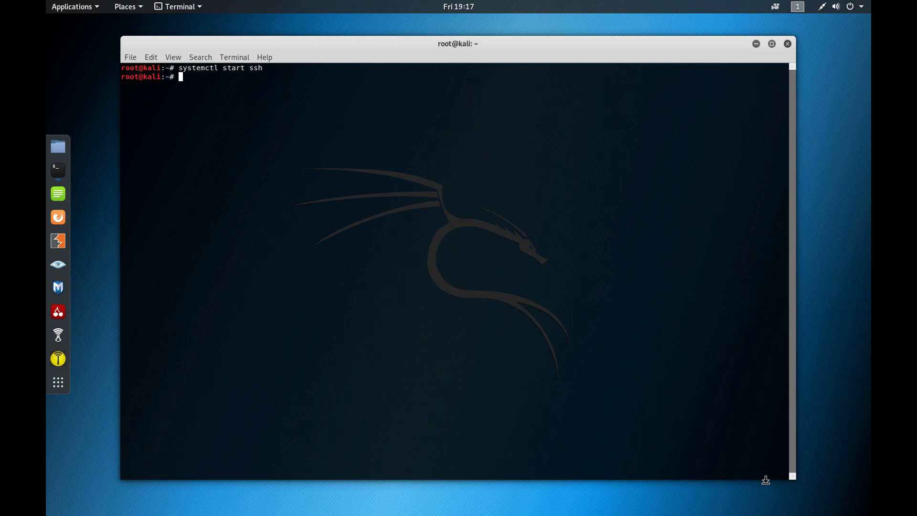
Step: Enable SSH at boot with systemctl enable ssh, creating the ssh.service and sshd.service symlinks
text(syste)
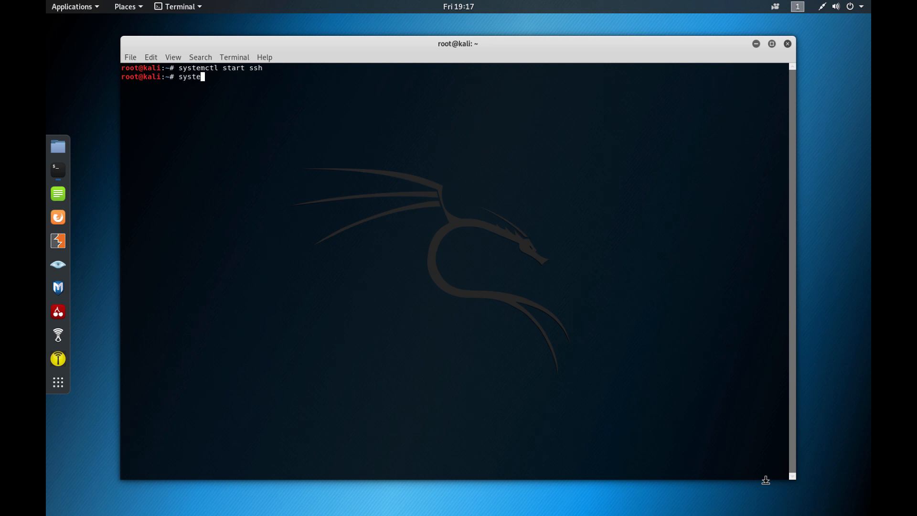
text(mctl)
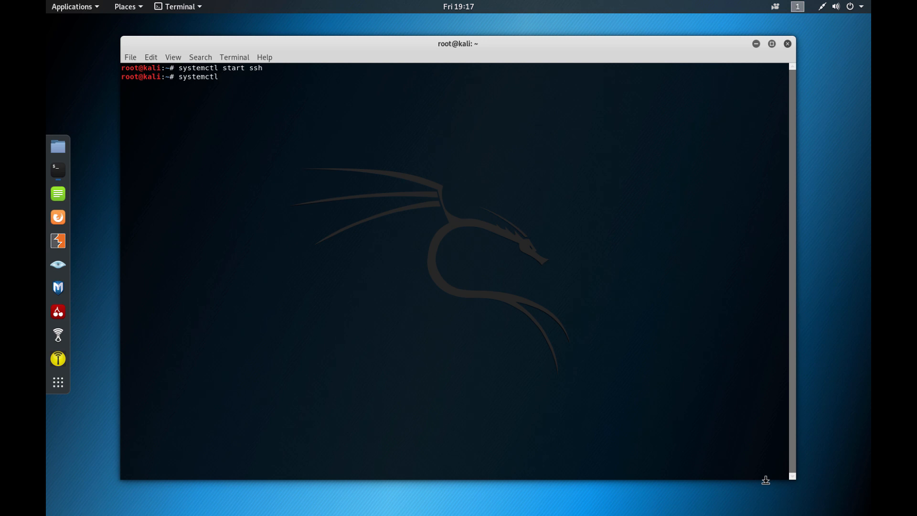
text(enable s)
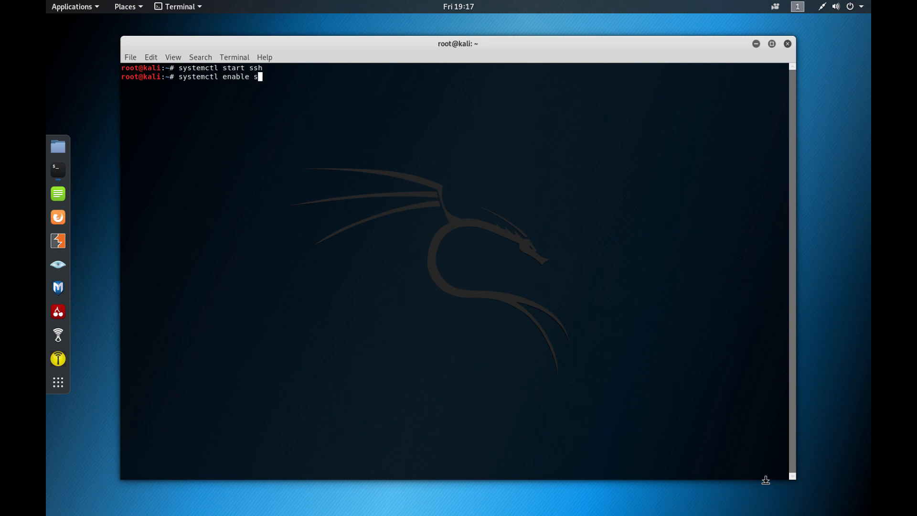
key(Return)
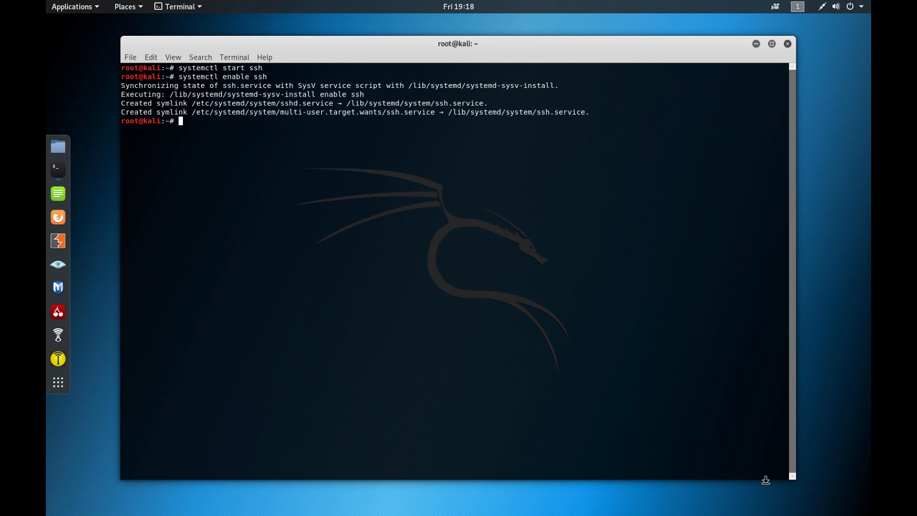
Step: Confirm /etc/ssh/sshd_config exists with ls, then clear the screen
text(ls /)
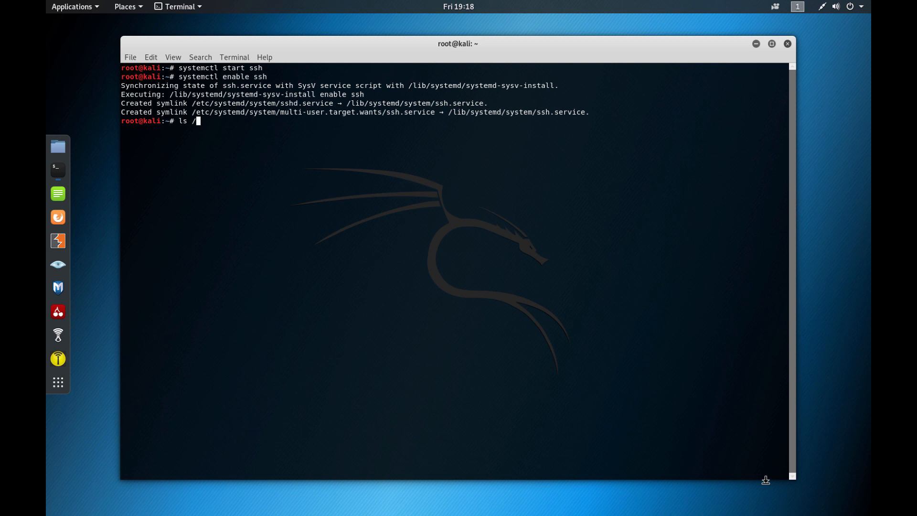
text(etc)
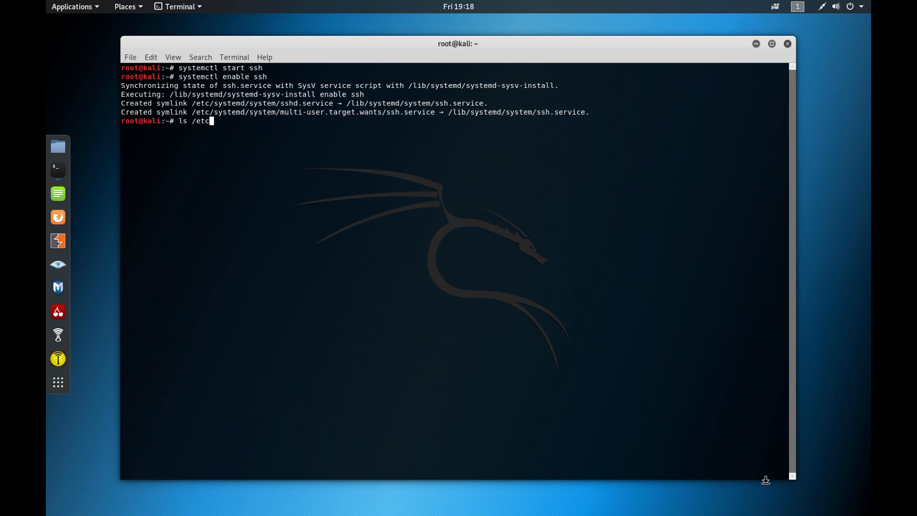
text(/ssh)
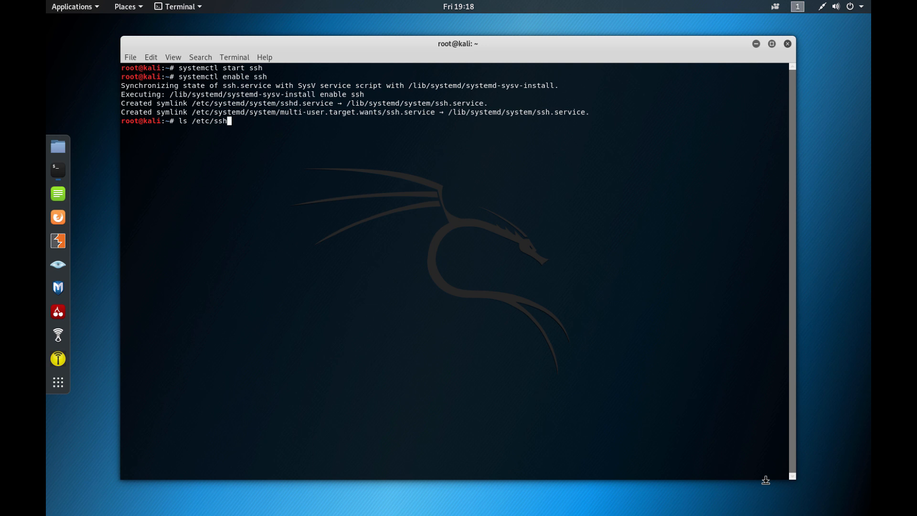
text(/)
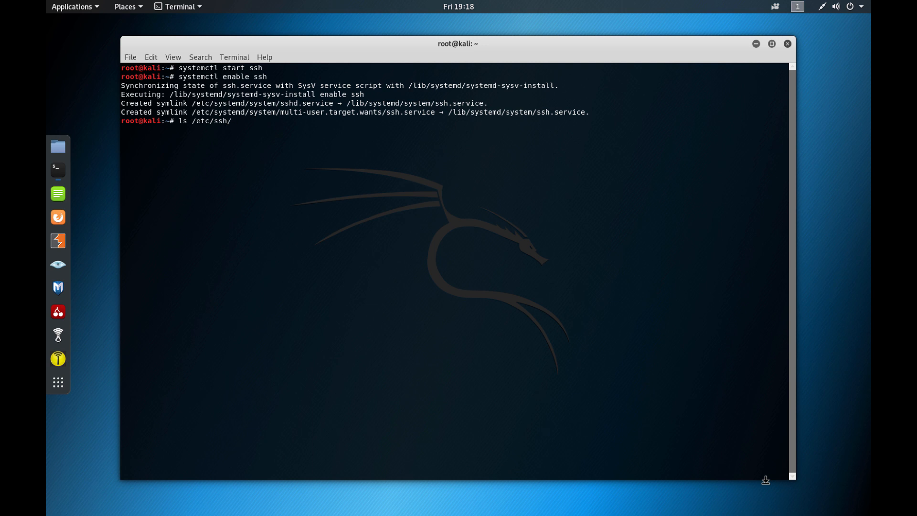
text(sshd)
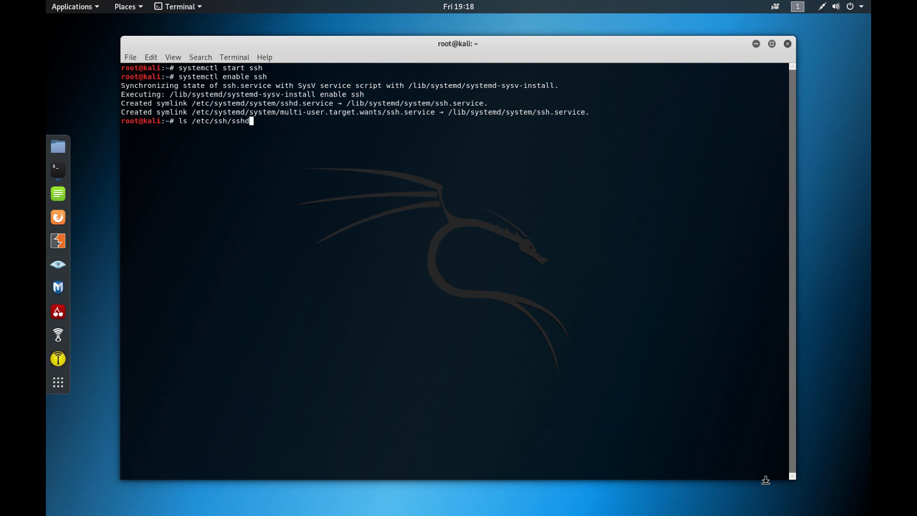
key(Return)
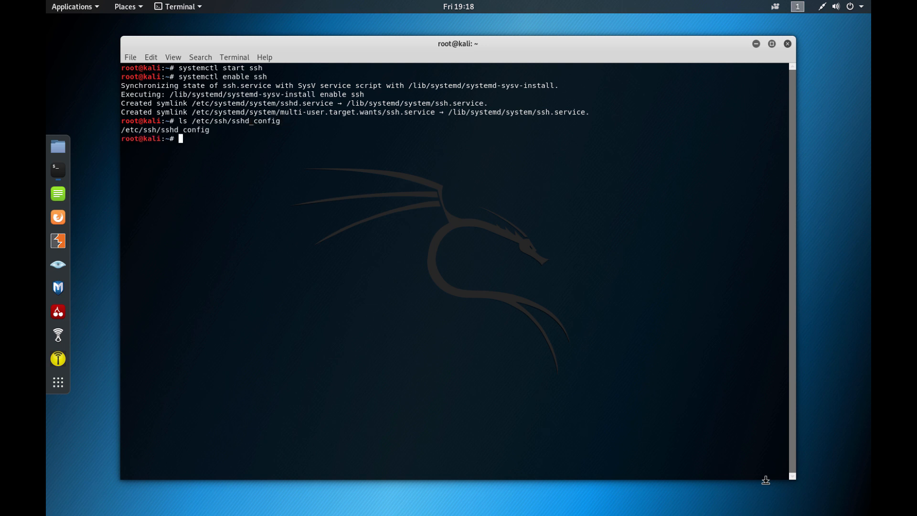
text(ls /etc/ssh/sshd_config)
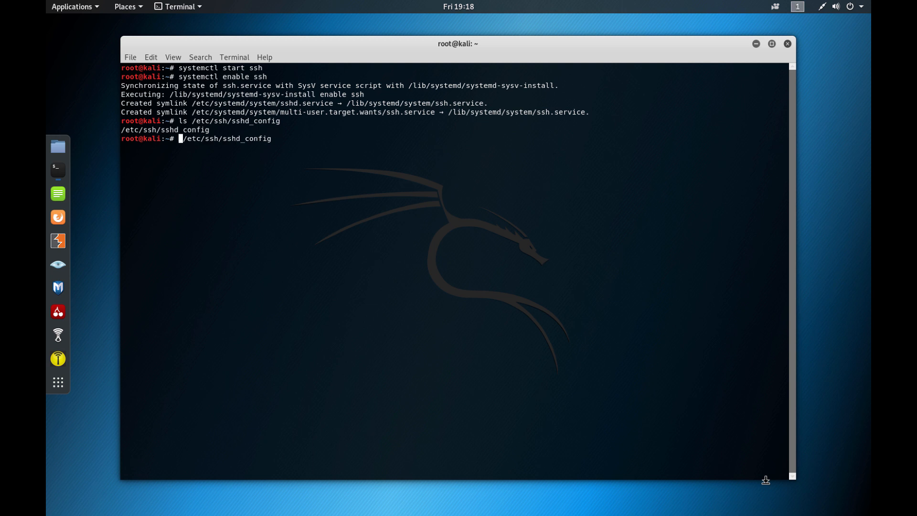
key(Return)
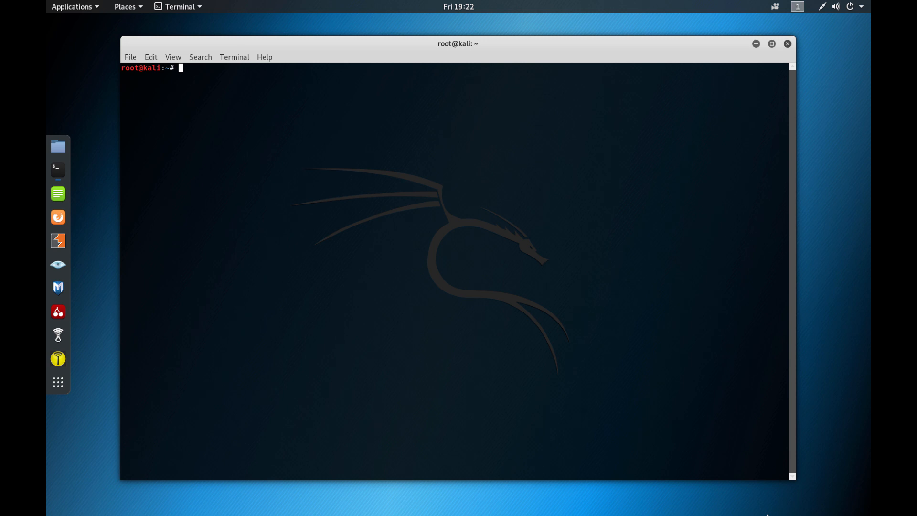
Step: Open /etc/ssh/sshd_config in nano, showing the default commented-out OpenSSH server settings
text(nano /)
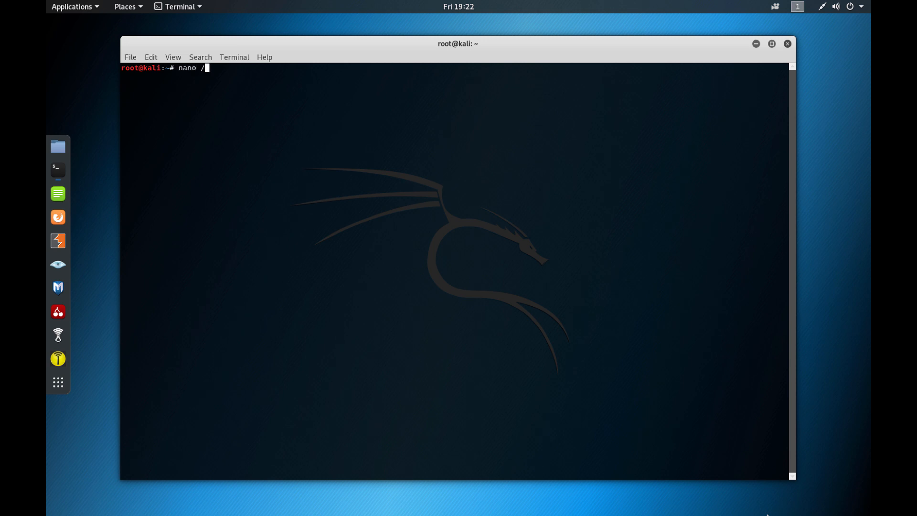
text(etc/)
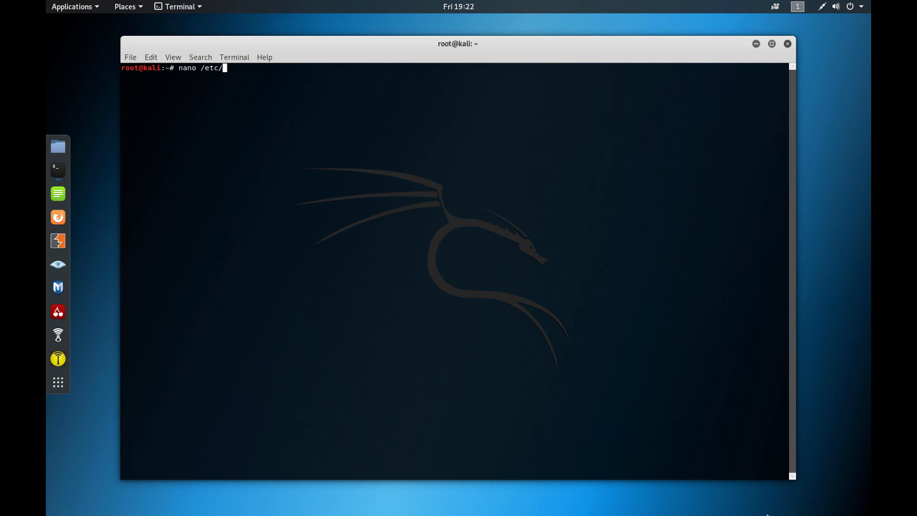
text(ssh/)
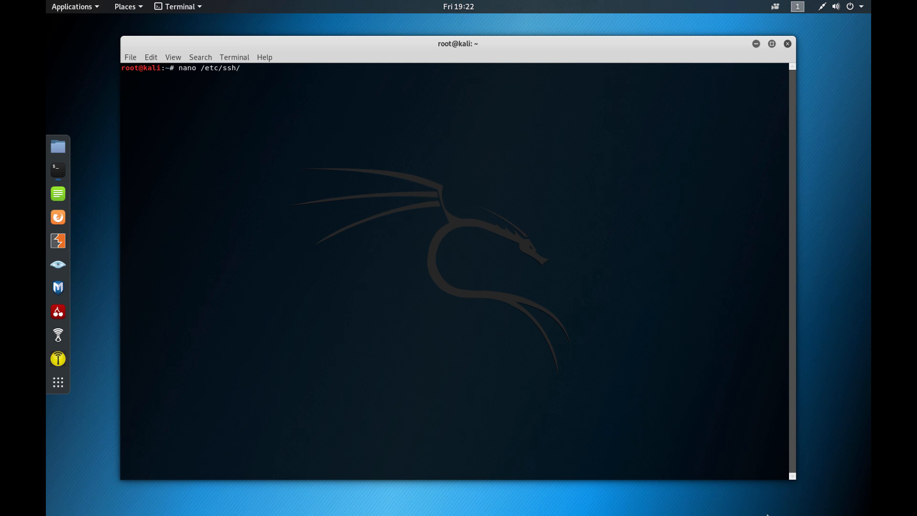
text(sshd)
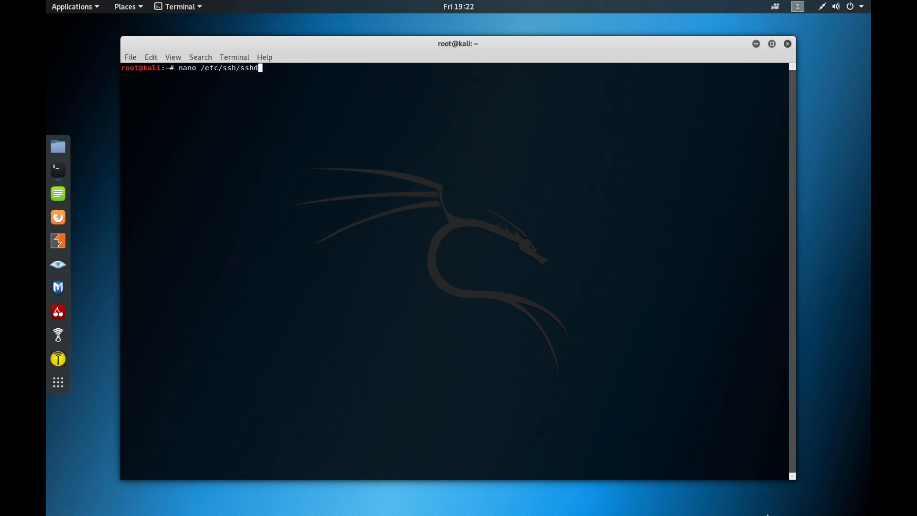
text(_conf)
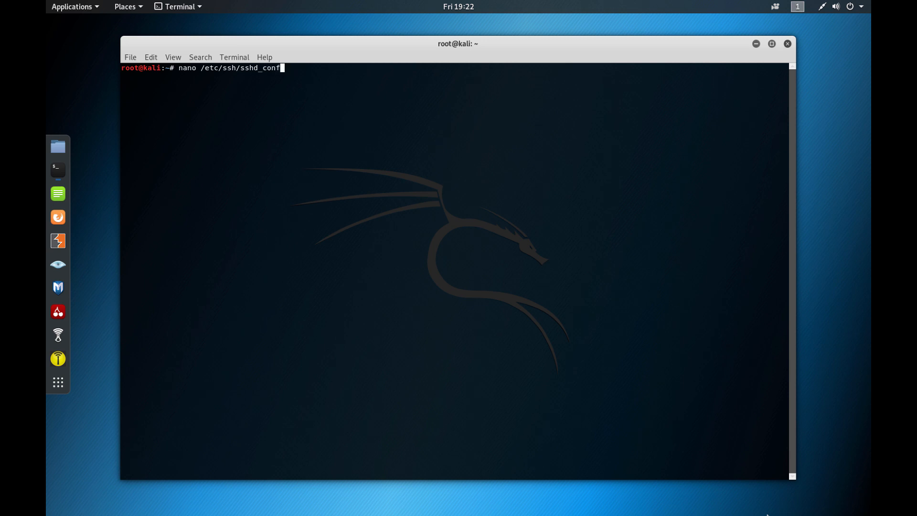
key(Return)
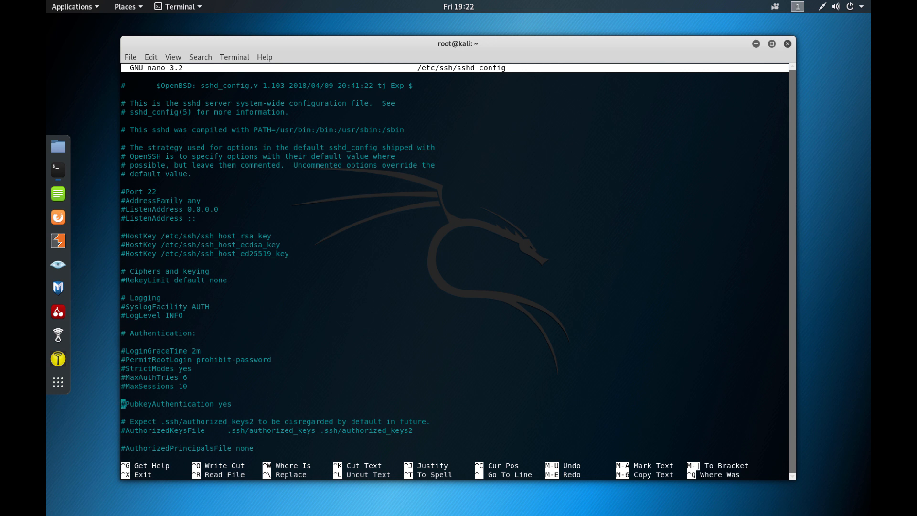
Step: Uncomment PasswordAuthentication and set it to no, and uncomment the Port 22 line
scroll(down, 3)
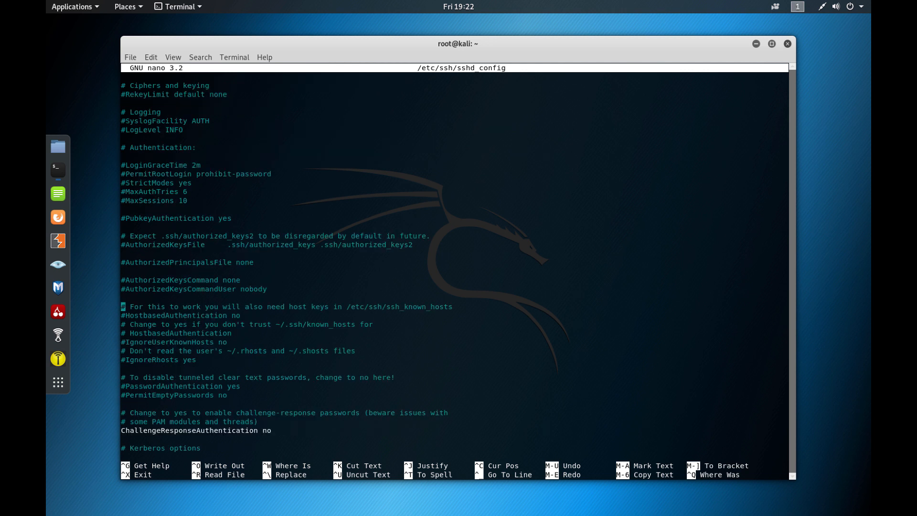
key(Down)
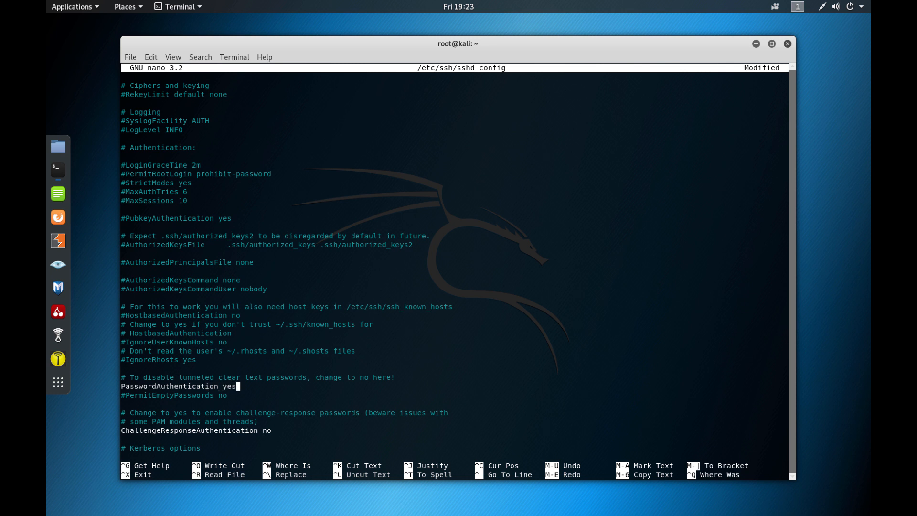
text(no)
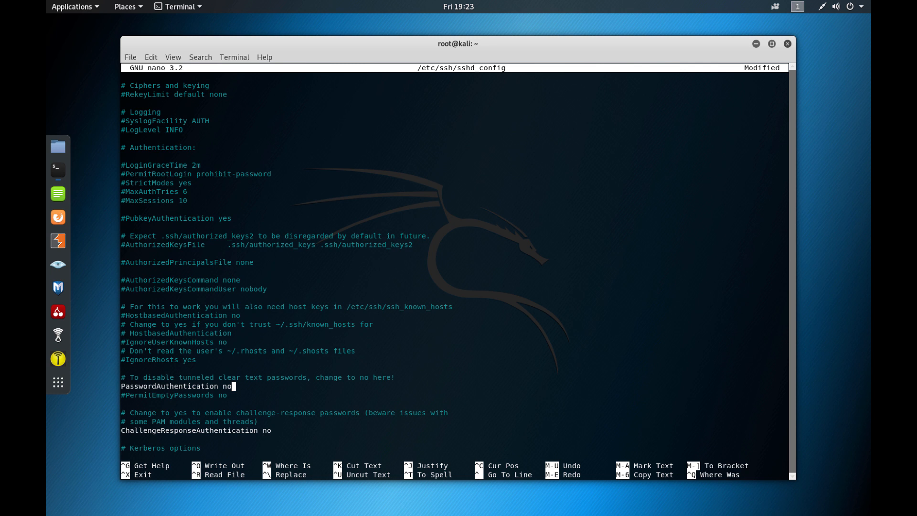
mouse_move(231, 378)
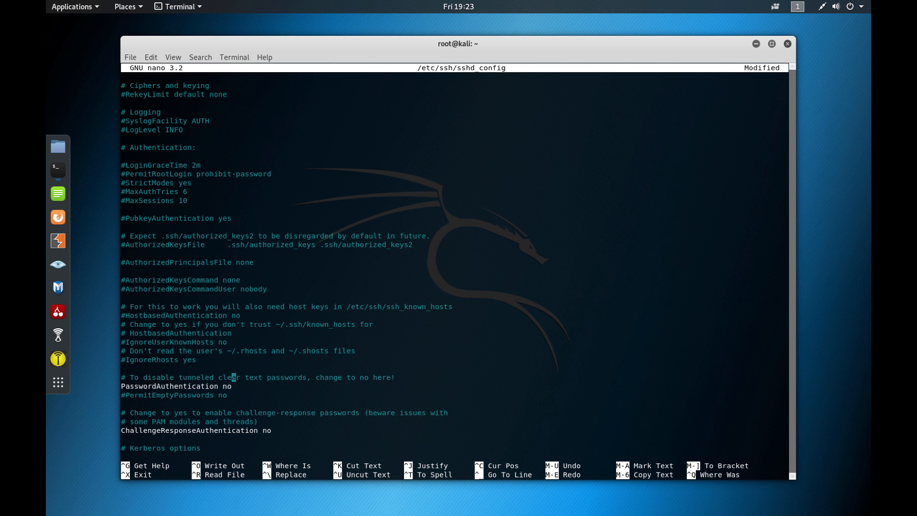
scroll(up, 3)
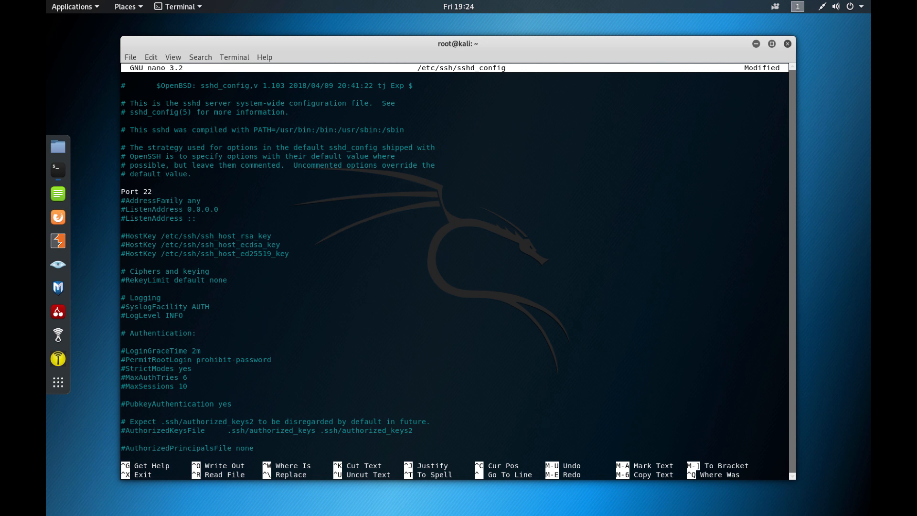
Step: Suspend nano on sshd_config with Ctrl+Z, leaving it as a stopped job at the root prompt
click(149, 192)
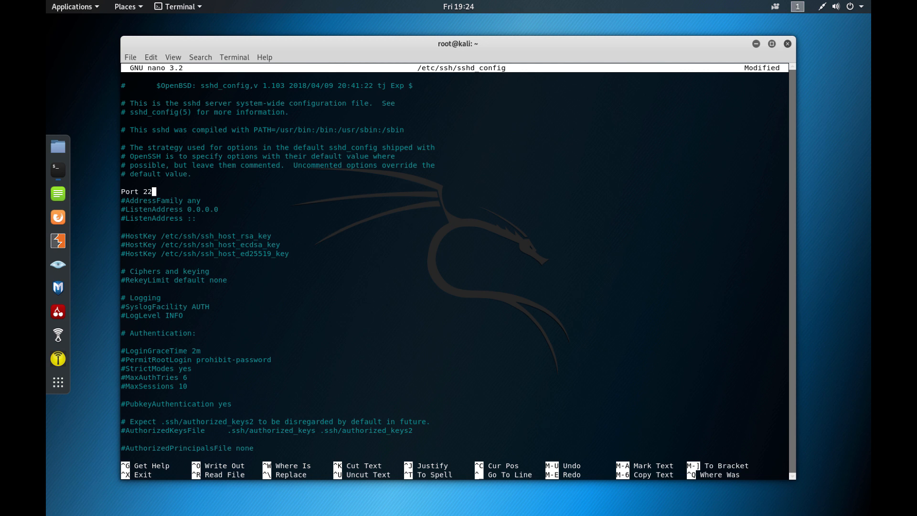
key(ctrl+z)
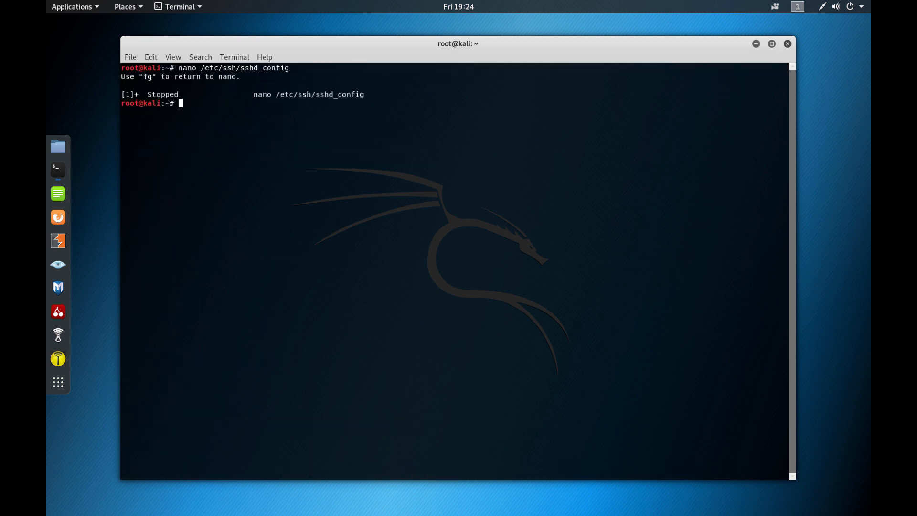
Step: Run systemctl reload ssh to apply the edited config, then clear the screen
text(systemcl)
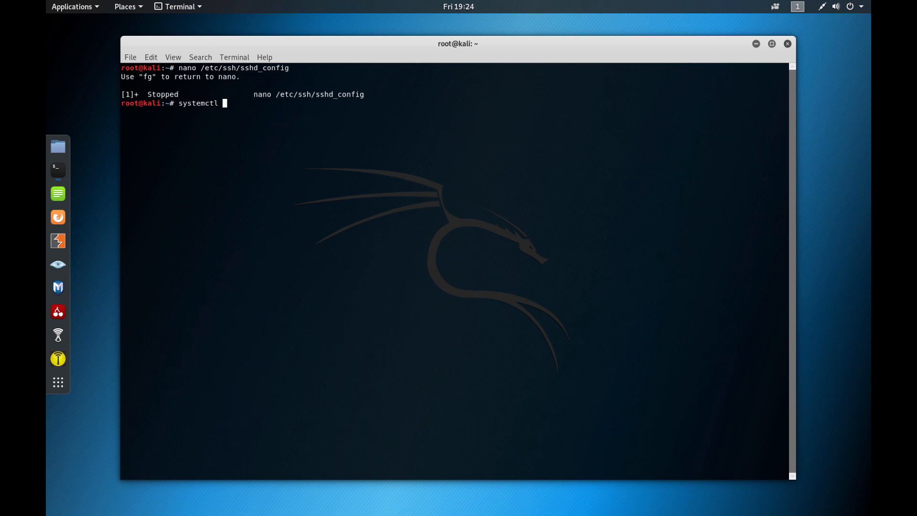
text(reload ssh)
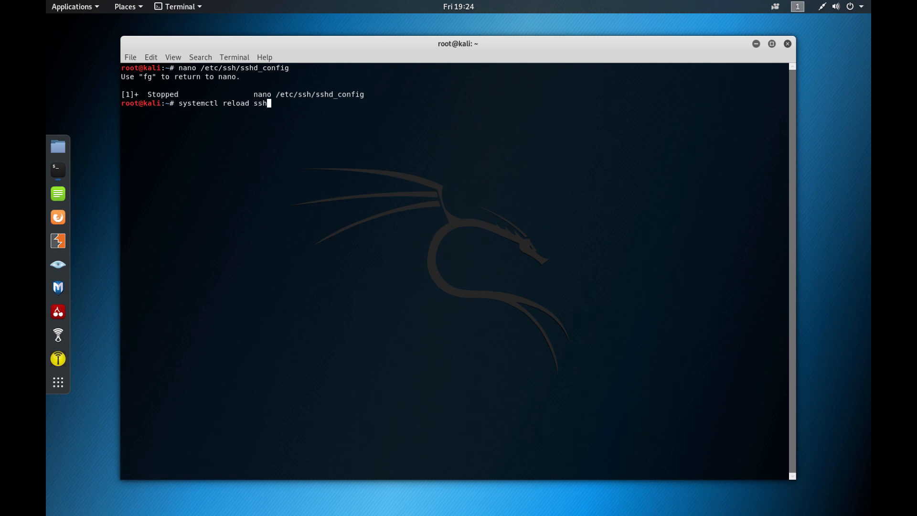
key(Return)
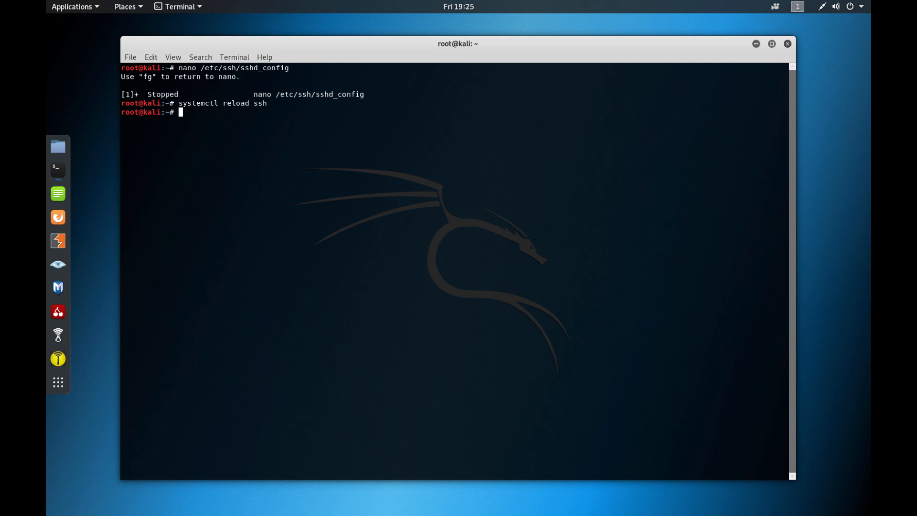
text(c)
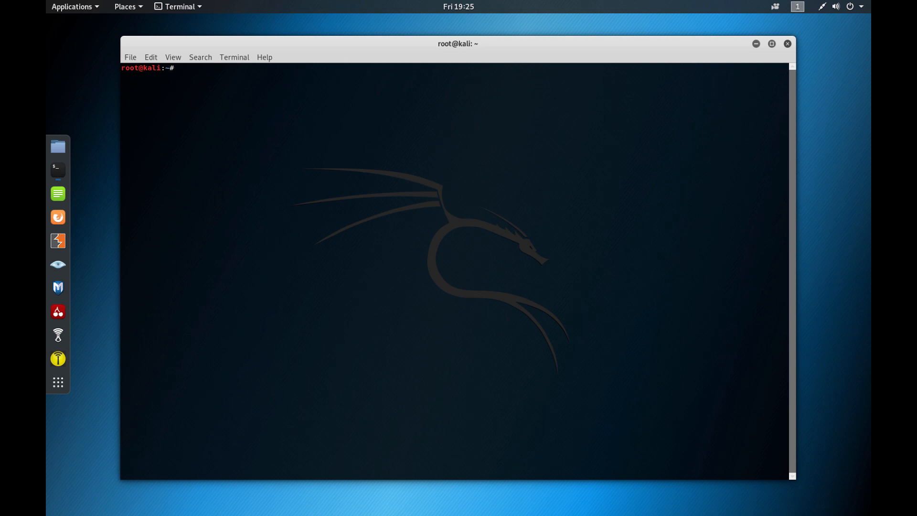
Step: Run systemctl start postgresql to start the database service
text(syste)
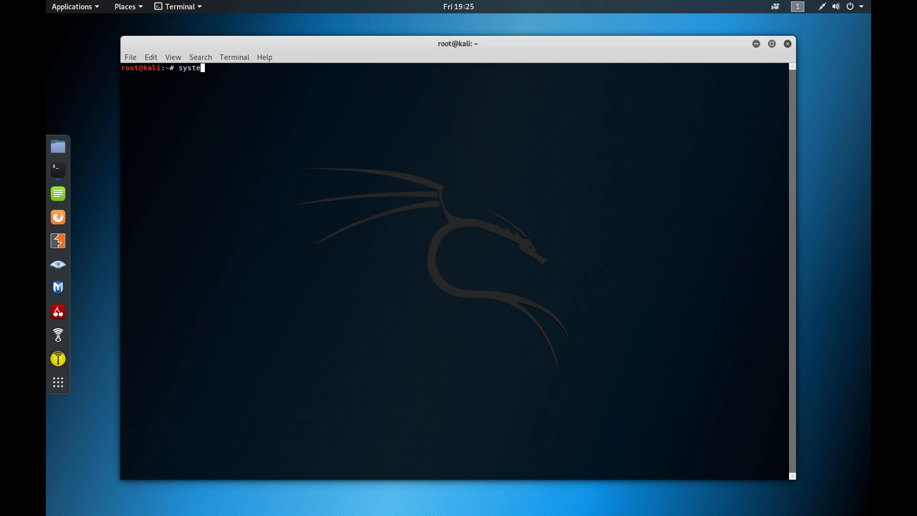
text(mc)
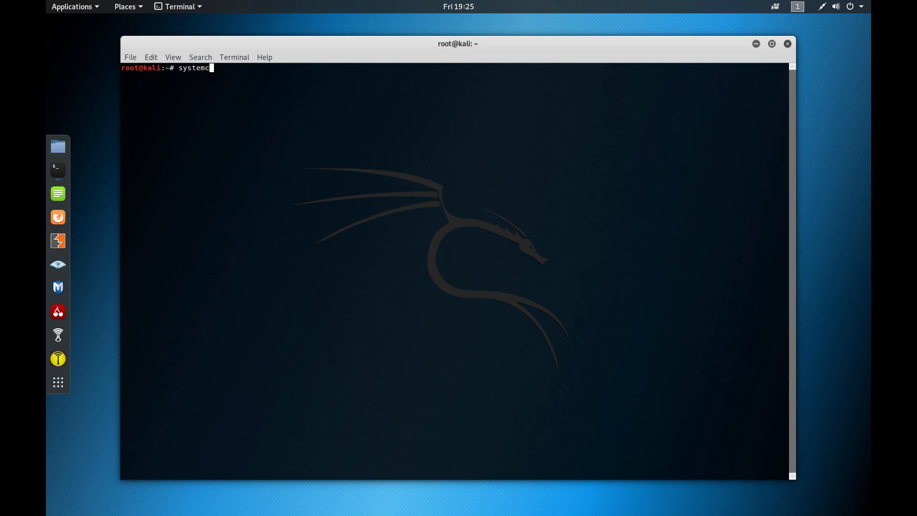
text(tl)
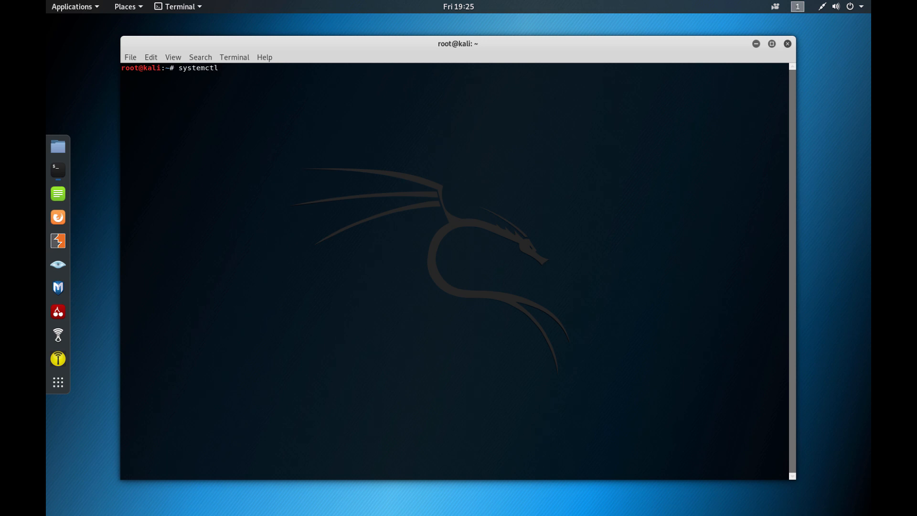
text(start)
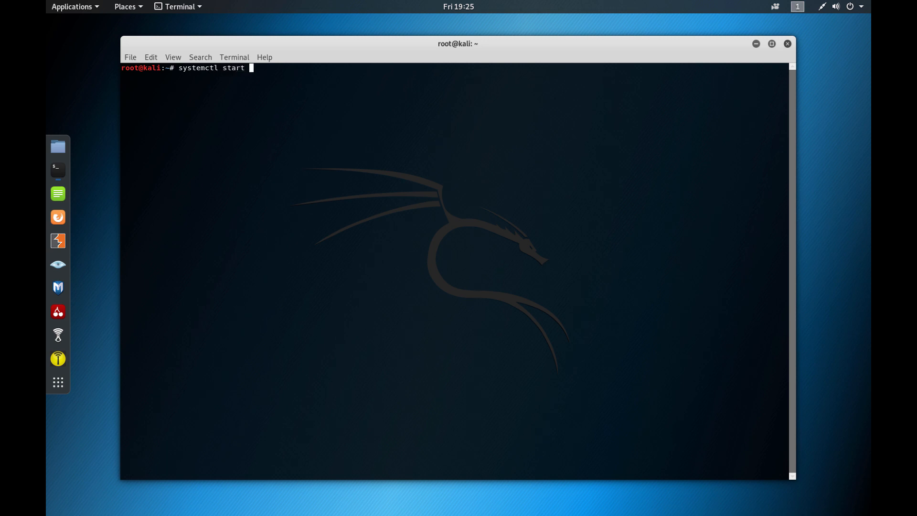
text(post)
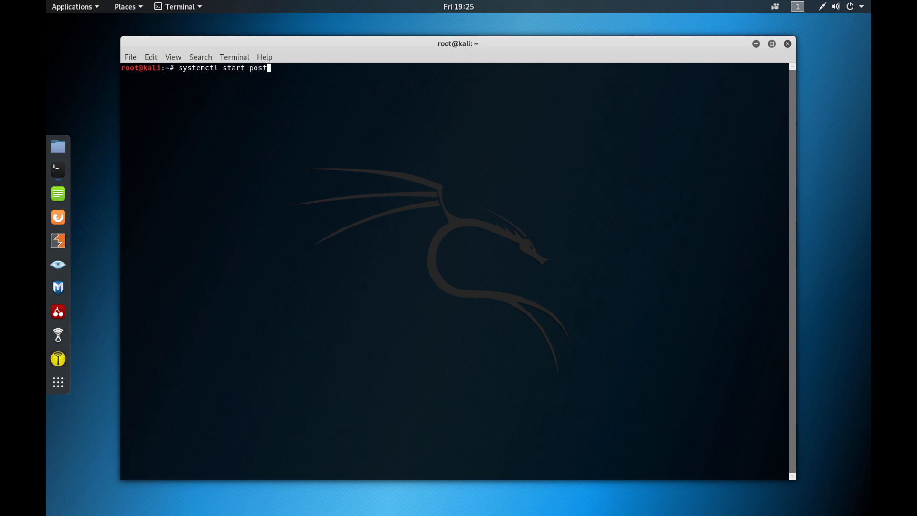
text(gresql)
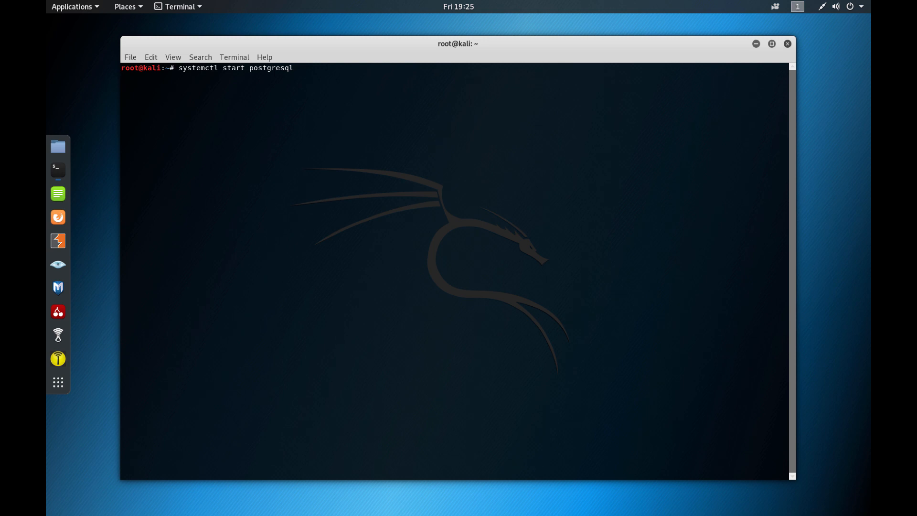
key(Return)
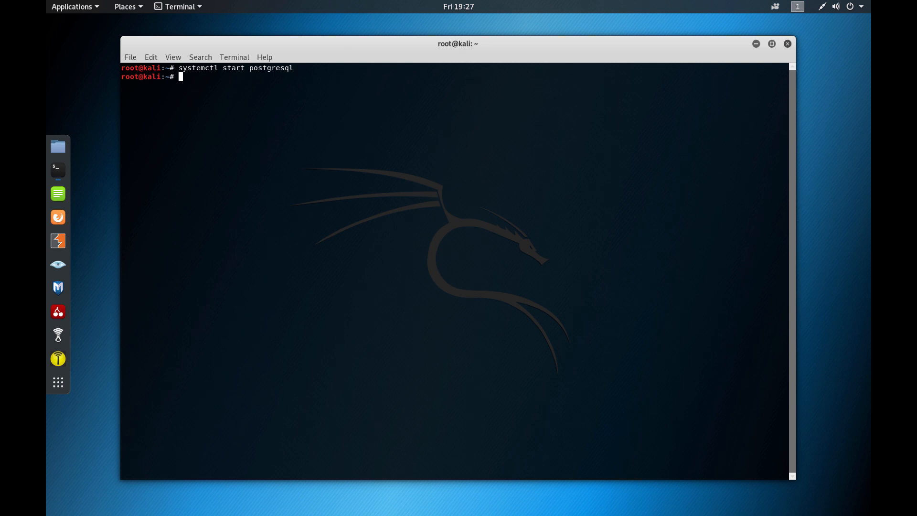
Step: List /etc/postgresql to find the installed version folder
text(ls)
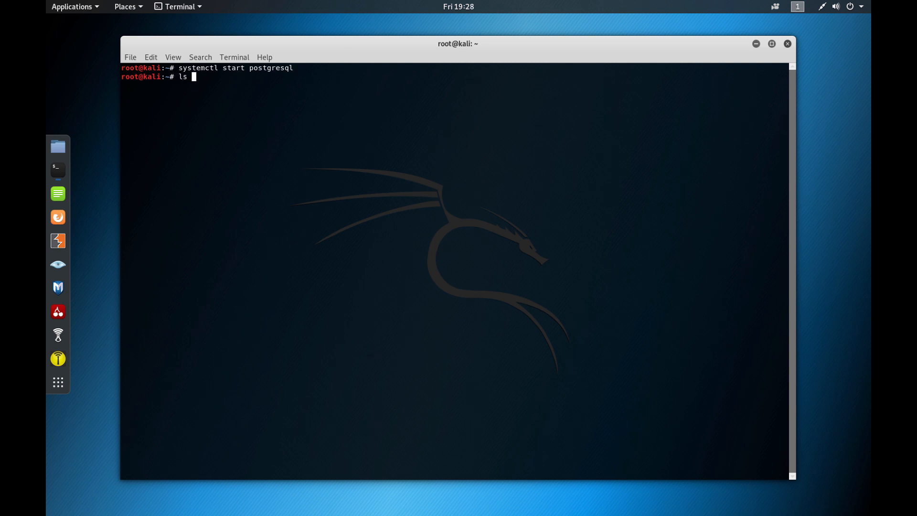
text(/etc/)
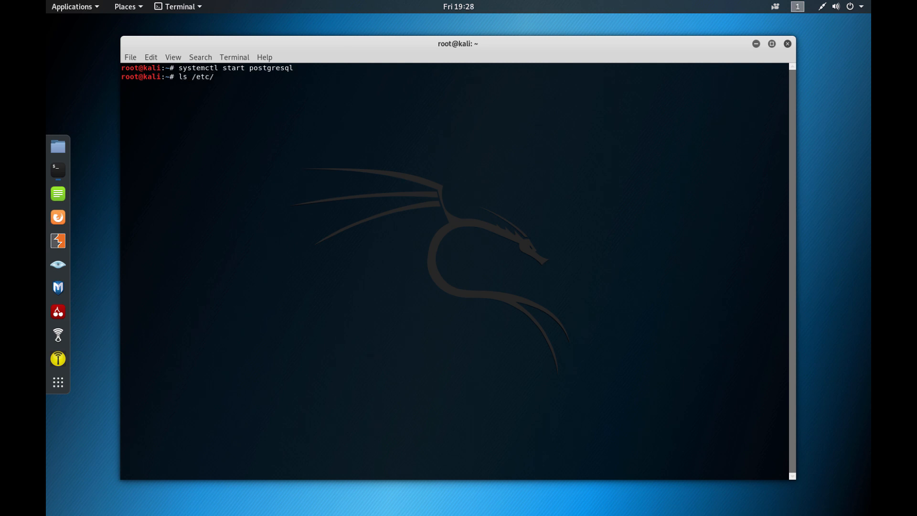
text(postgresql)
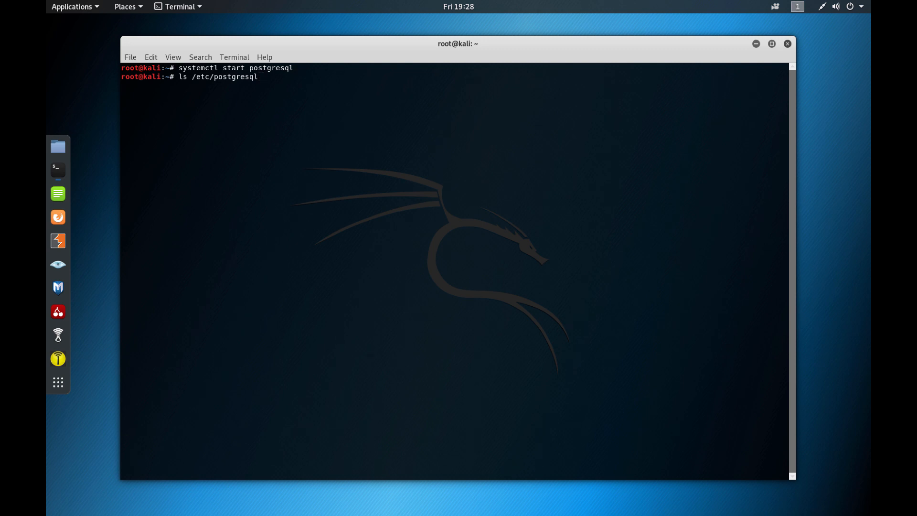
key(Return)
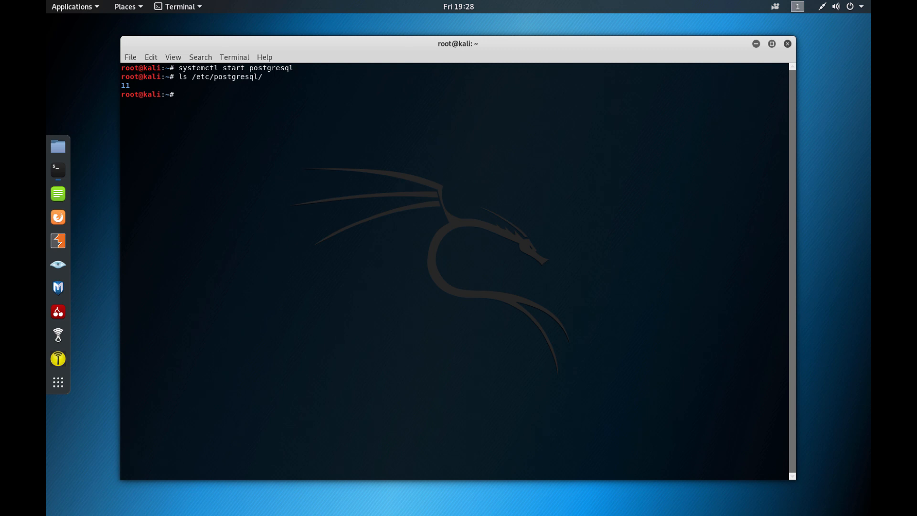
Step: List /etc/postgresql/11 and /etc/postgresql/11/main, then build the postgresql.conf path
text(ls /etc/postgresql/)
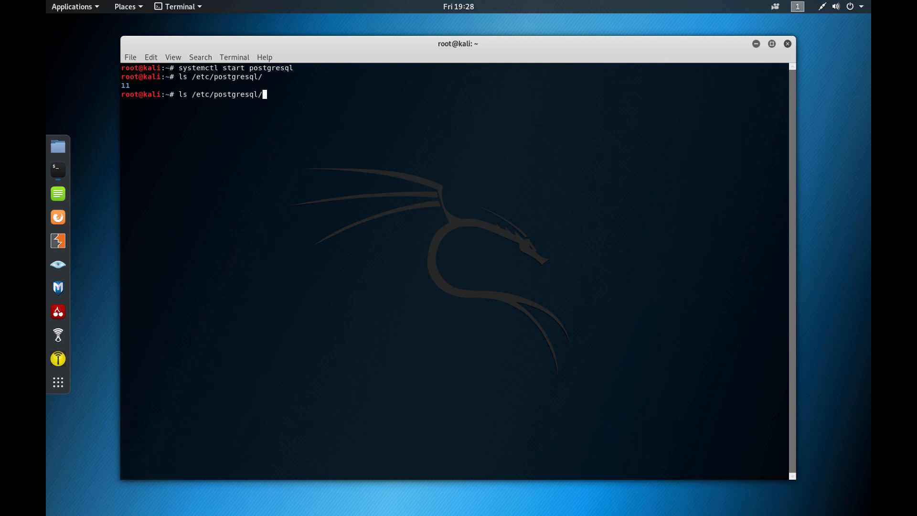
key(Return)
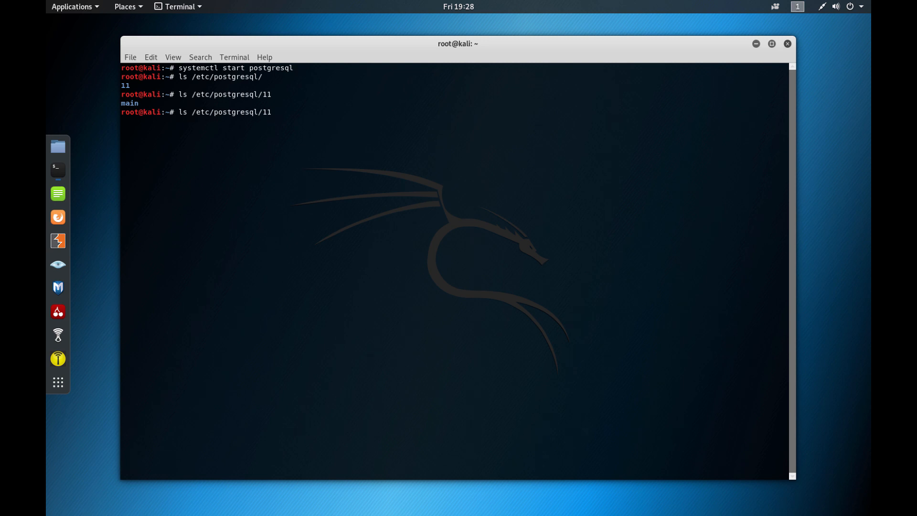
text(/main)
key(Return)
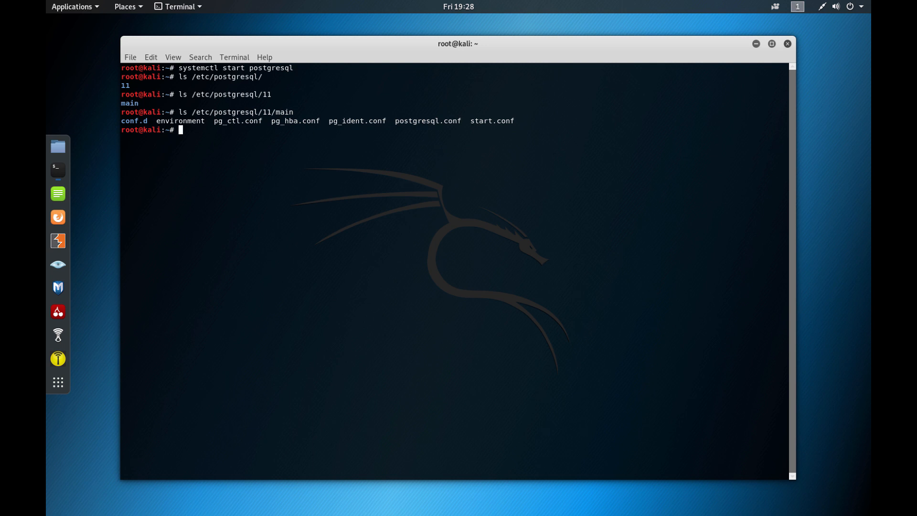
text(ls /etc/postgresql/11/main)
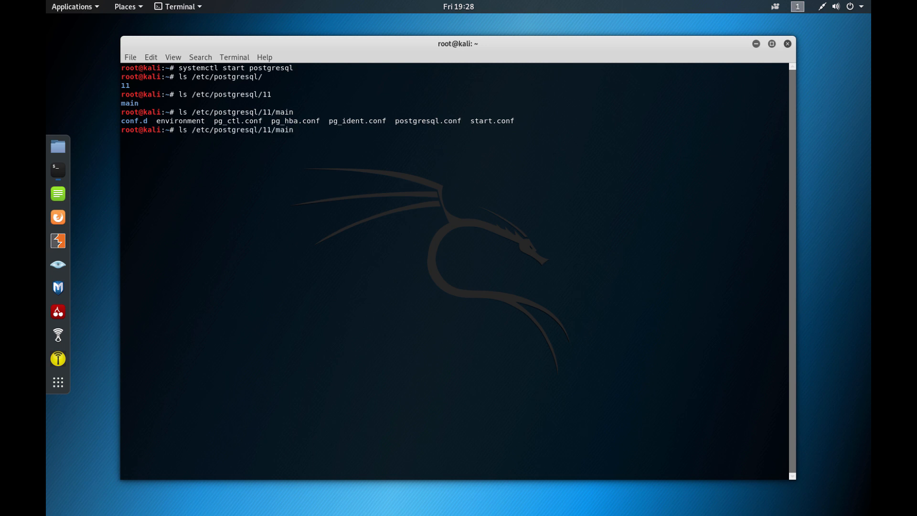
text(/postgresql.conf)
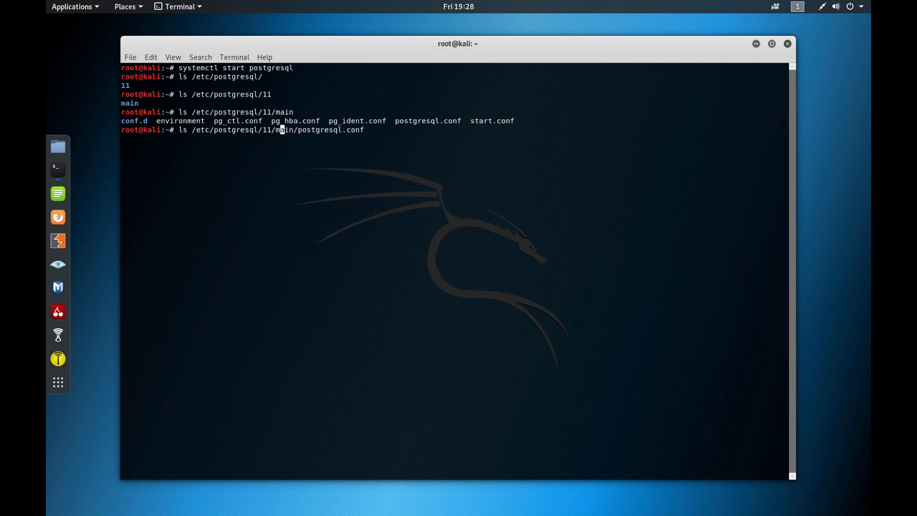
Step: Print /etc/postgresql/11/main/postgresql.conf with cat and scroll through its contents
text(cat)
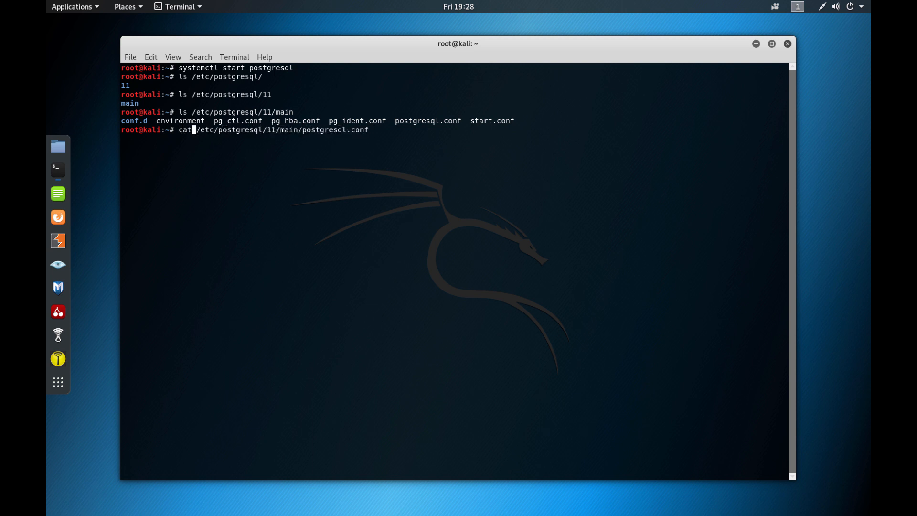
key(Return)
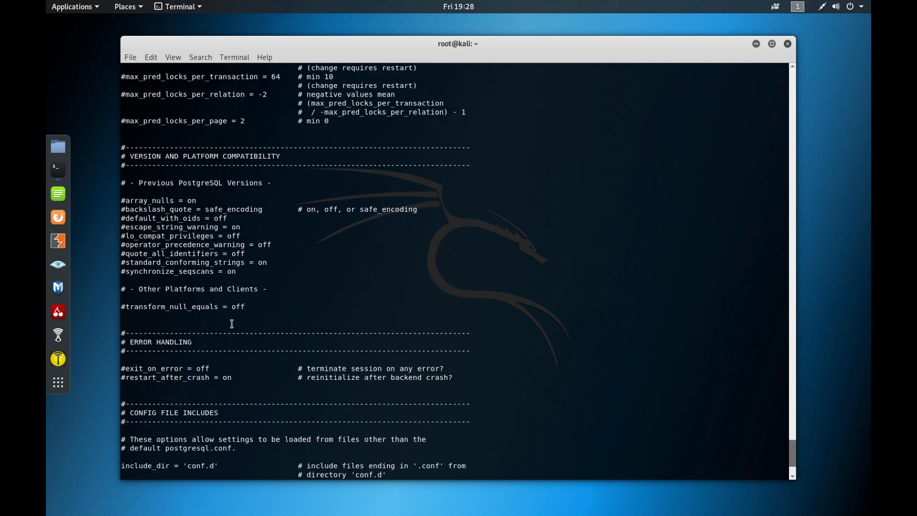
scroll(up, 3)
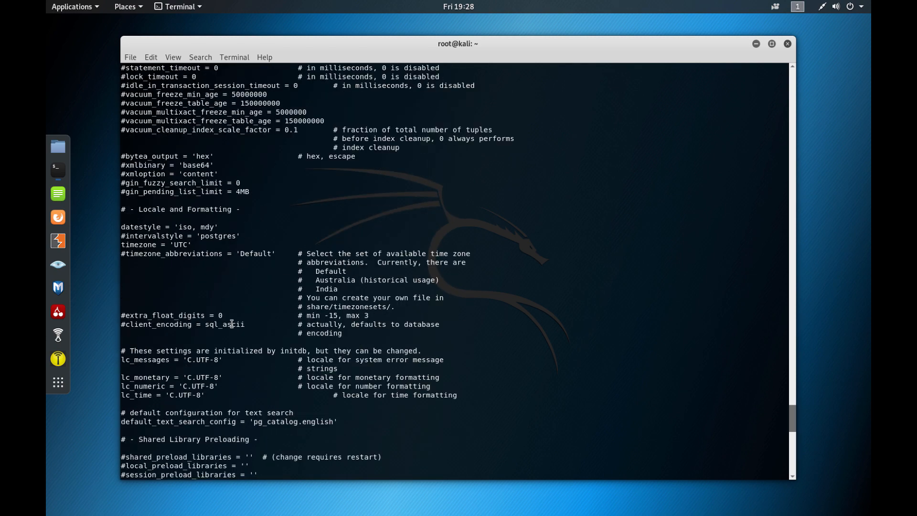
scroll(up, 3)
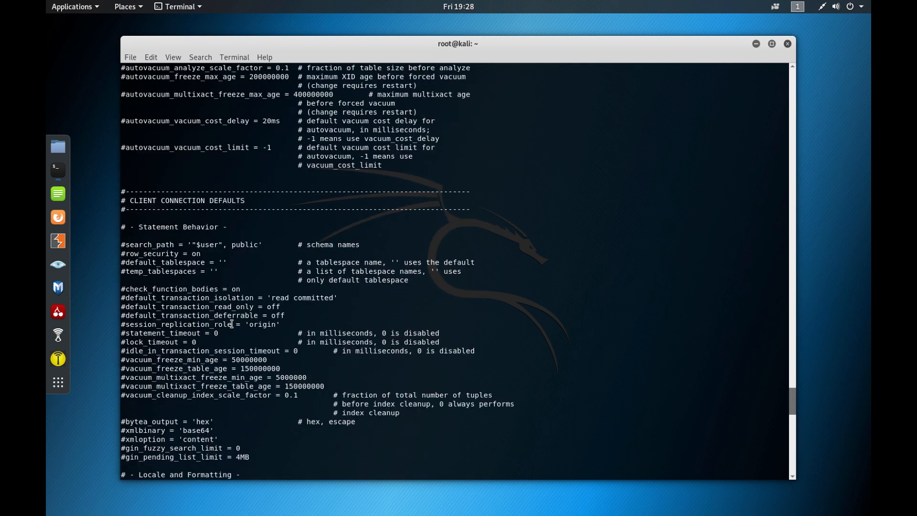
scroll(down, 3)
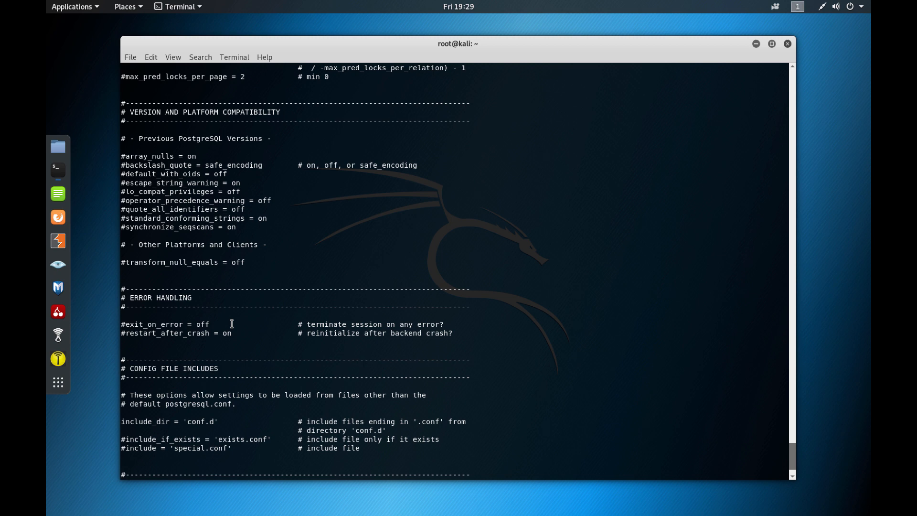
scroll(down, 3)
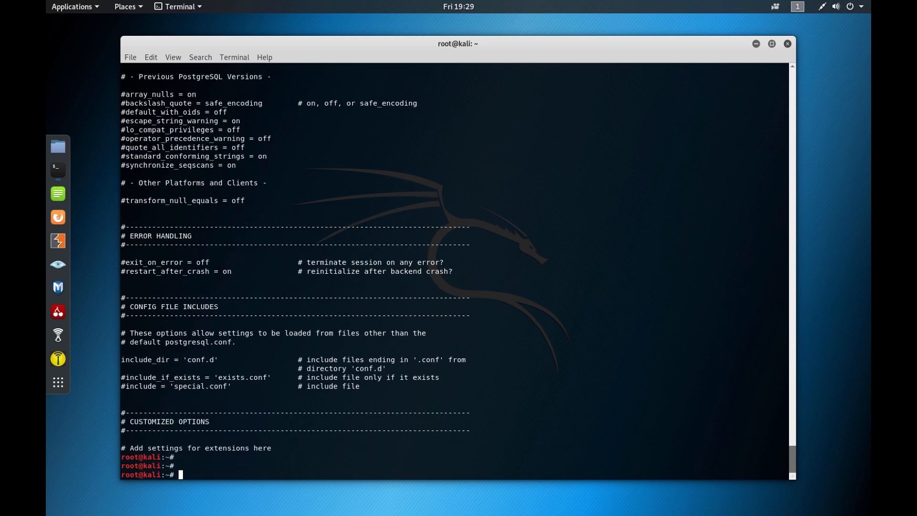
Step: Relist /etc/postgresql/11/main and cat pg_hba.conf to show the peer and md5 auth rules
text(ls /etc/postgresql/11/main)
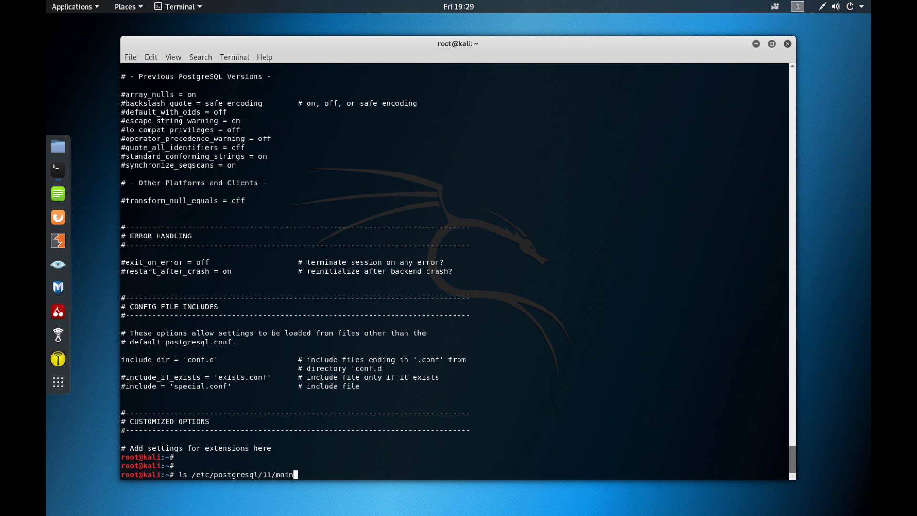
key(Return)
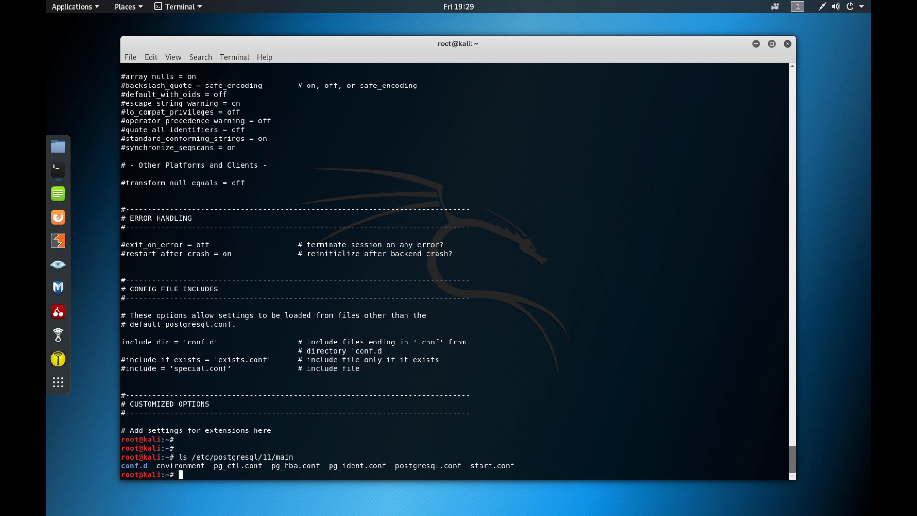
text(ls /etc/postgresql/11/main)
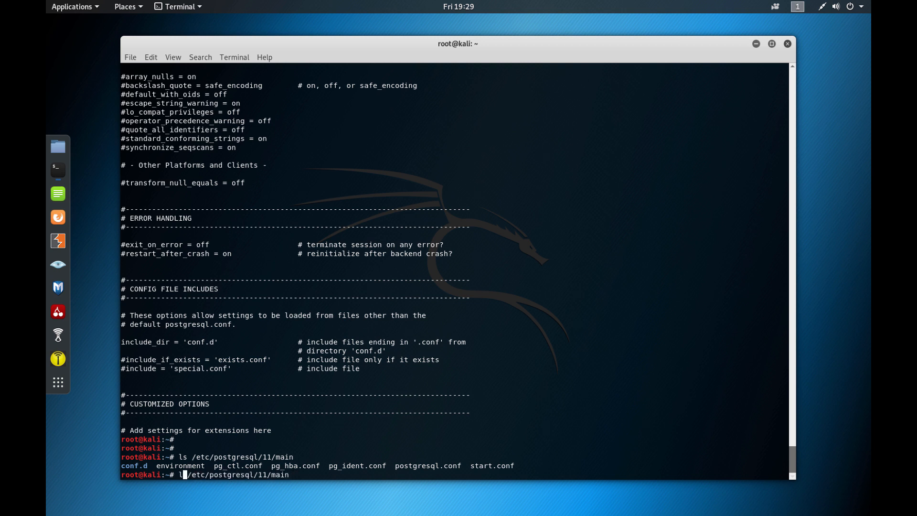
text(cat)
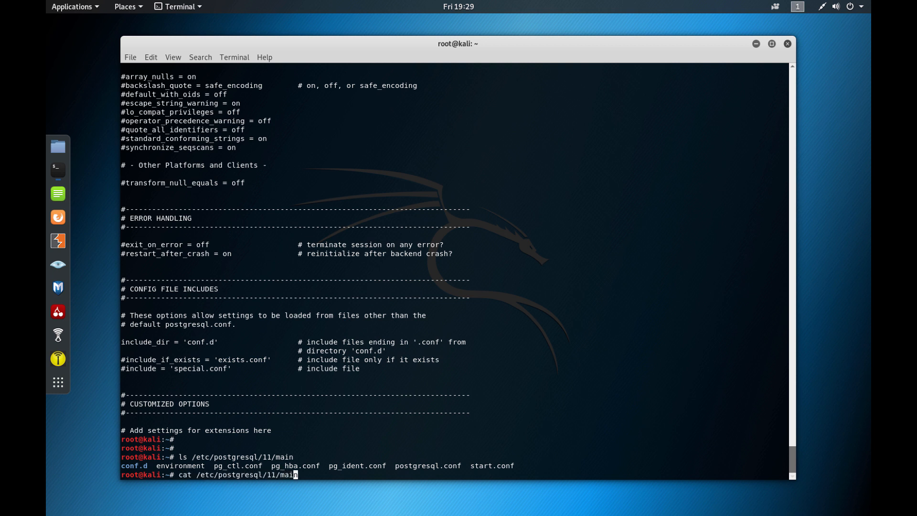
text(/)
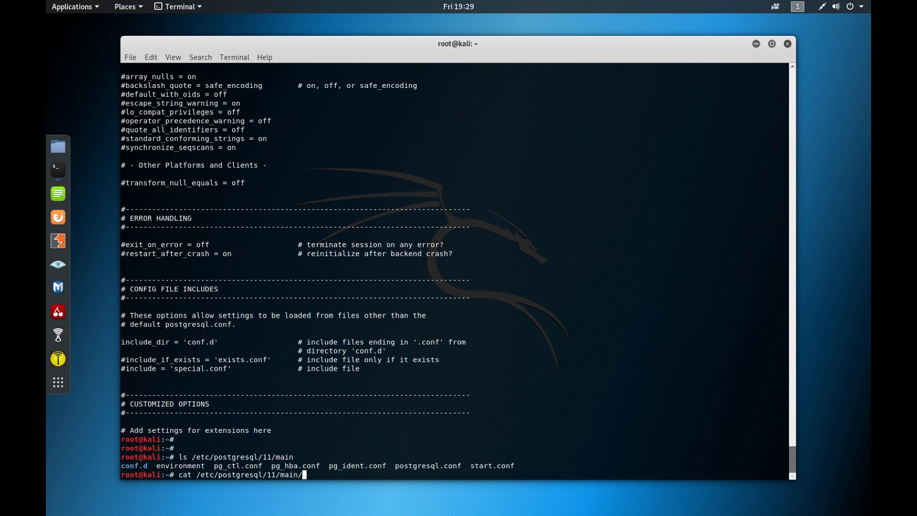
text(p)
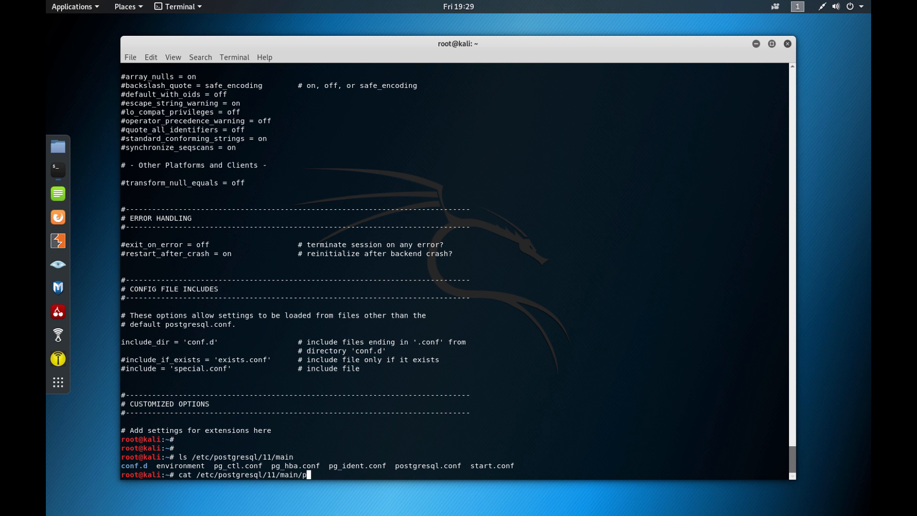
text(g_)
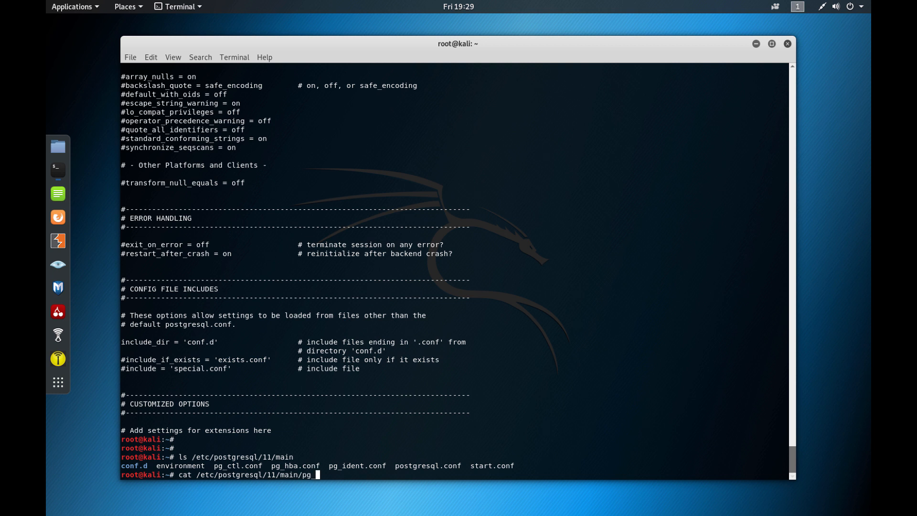
key(Return)
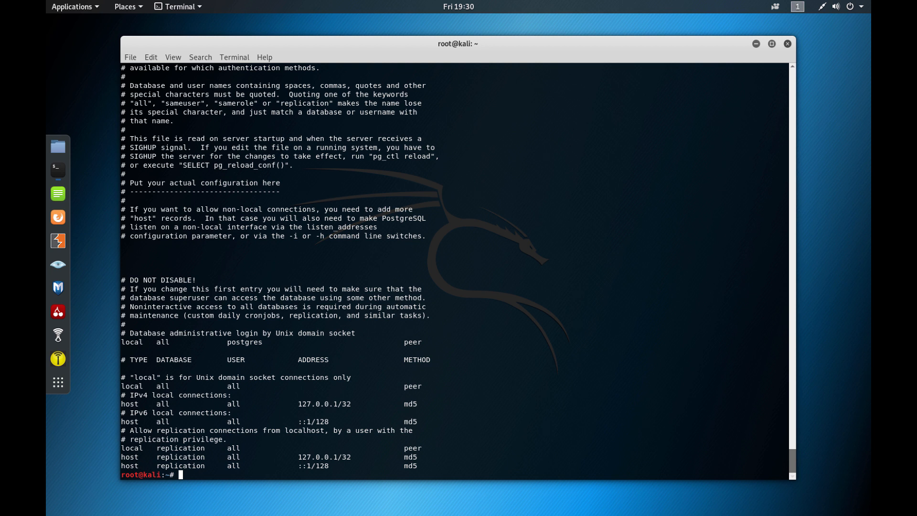
text(clear)
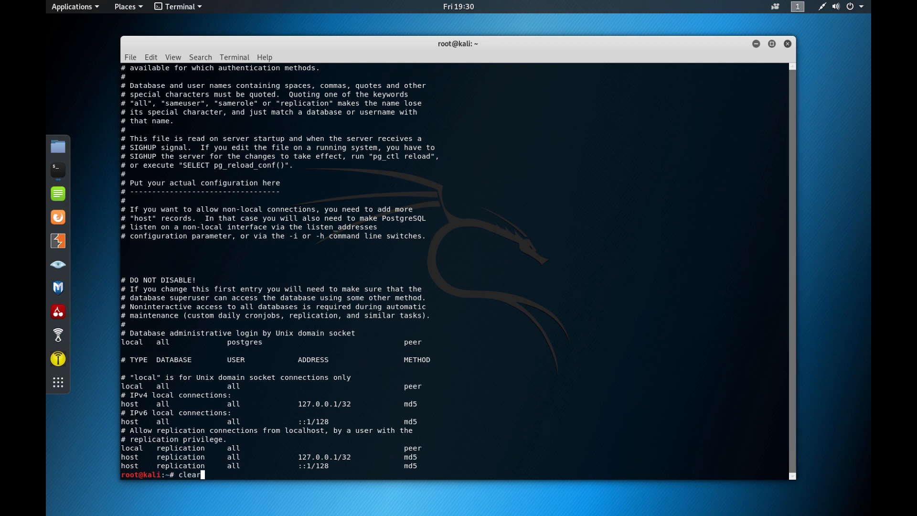
Step: Clear the screen and switch to the postgres system account with su
key(Return)
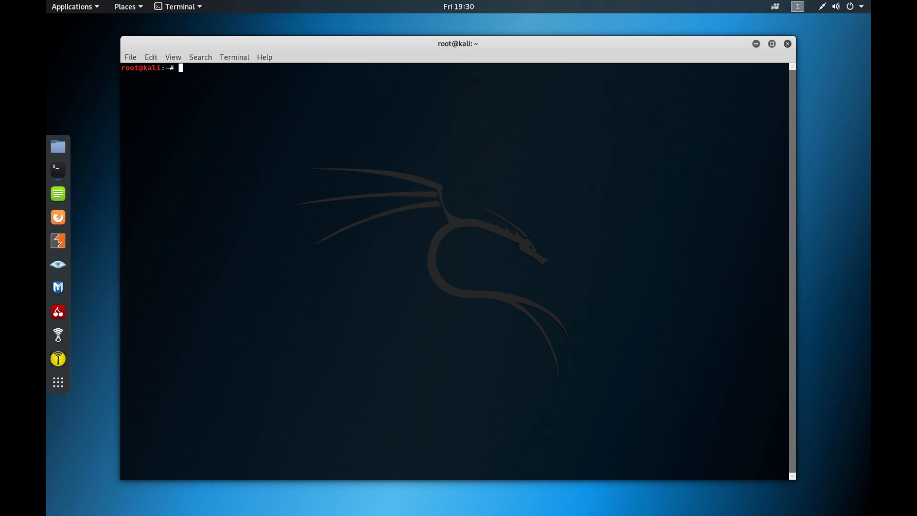
text(su)
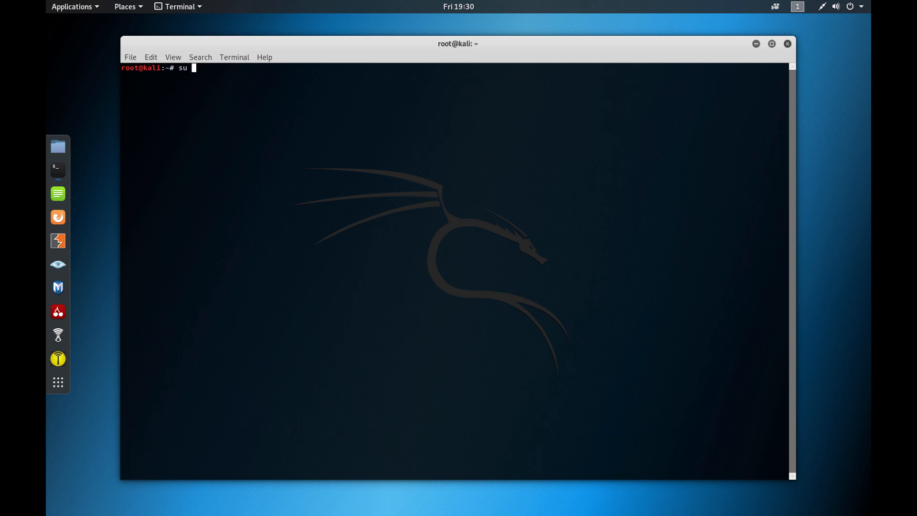
text(-p)
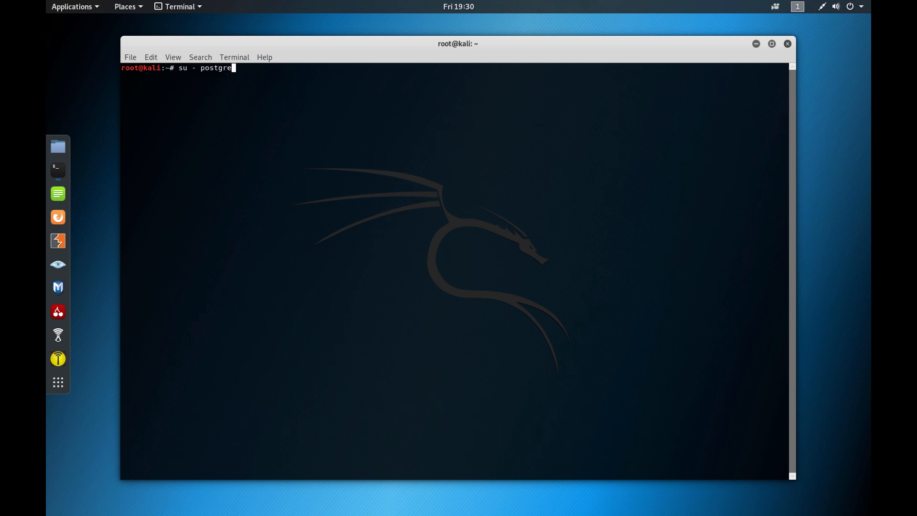
key(Return)
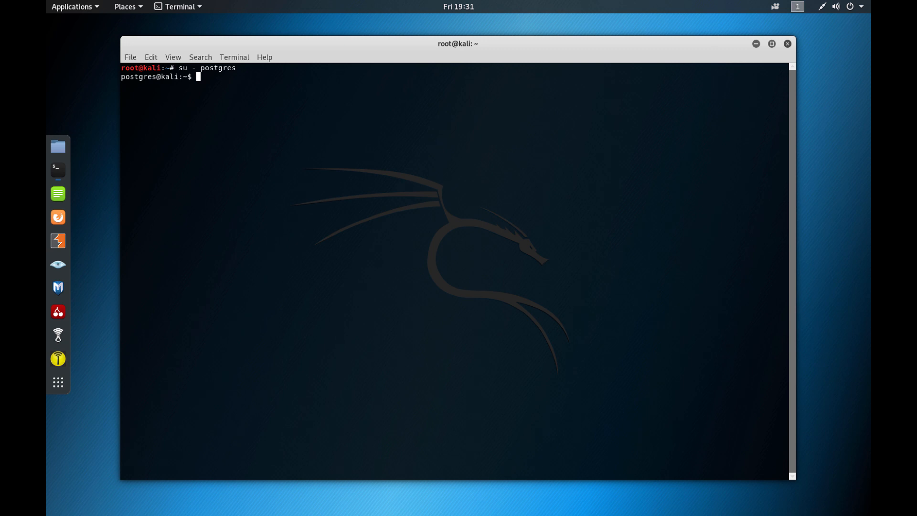
Step: Create the role lucianoferrari with createuser -P, entering its password twice
text(createuser)
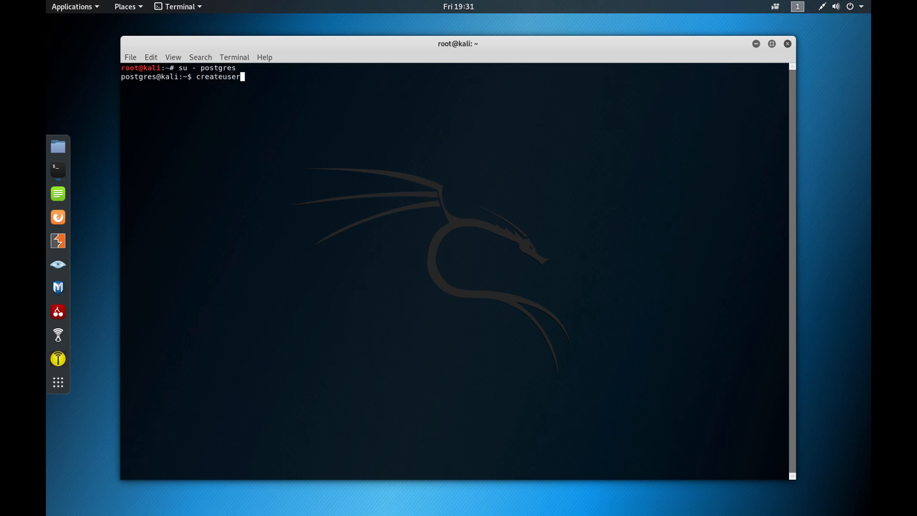
text(-P)
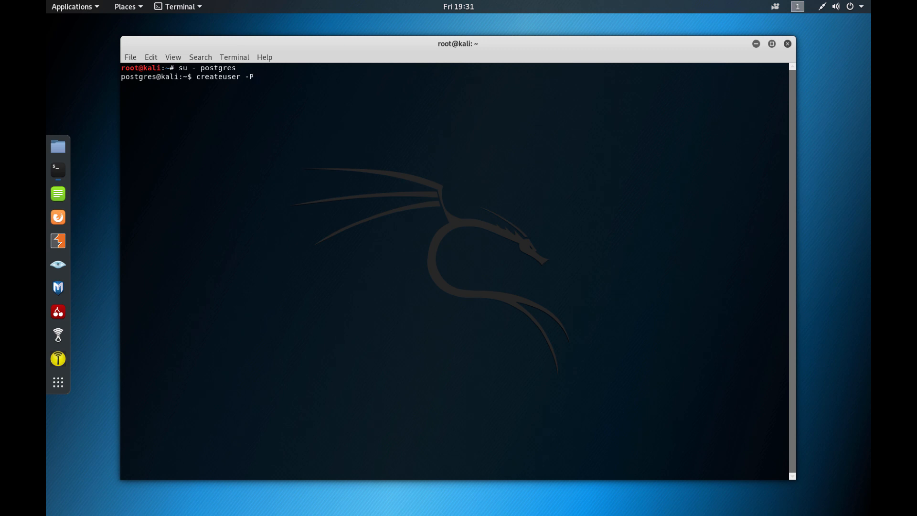
mouse_move(254, 76)
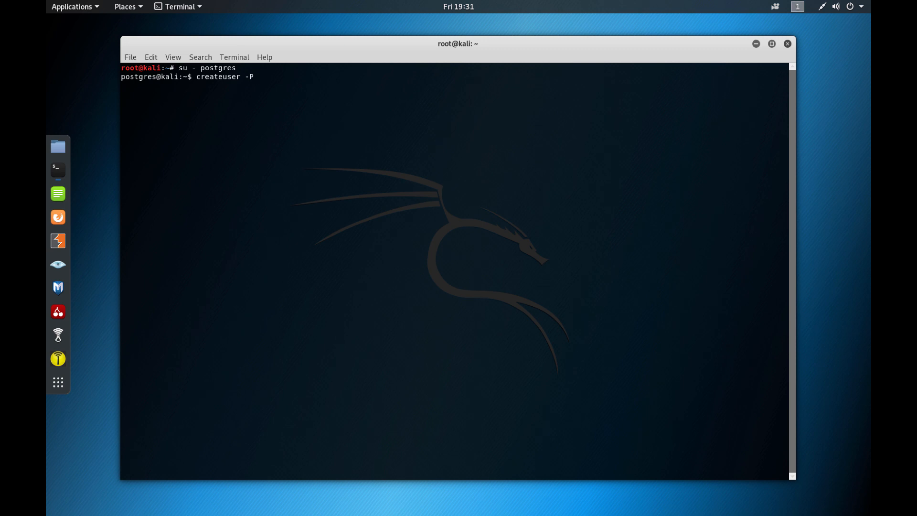
text(l)
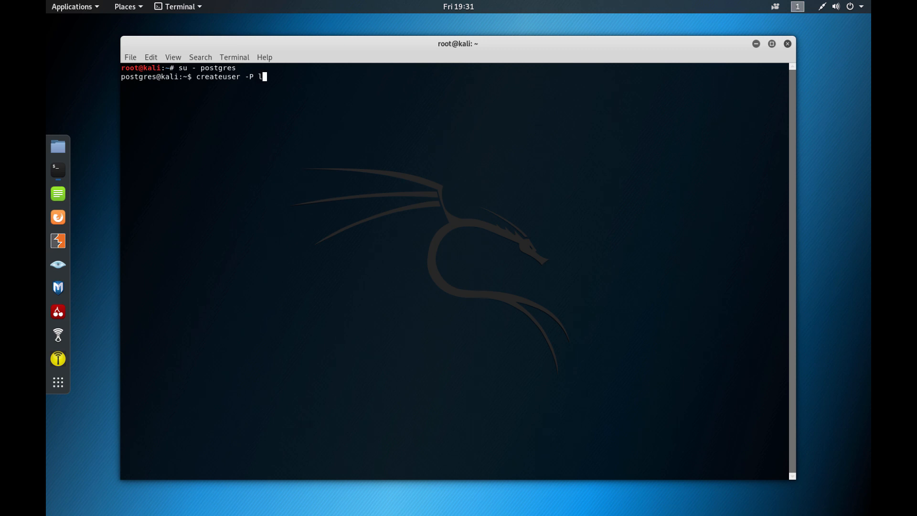
text(ucianofe)
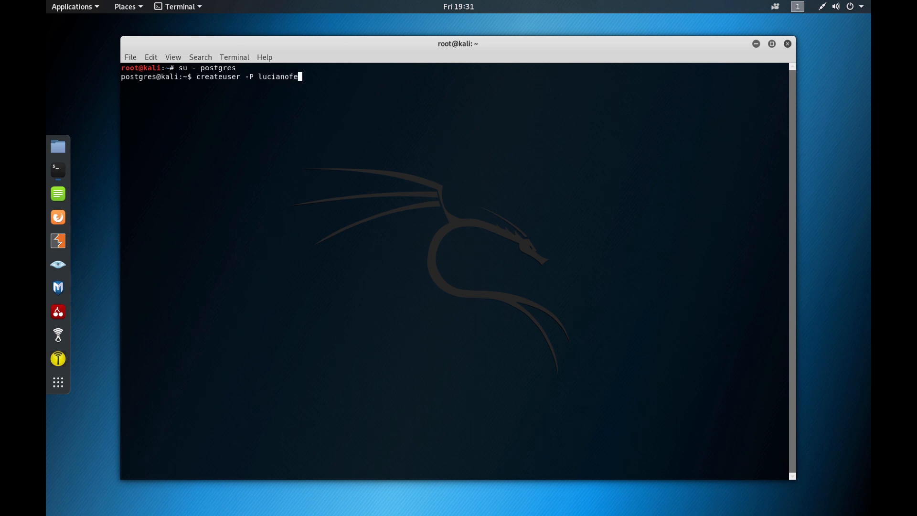
key(Return)
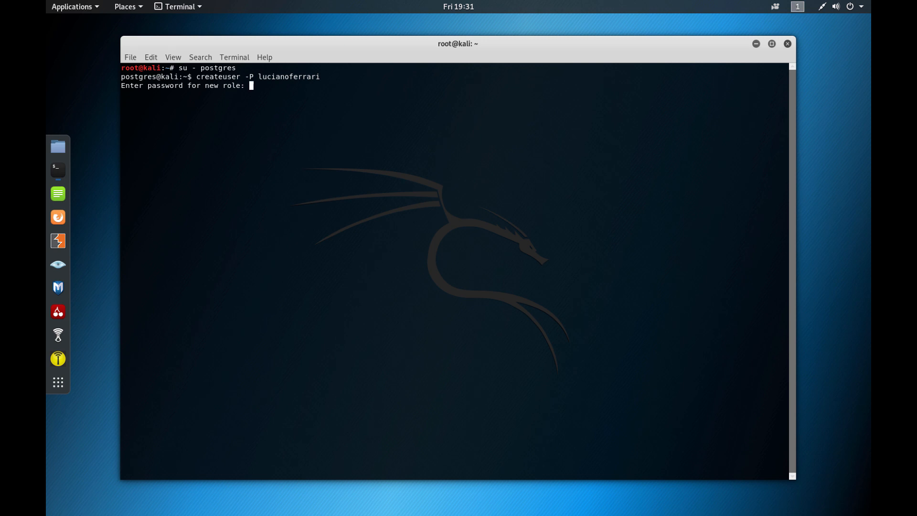
key(Return)
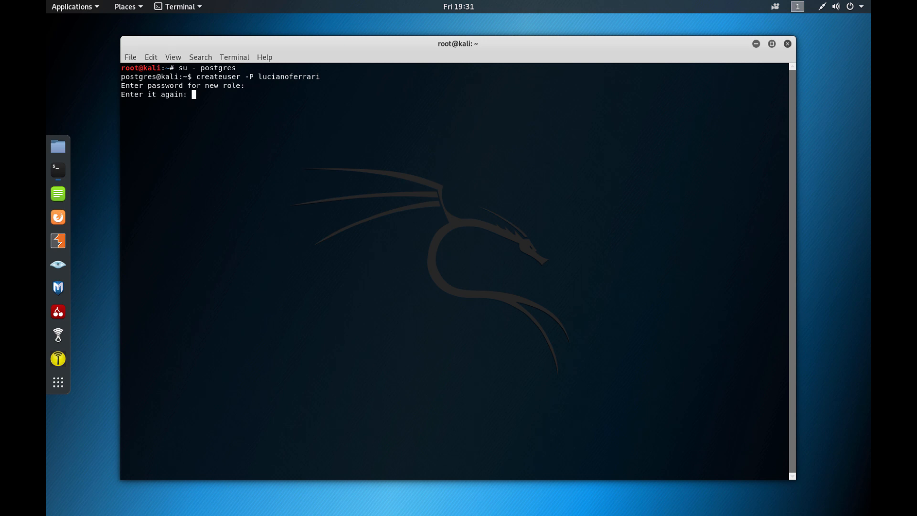
key(Return)
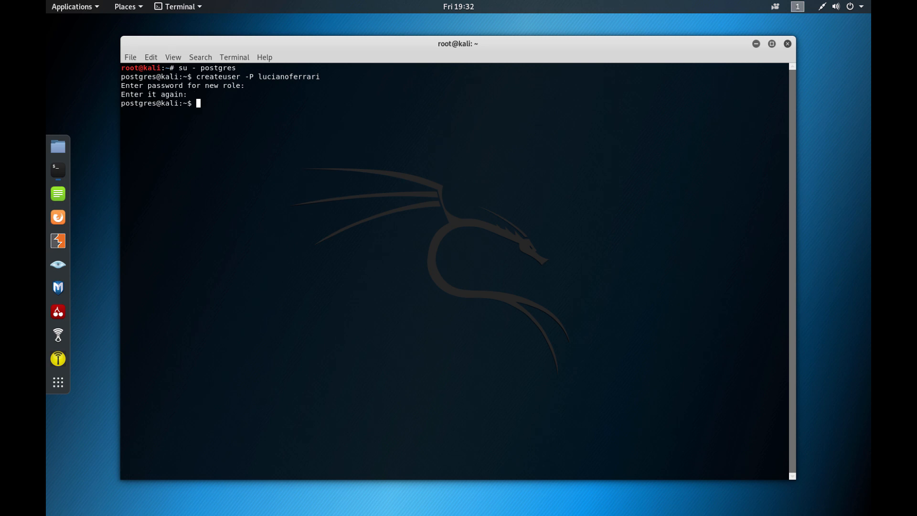
Step: Run createdb -T template0 -E UTF-8 -O lucianoferrari lucianoferrari to create the database
text(cre)
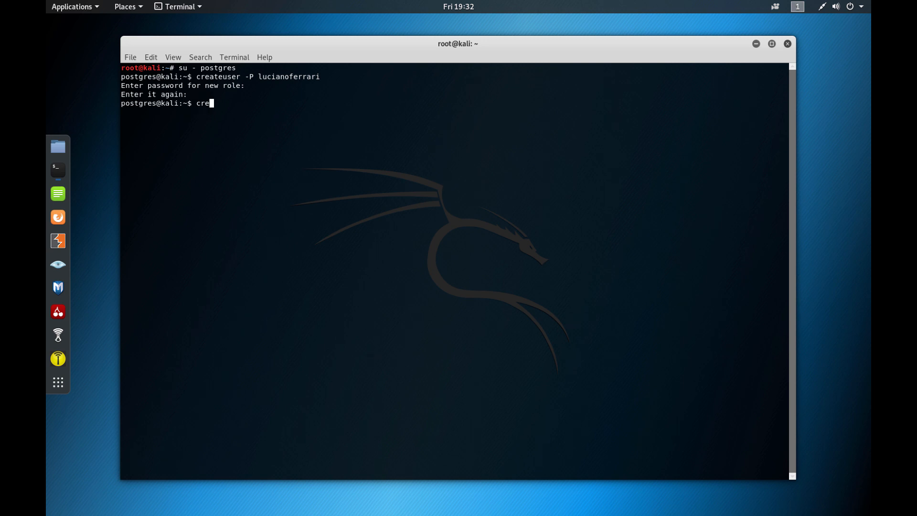
text(atedb -T)
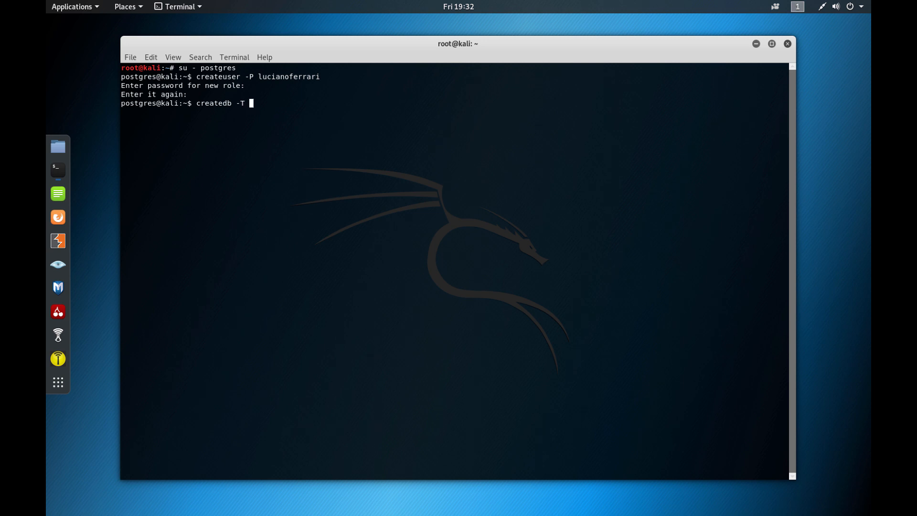
text(te)
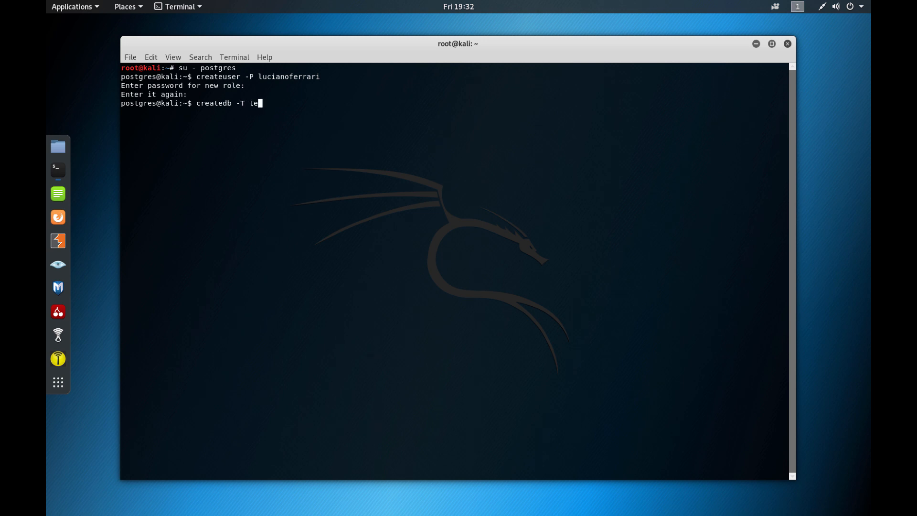
text(m)
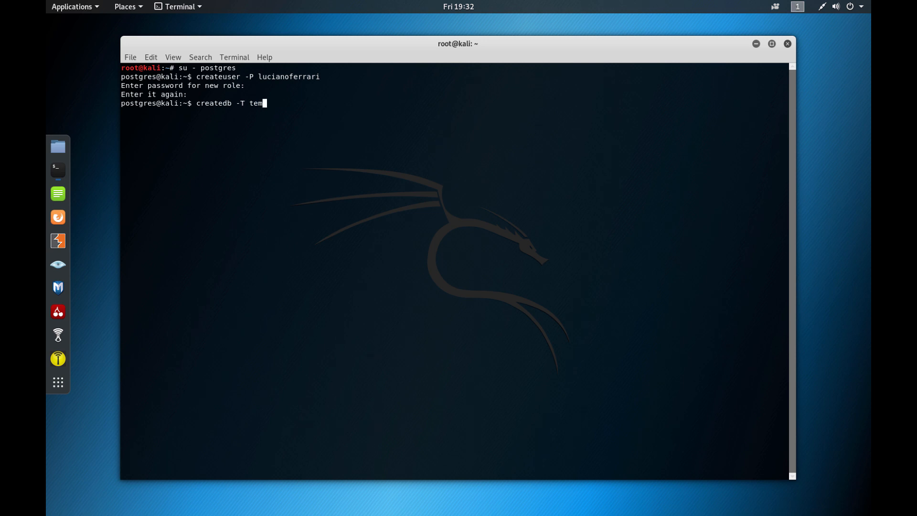
text(pl)
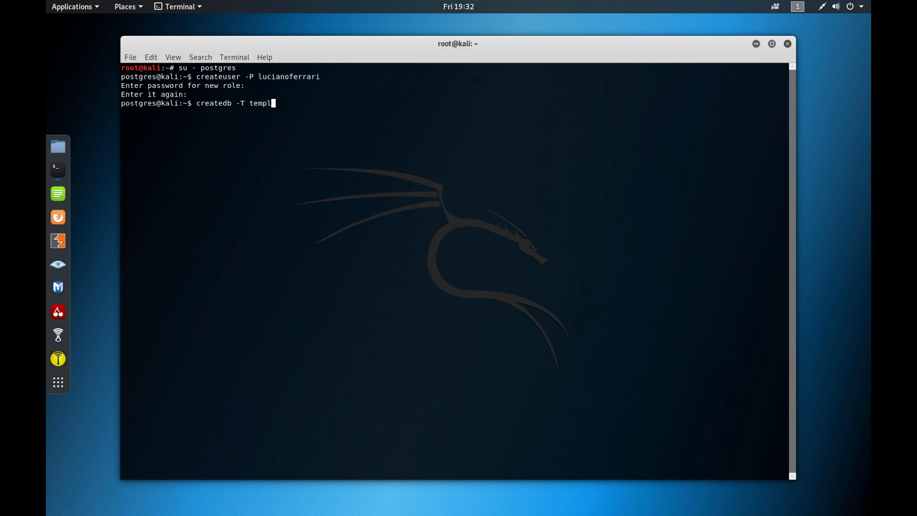
text(t)
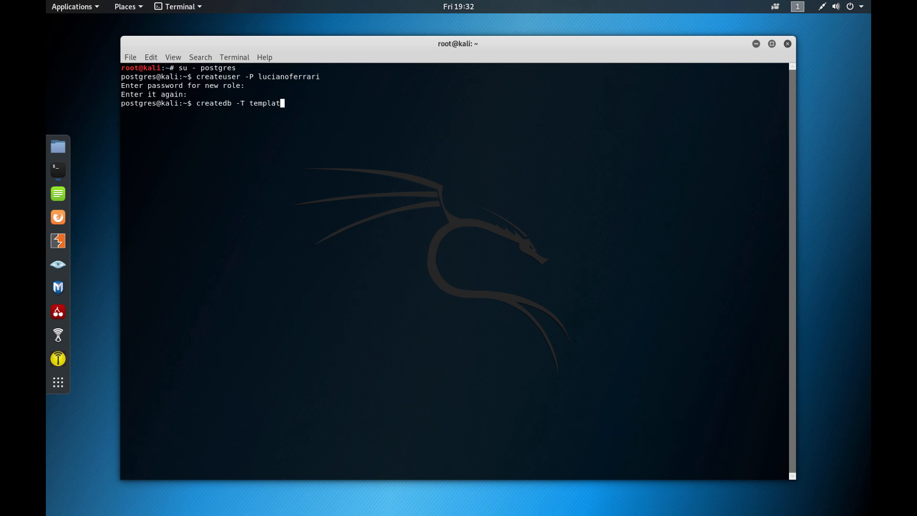
text(e0)
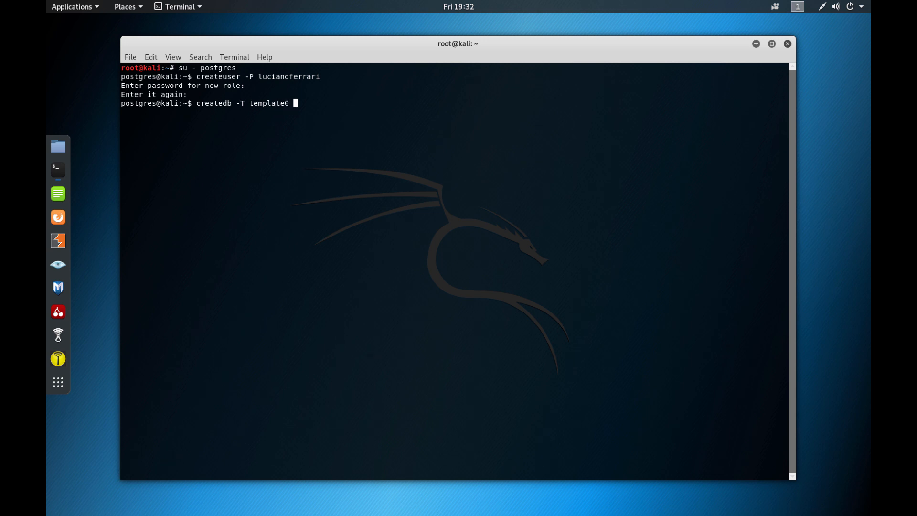
text(-E)
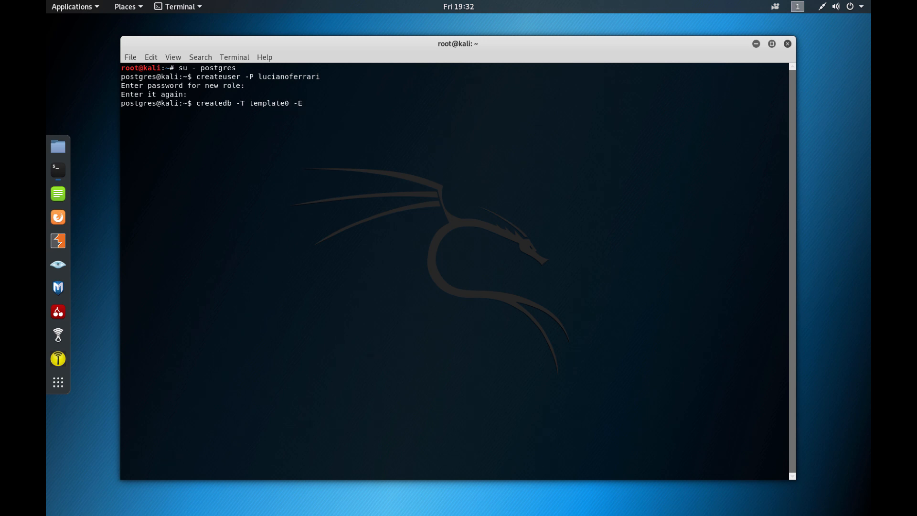
text(UTF)
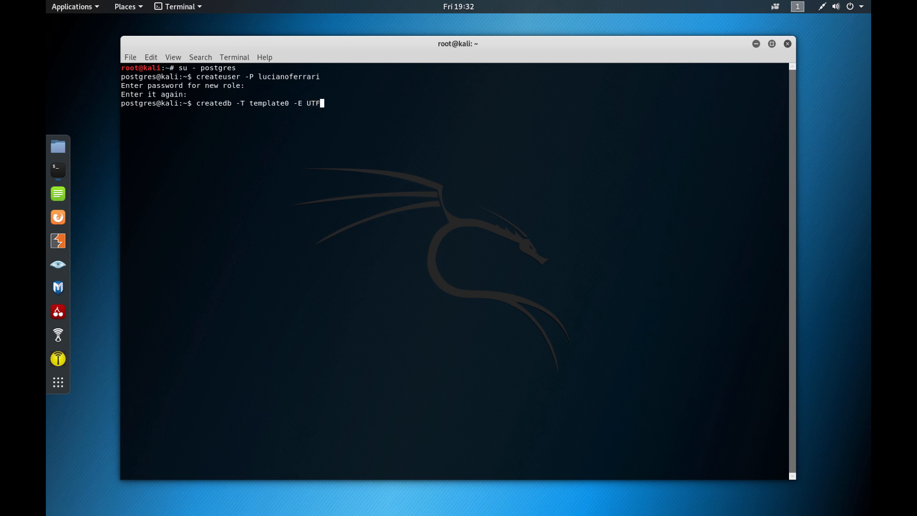
text(-8)
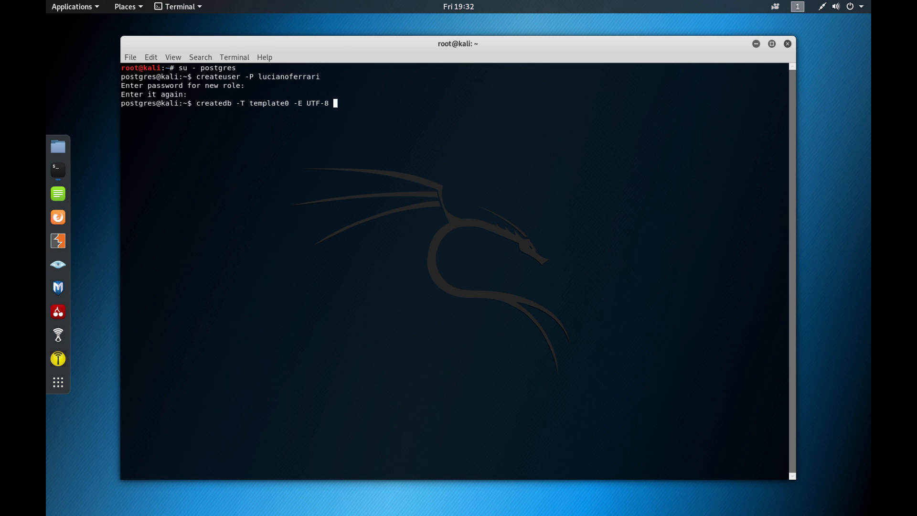
text(-)
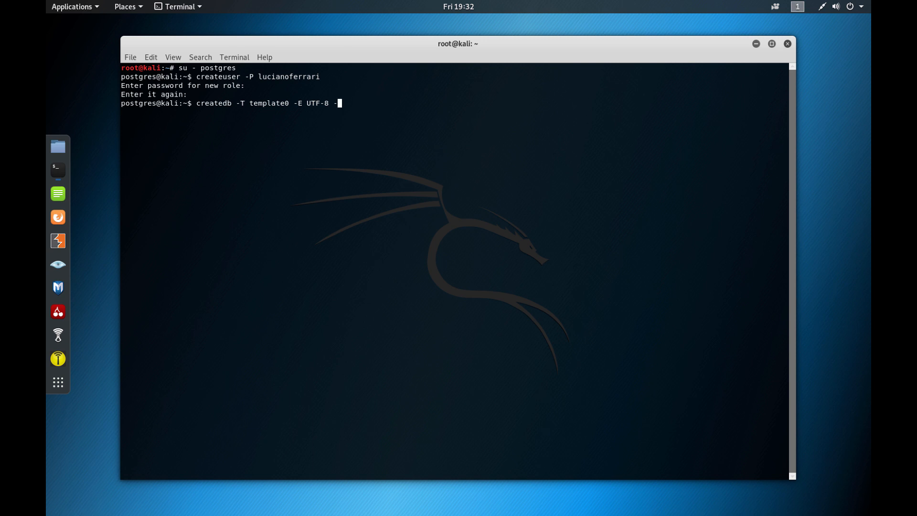
text(O)
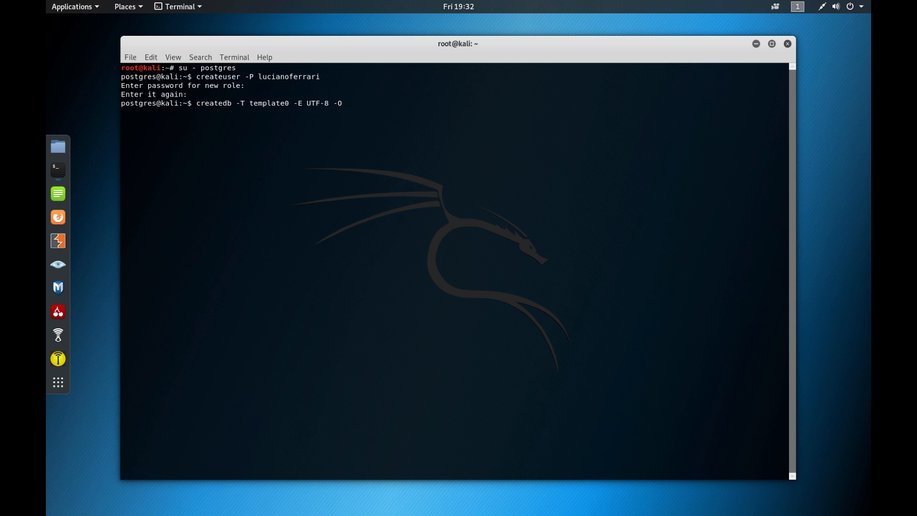
text(luc)
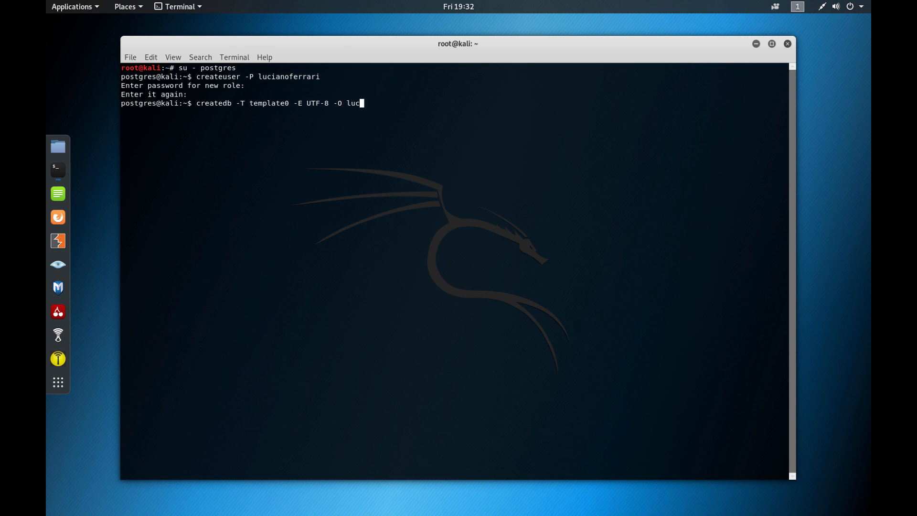
text(ianoferrari)
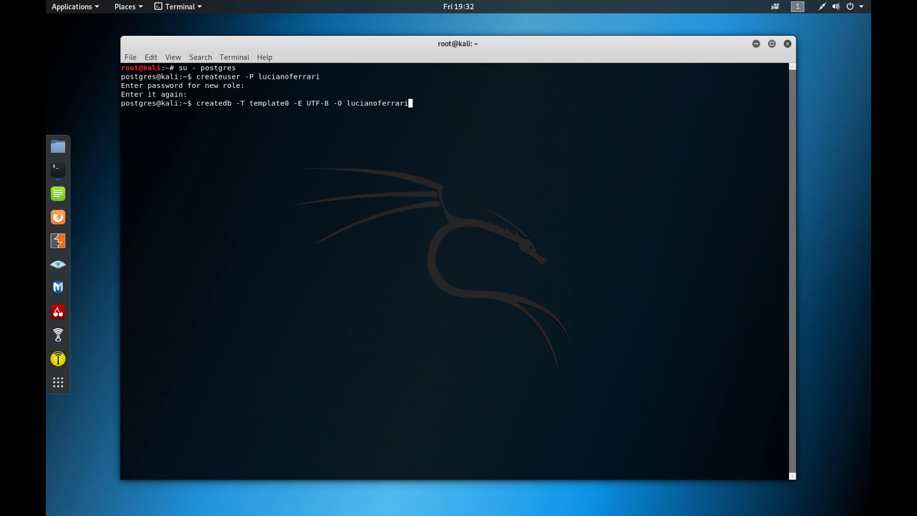
text(lucia)
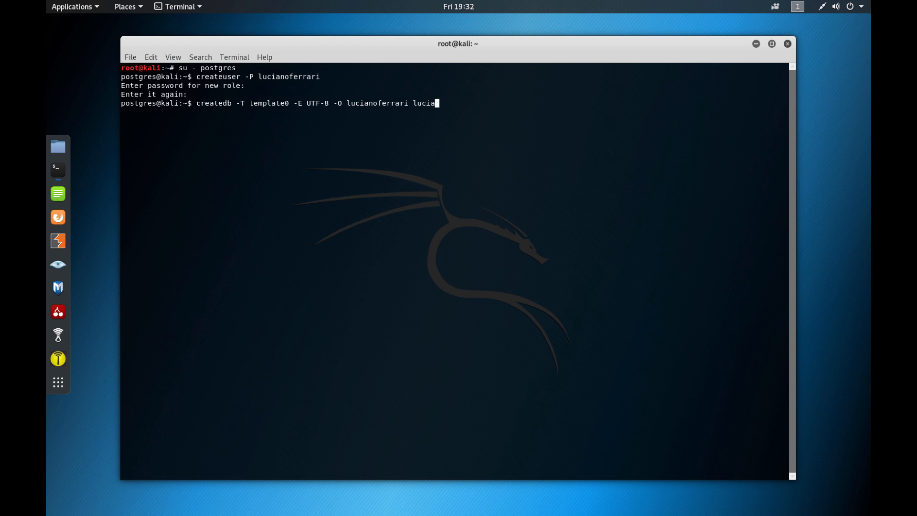
text(noferrari)
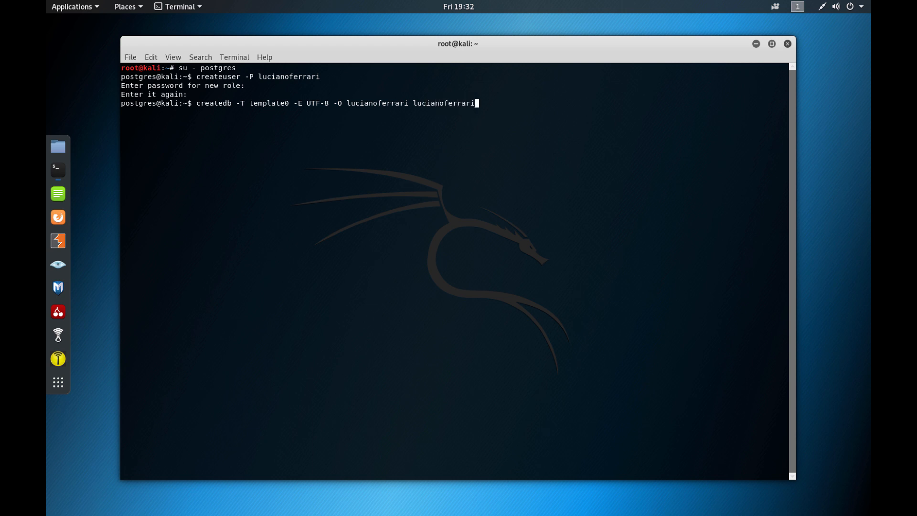
key(Return)
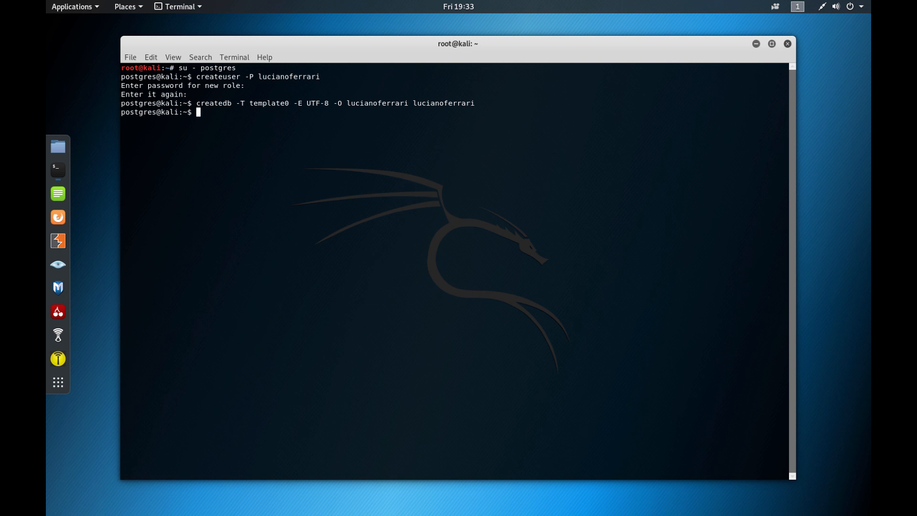
Step: Log into the new database with psql -h localhost -U as the new role, entering its password
key(Return)
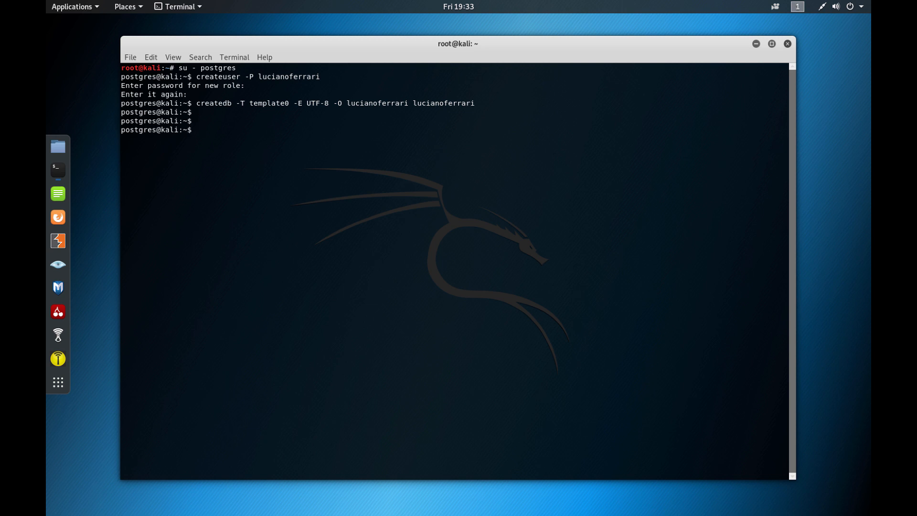
text(psql)
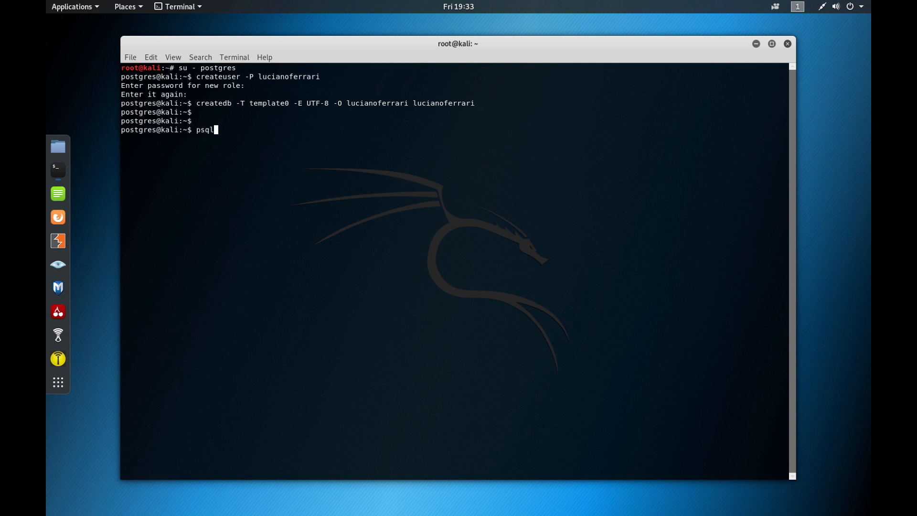
text(-h)
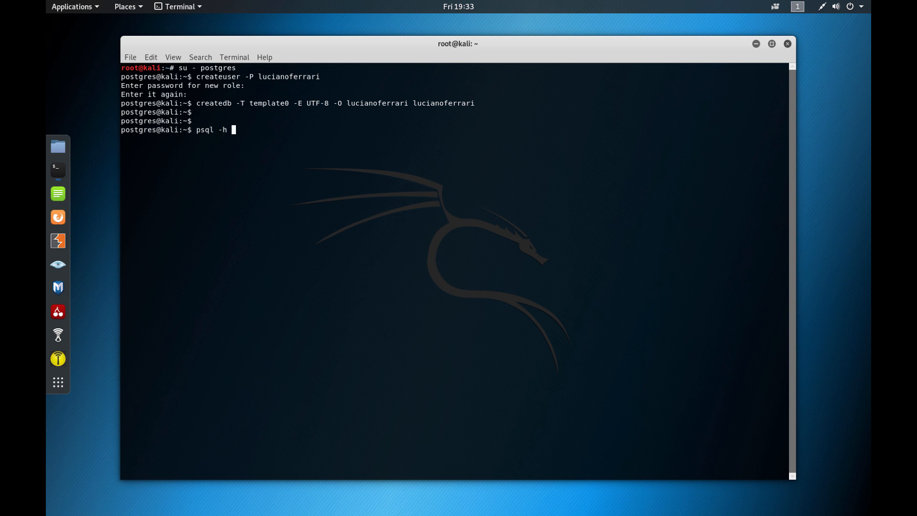
text(localhost)
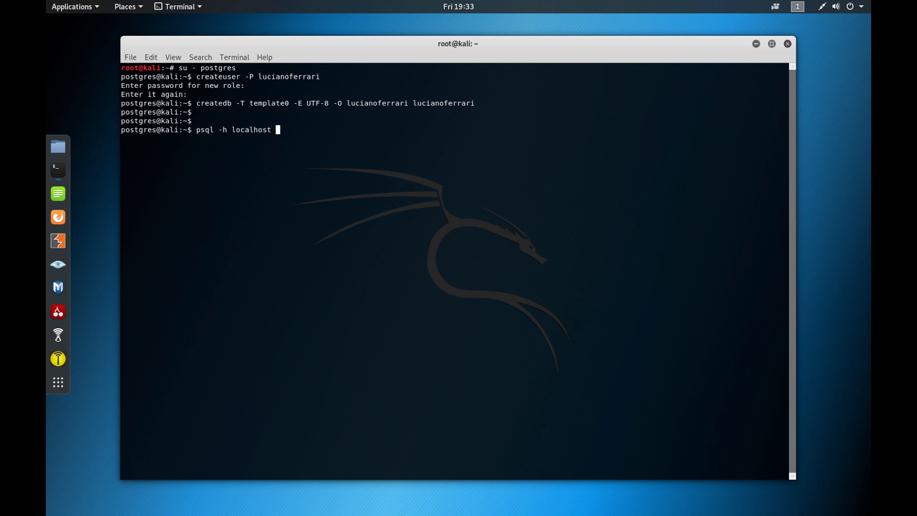
text(-U lucianoferrari lucianoferrari)
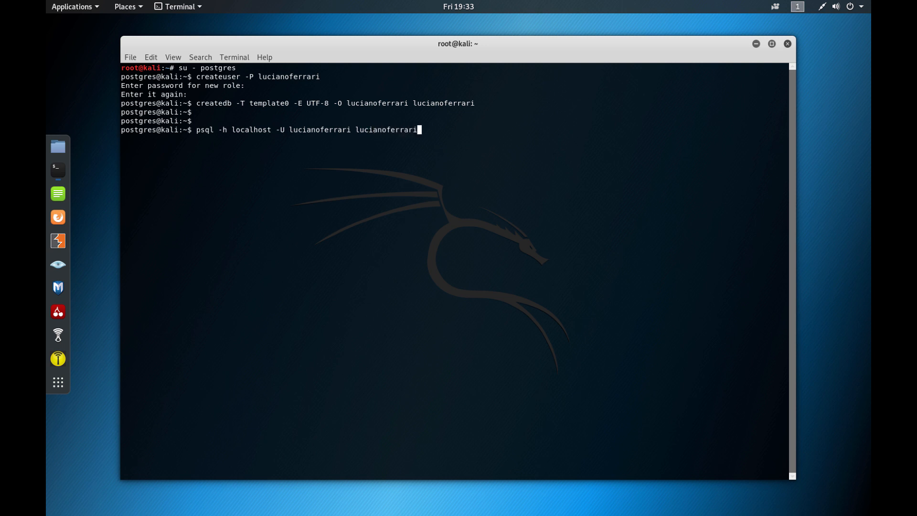
key(Return)
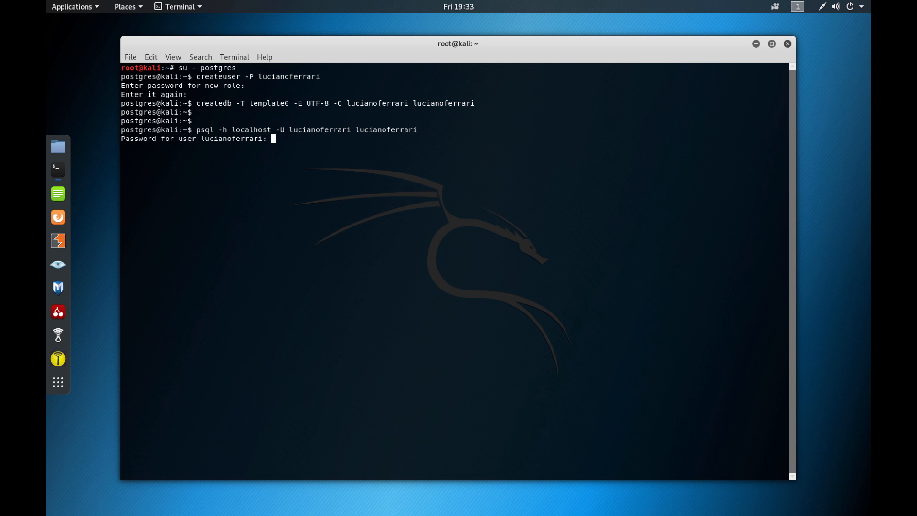
key(Return)
text(help)
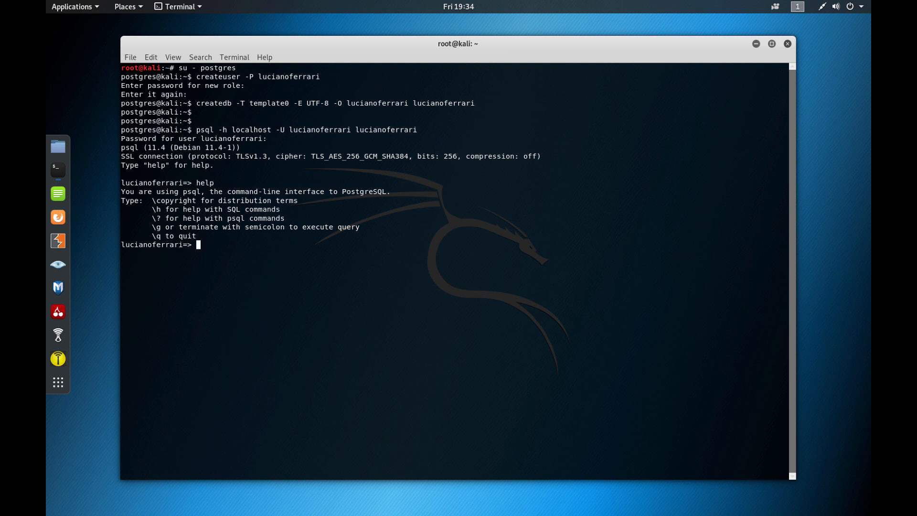
Step: Quit psql with \q and return to the postgres shell prompt
text(q)
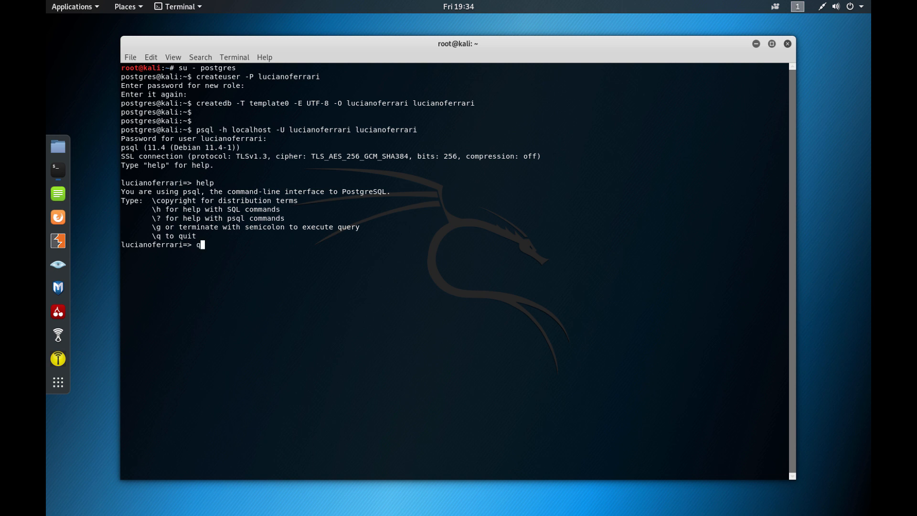
key(Return)
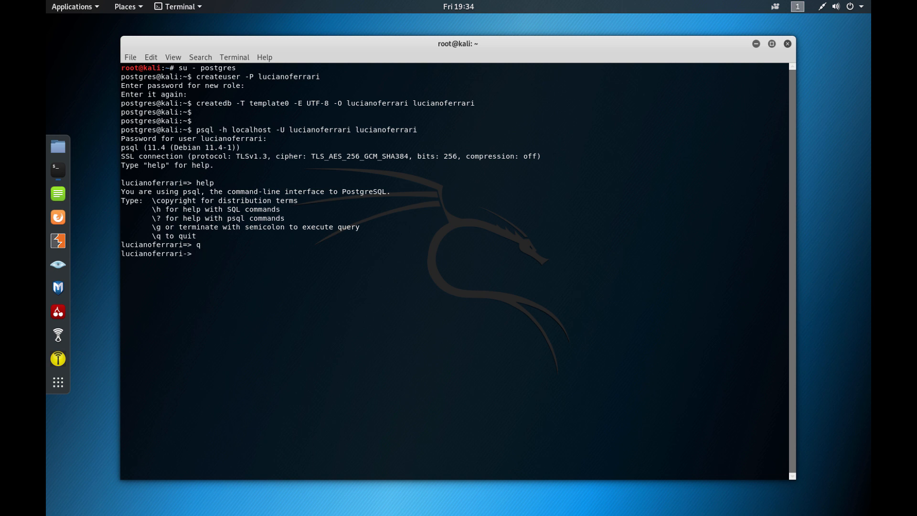
text(\)
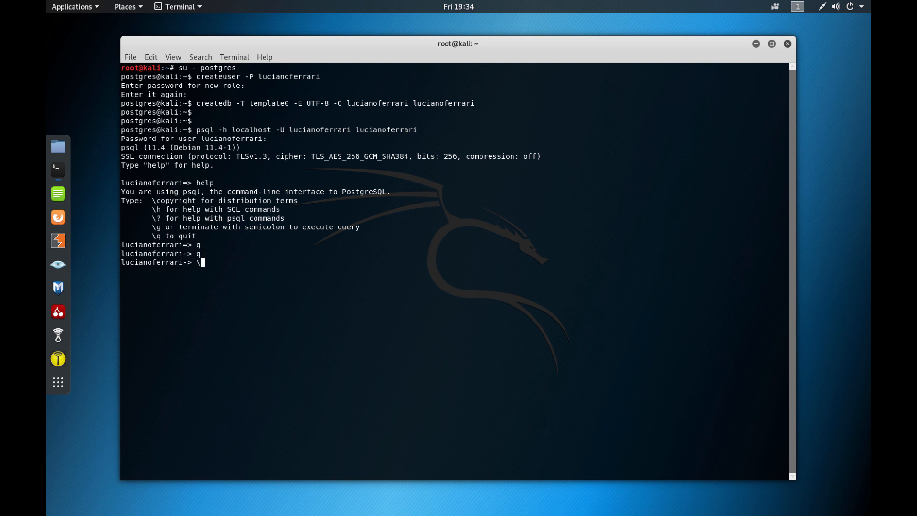
key(Return)
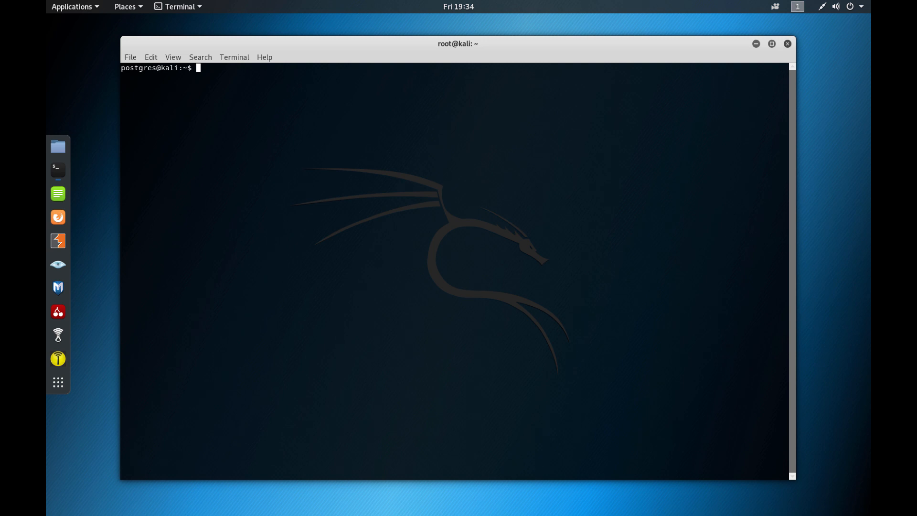
Step: Run systemctl start apache2 and pass the Authentication Required dialog with the admin password
text(systemc)
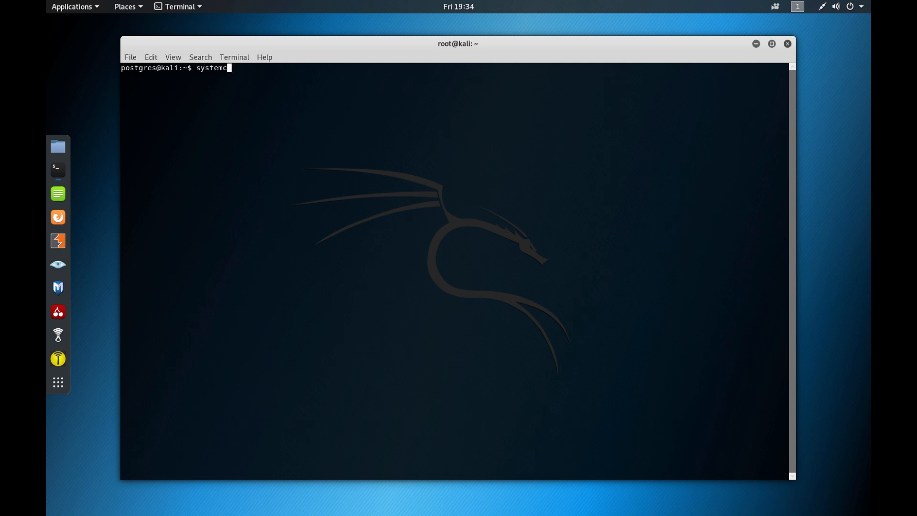
text(tl)
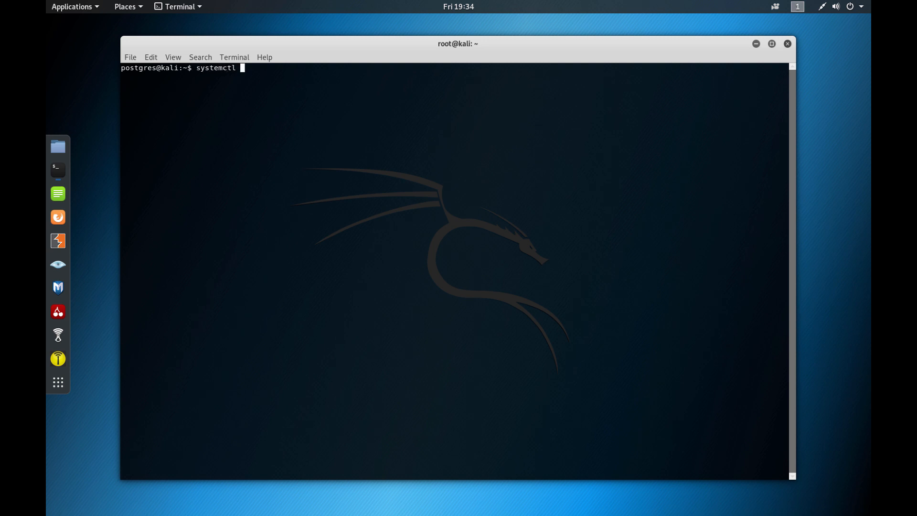
text(start apache)
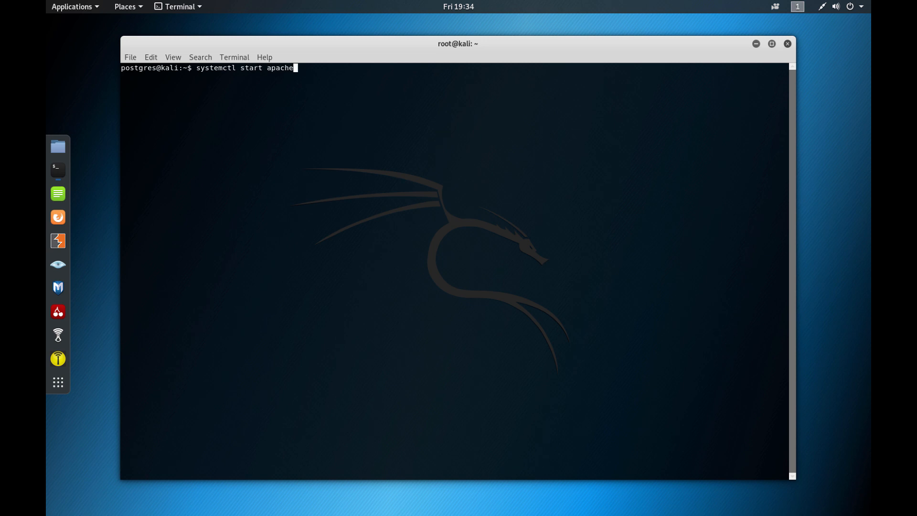
key(Return)
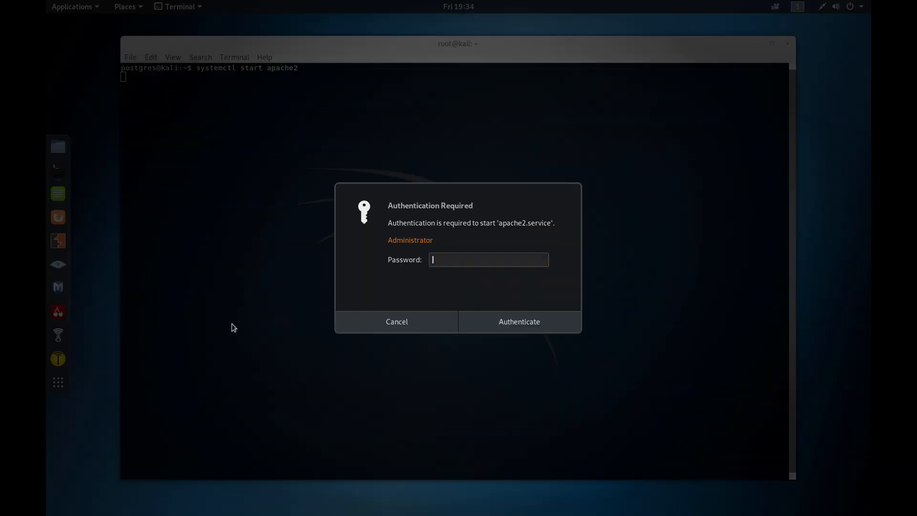
click(396, 321)
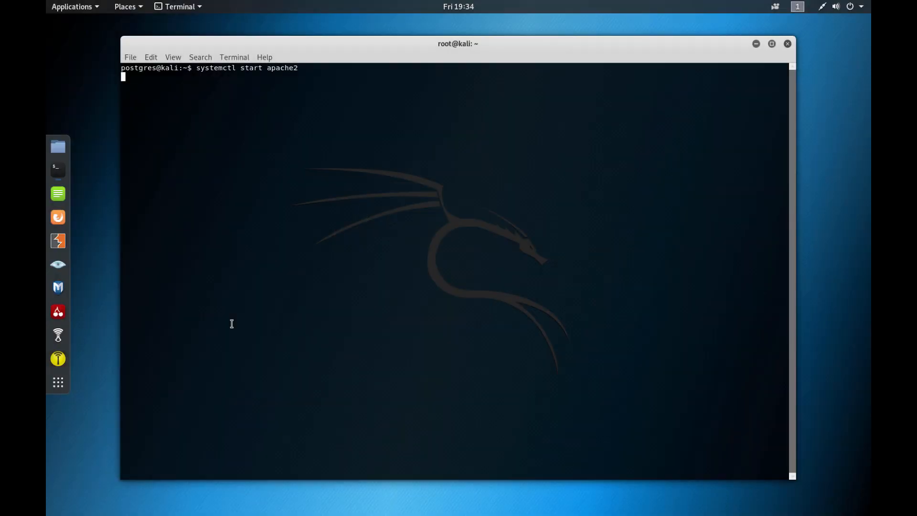
key(Return)
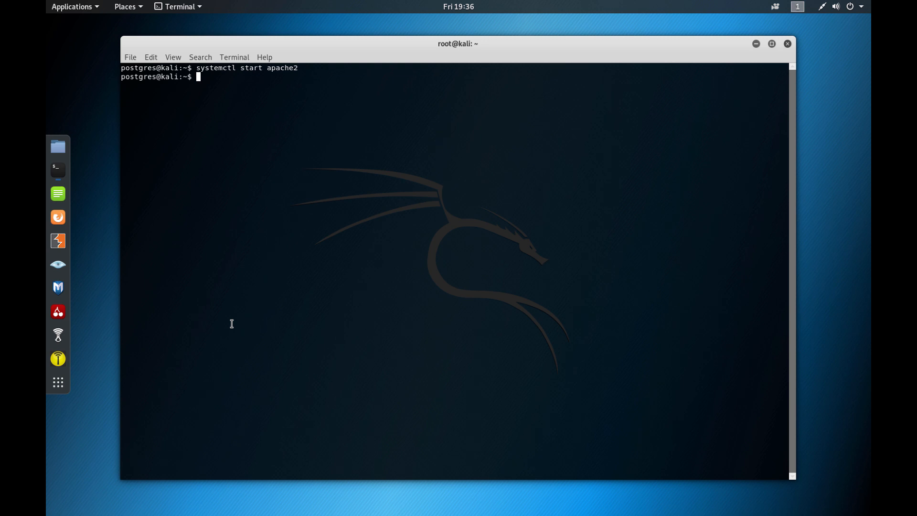
Step: Run systemctl status apache2, showing the Apache HTTP Server active and running
text(systemctl sta)
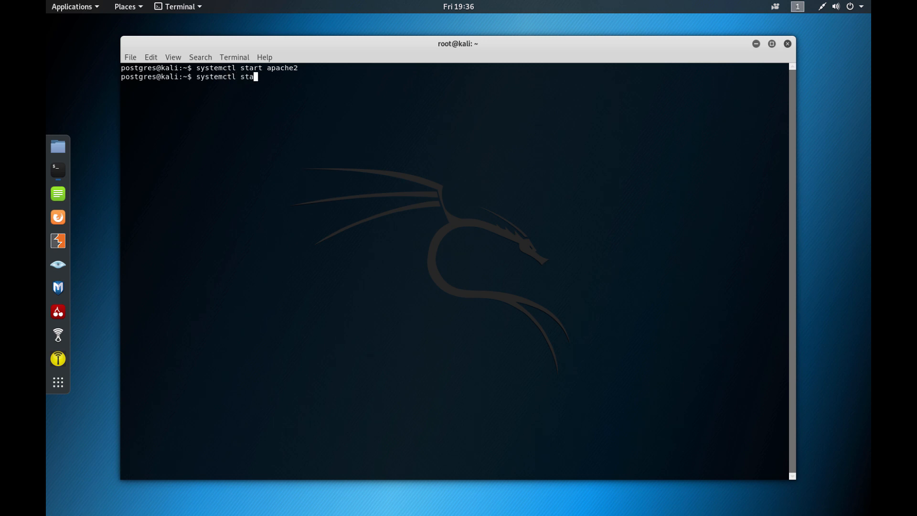
text(tus)
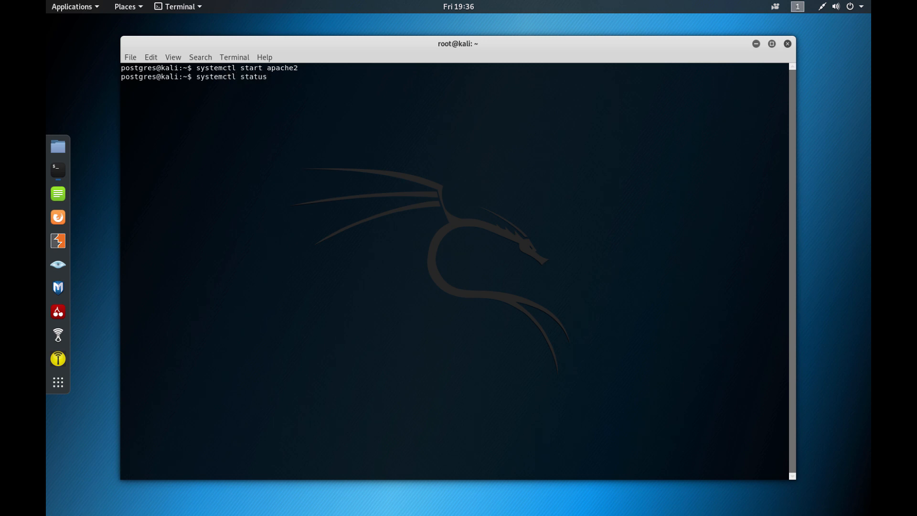
text(a)
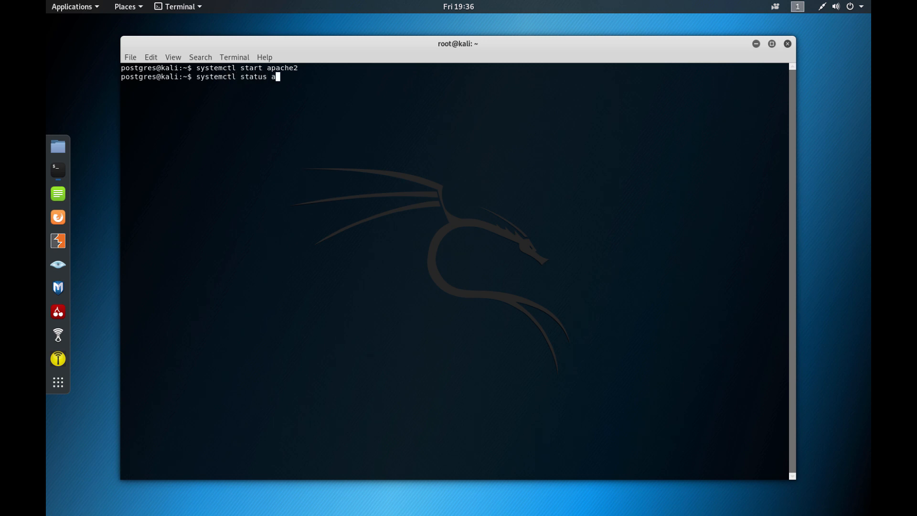
key(Return)
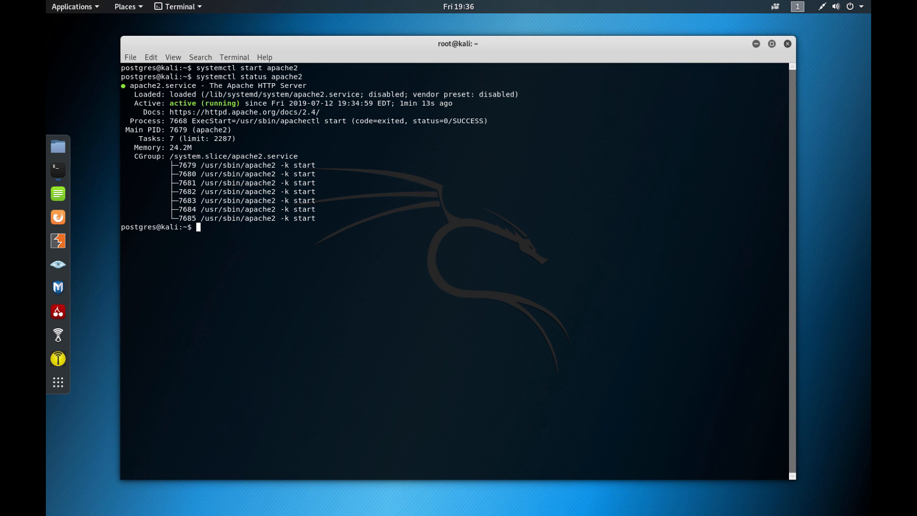
text(systemctl status apache2)
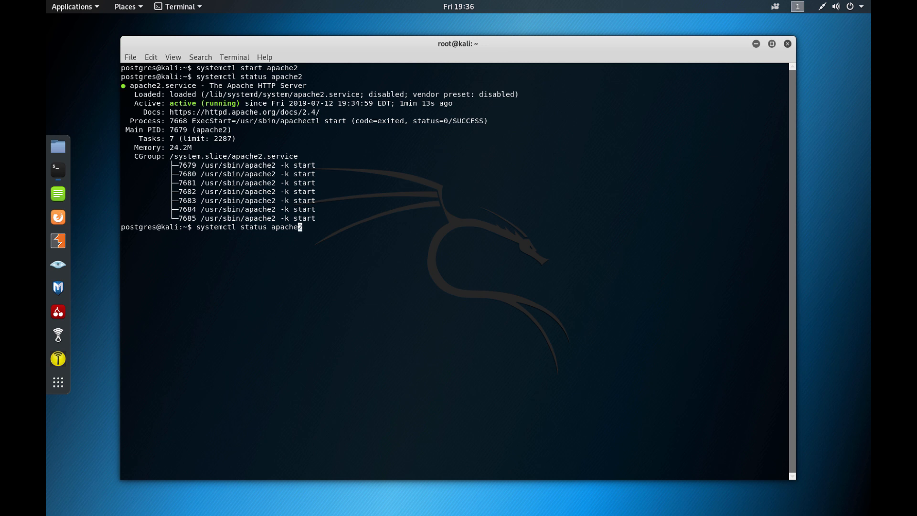
Step: Run systemctl status postgresql, correcting the capitalised name, showing PostgreSQL active (exited)
key(BackSpace)
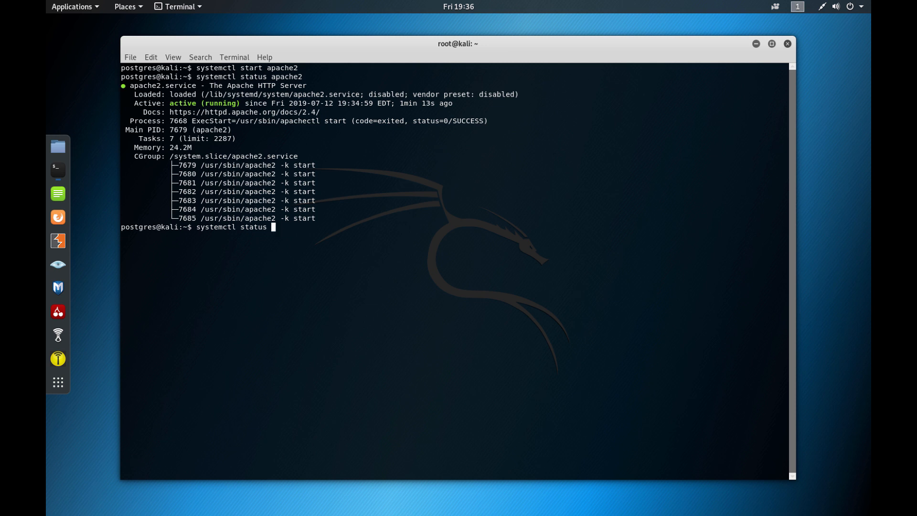
text(posts)
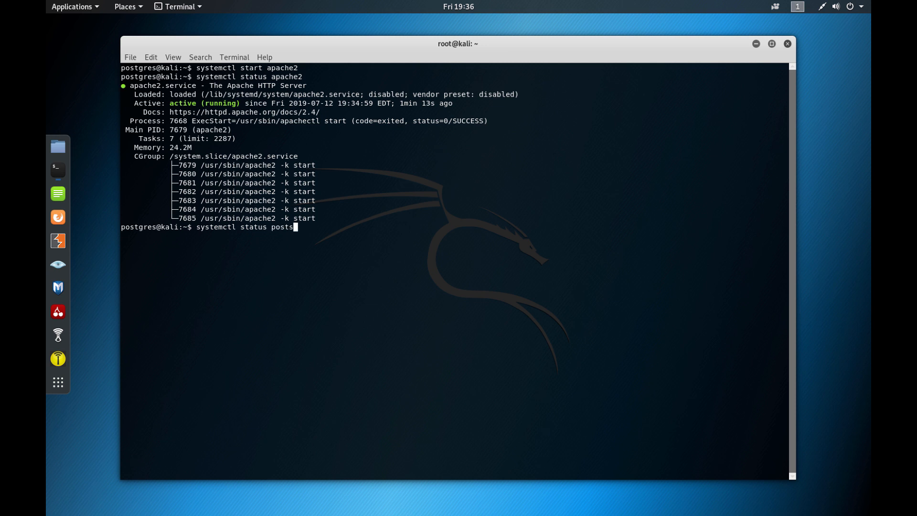
key(BackSpace)
text(greSQ)
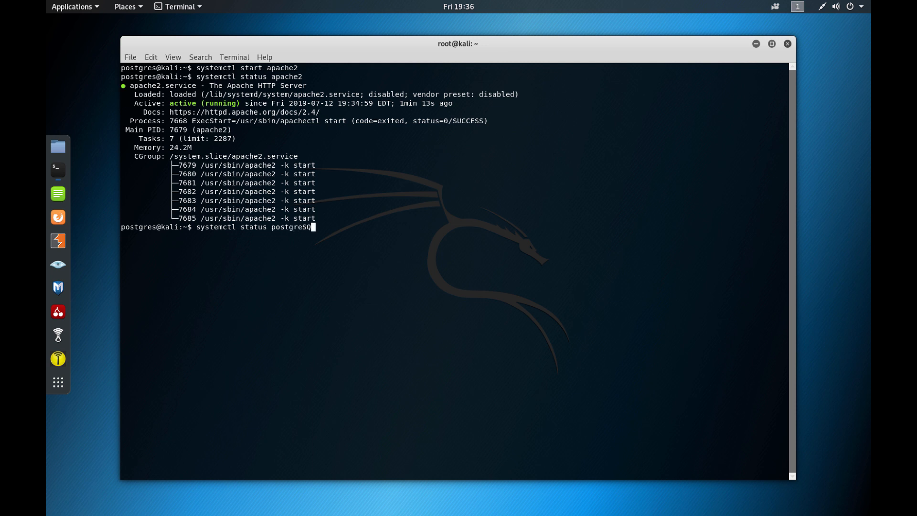
text(L)
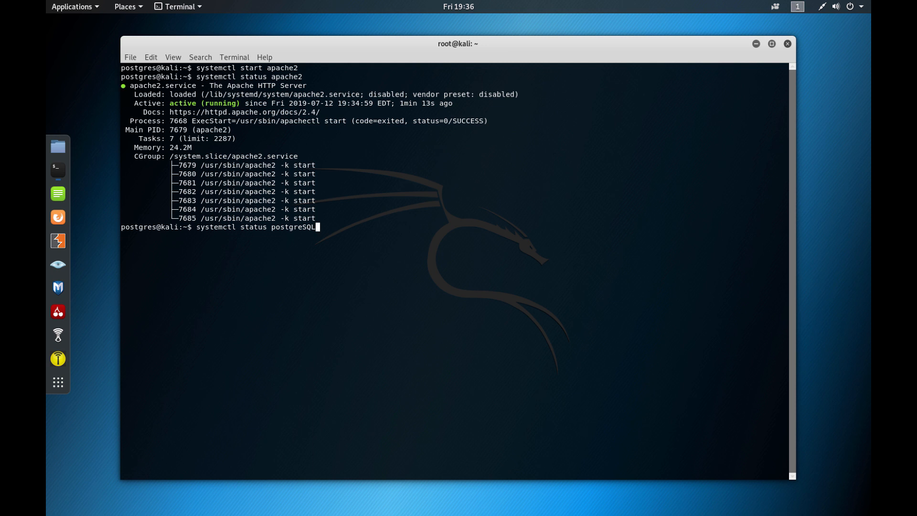
key(Return)
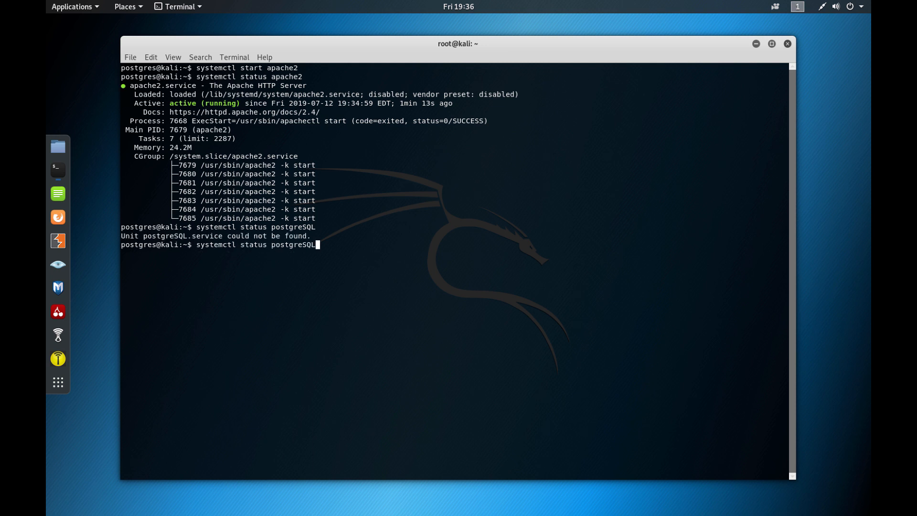
key(Return)
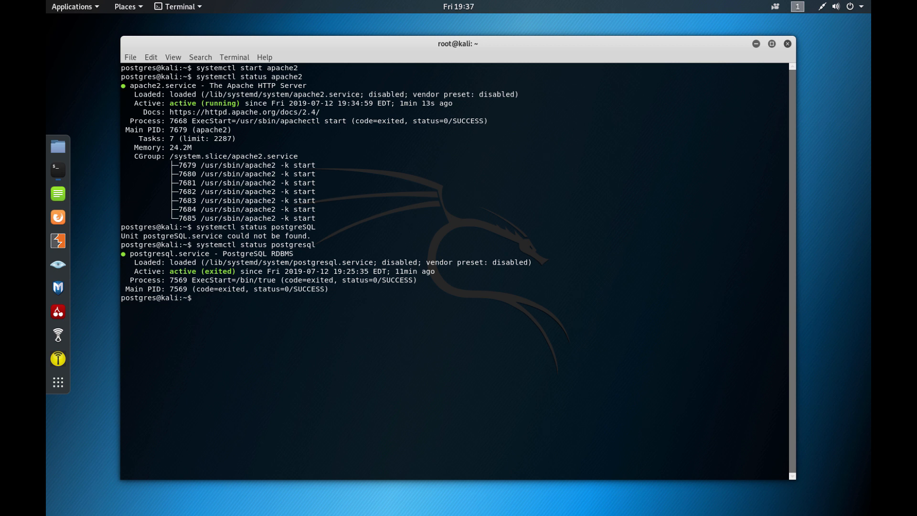
Step: Run systemctl status ssh, showing the OpenSSH service active and running
text(systemctl status postgr)
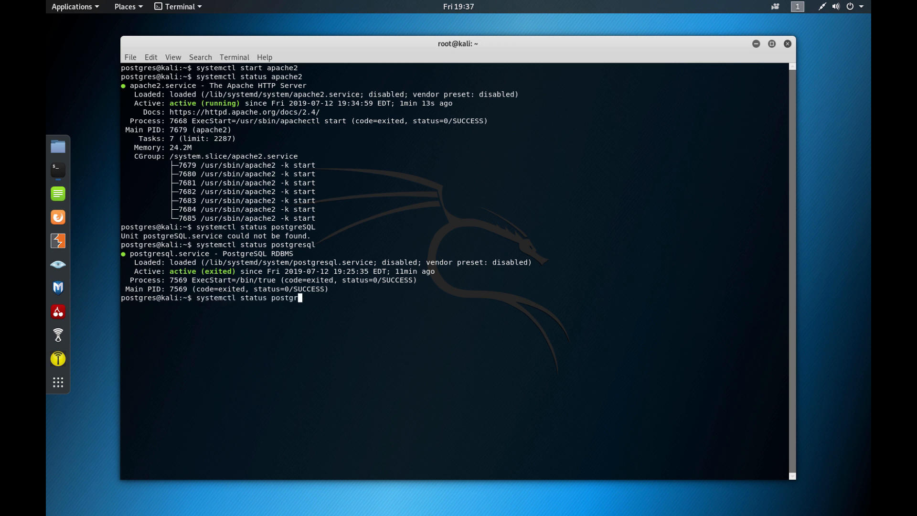
text(ssh)
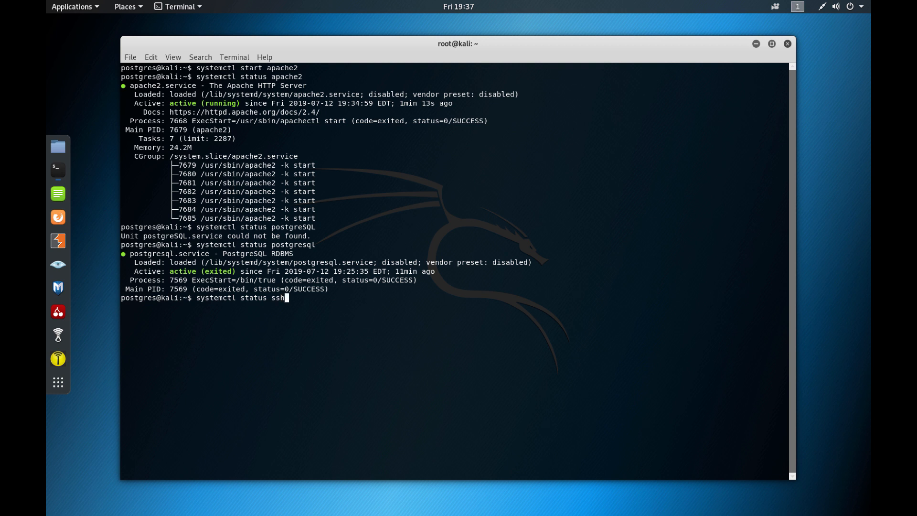
key(Return)
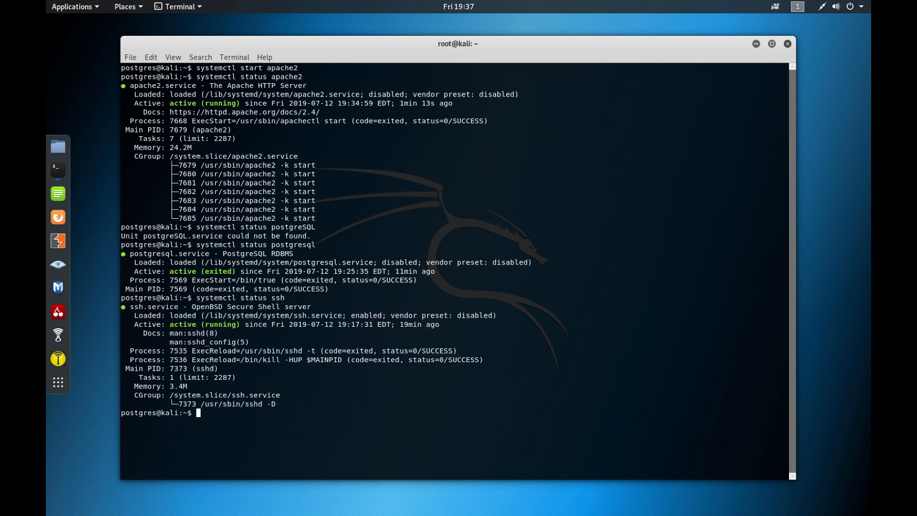